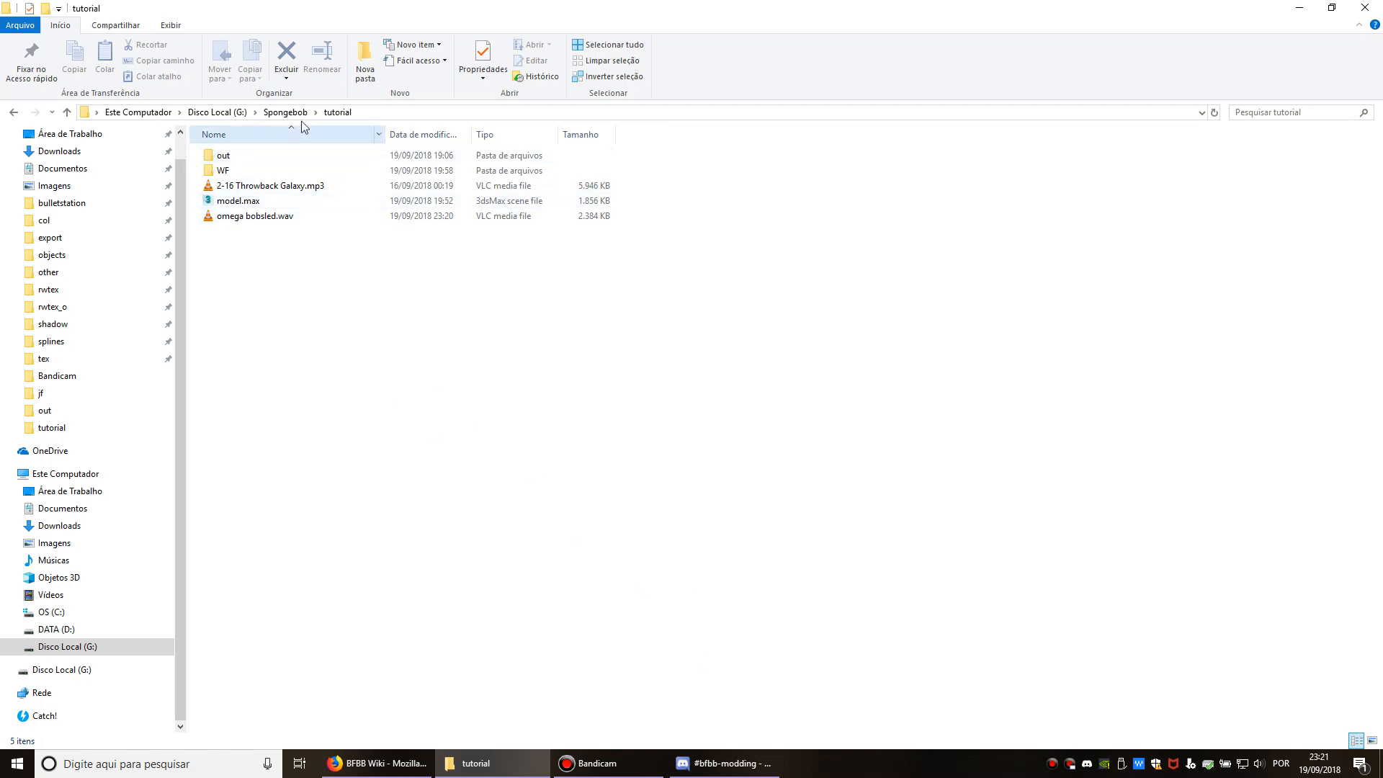
# Launch IndustrialPark.exe from the IndustrialPark folder under Spongebob.
pyautogui.click(284, 112)
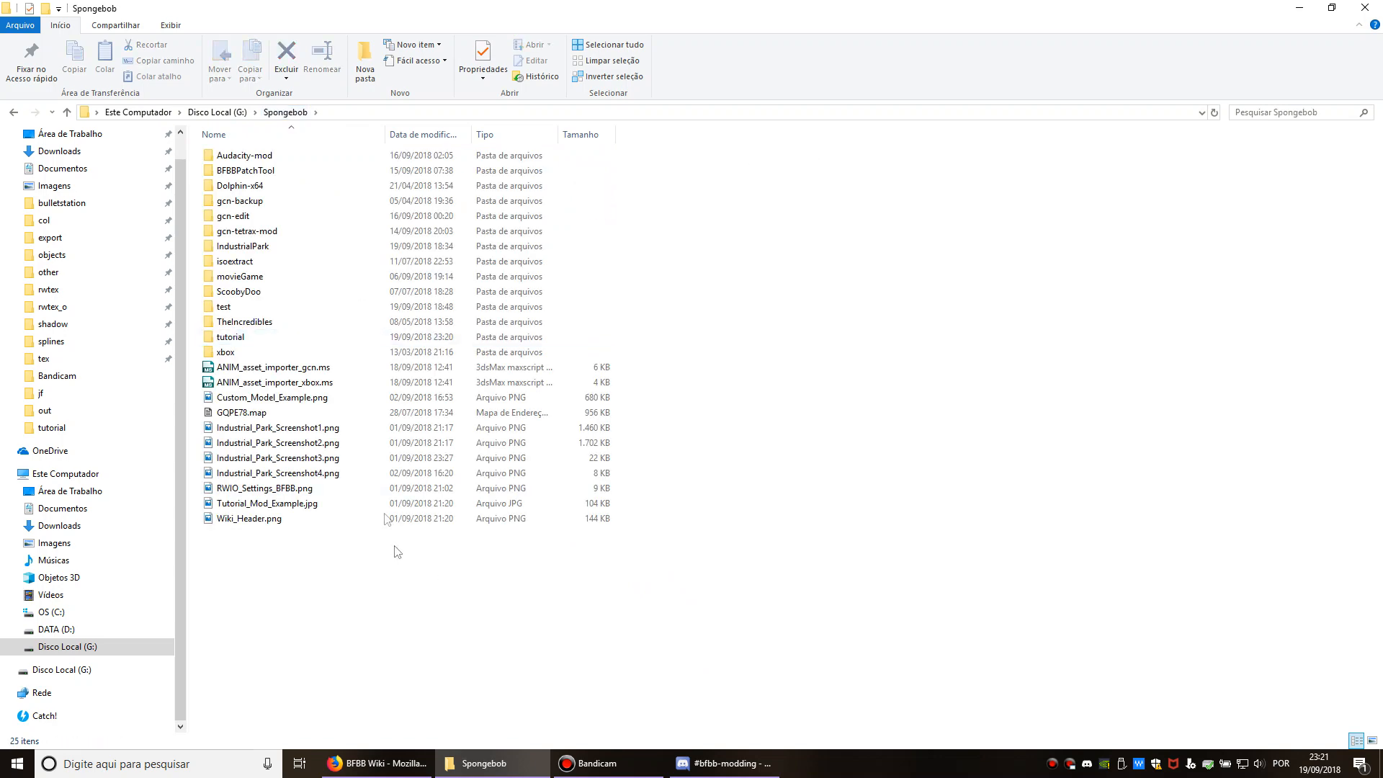
pyautogui.doubleClick(242, 246)
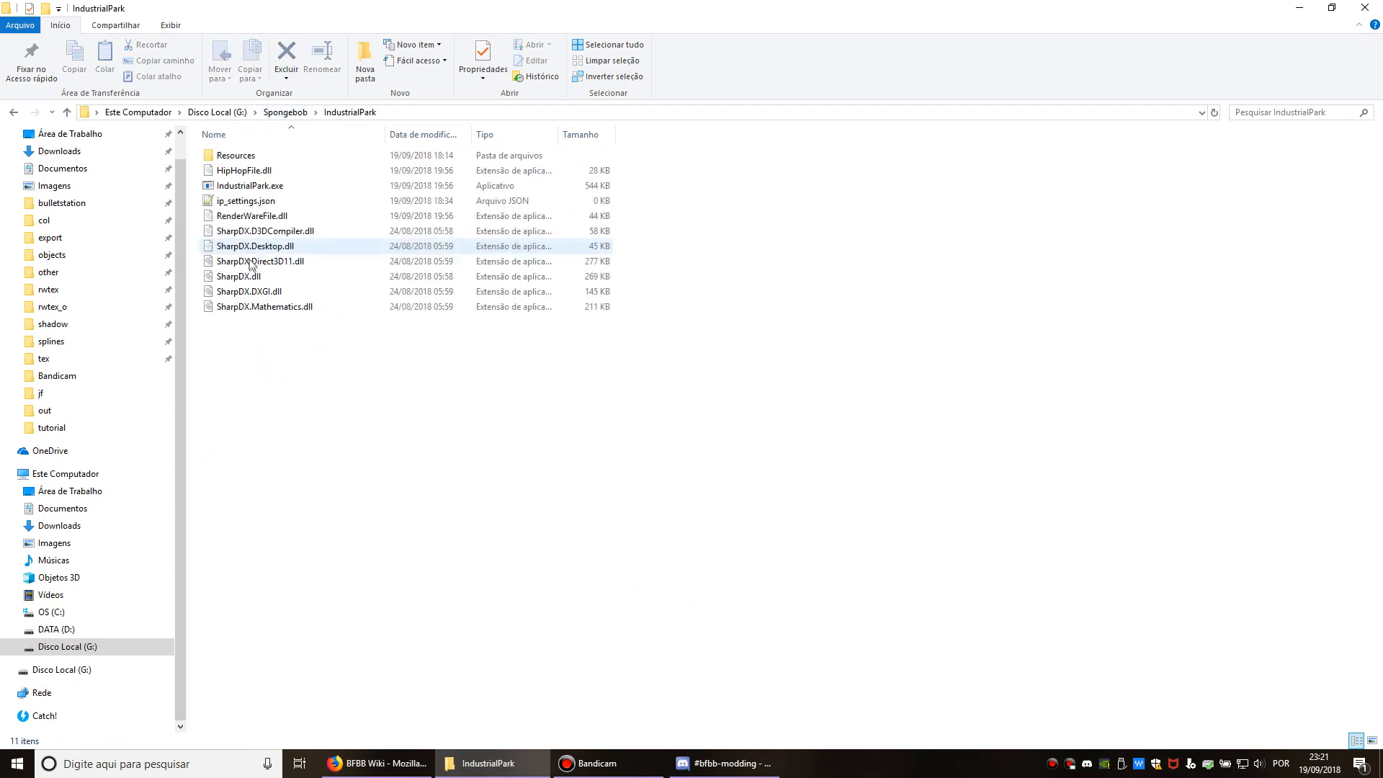
pyautogui.doubleClick(249, 185)
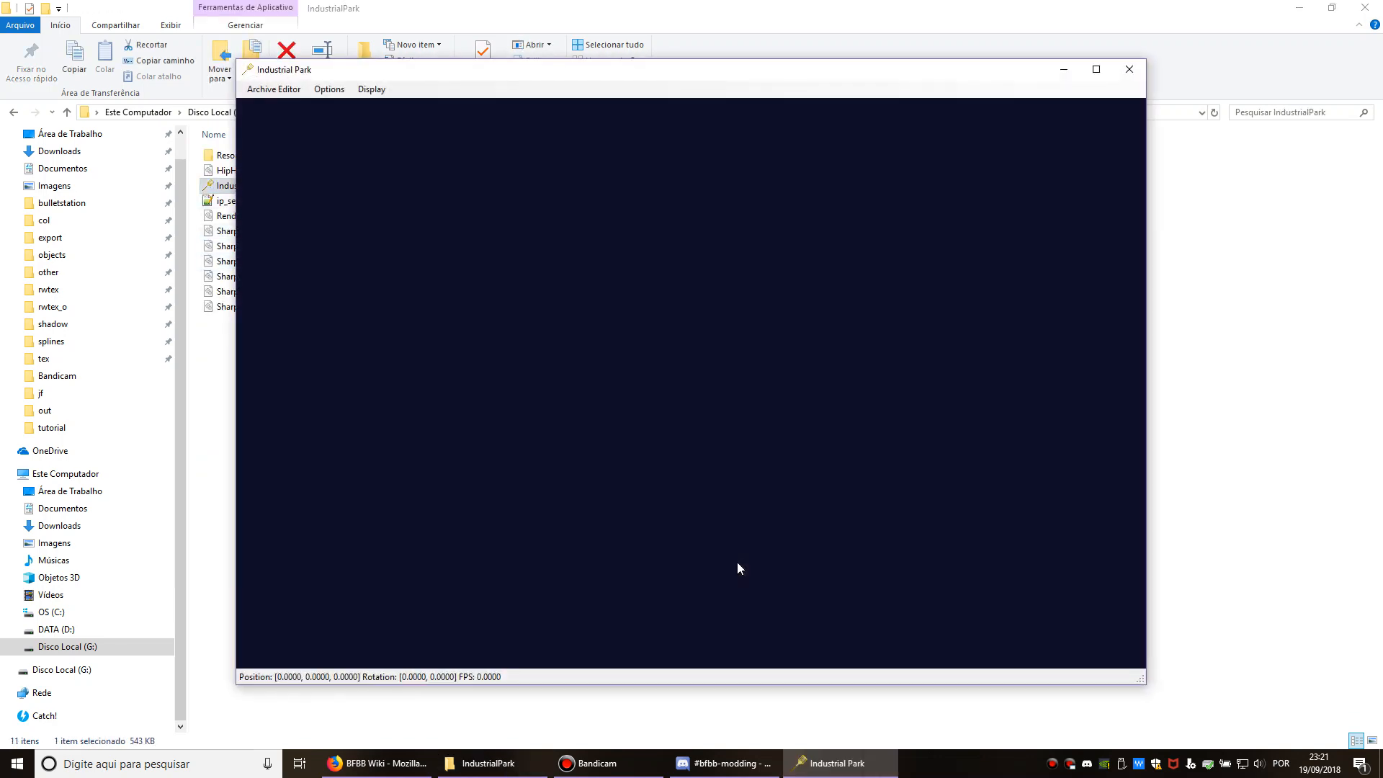
# Open the jf01.HOP archive from gcn-edit/files/jf in a new archive editor.
pyautogui.click(274, 90)
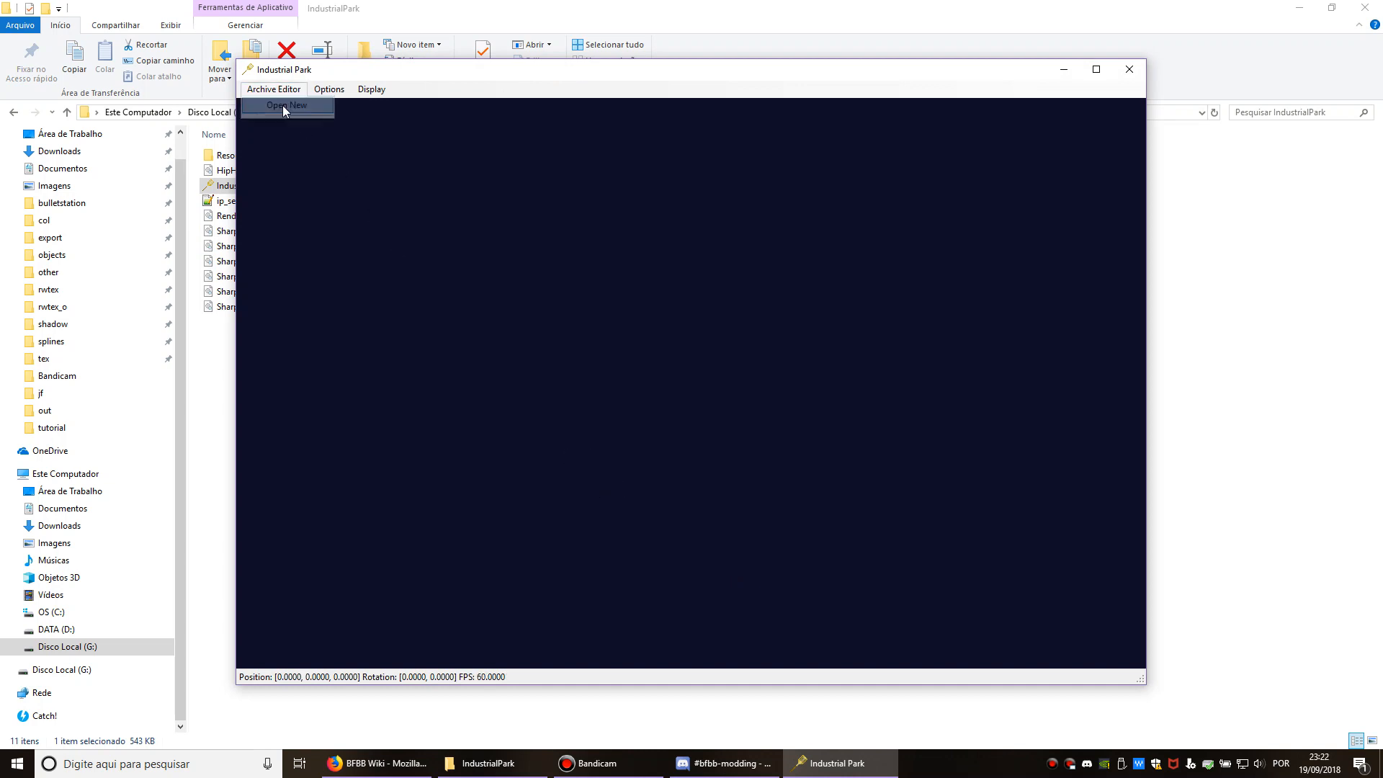
pyautogui.click(287, 105)
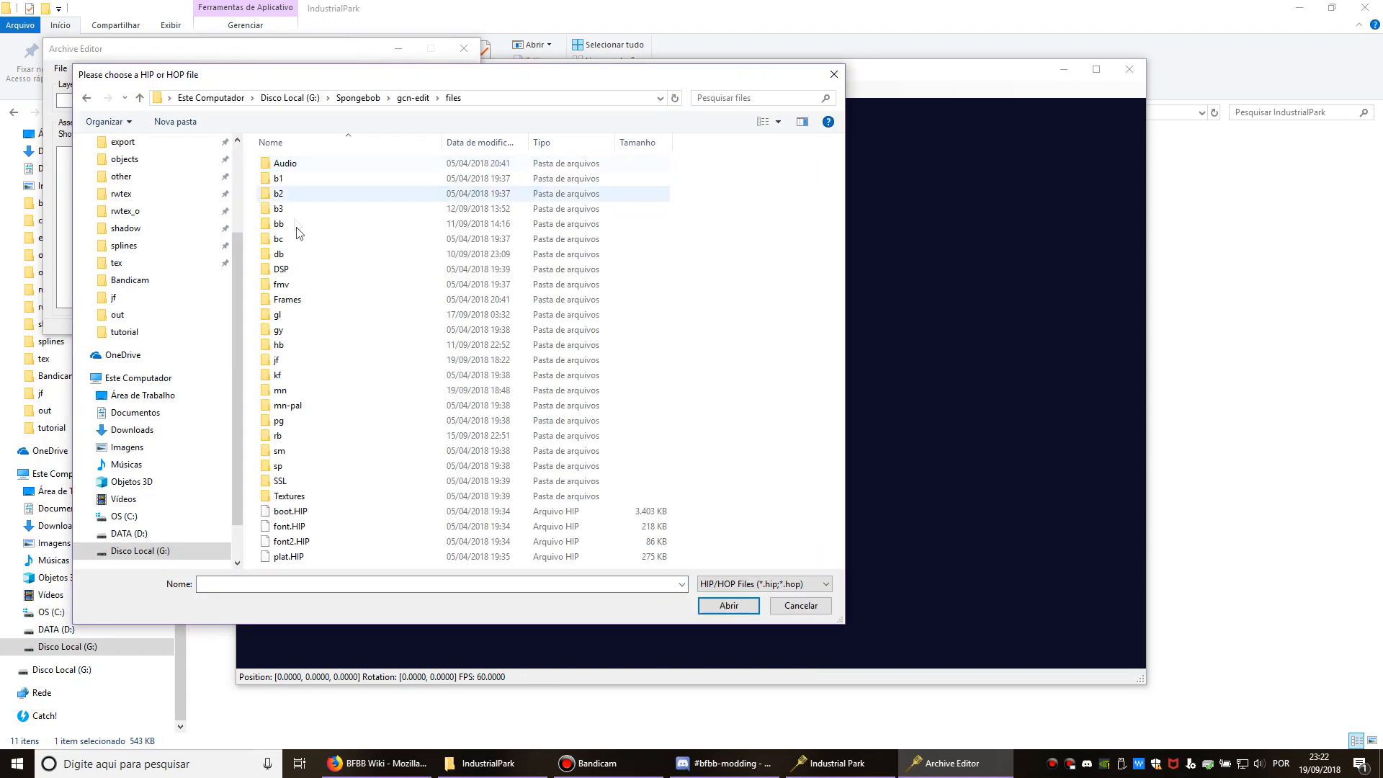
pyautogui.click(277, 360)
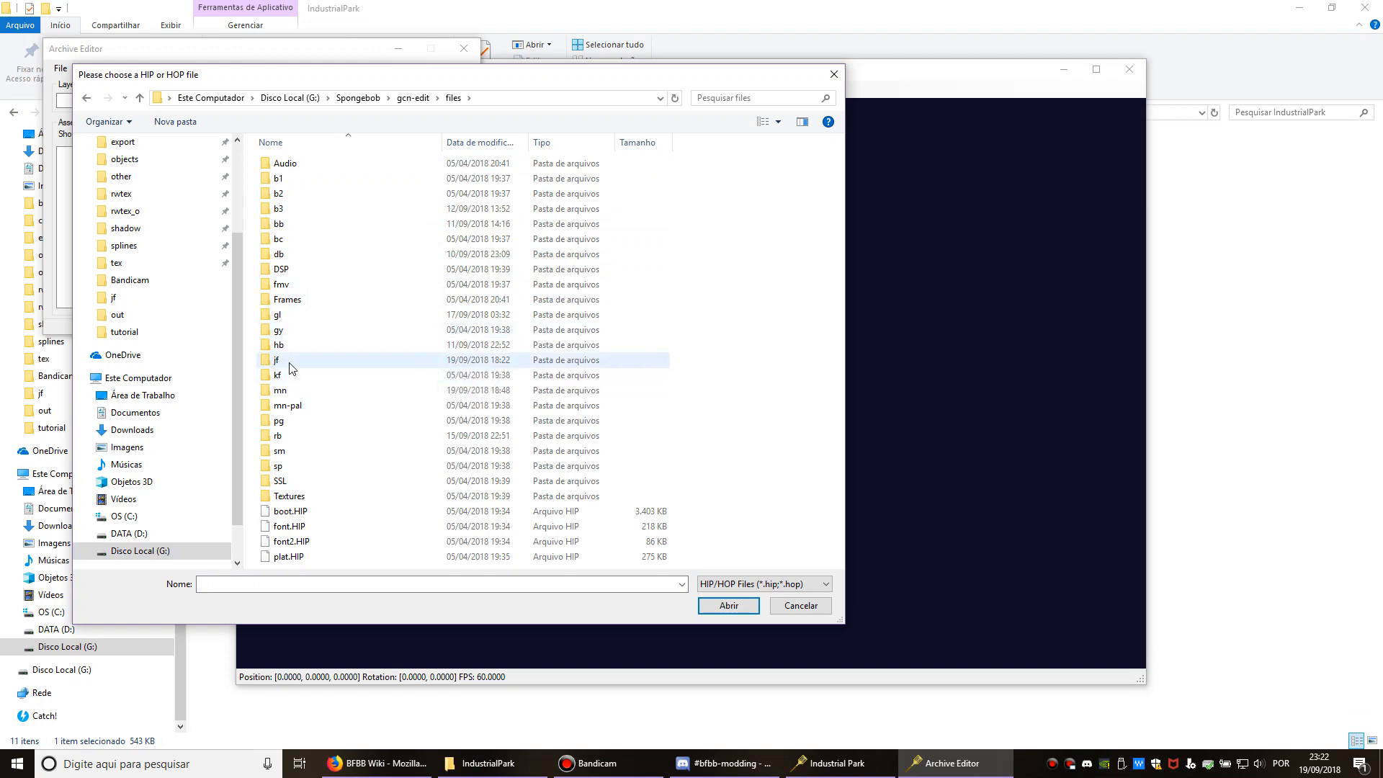
pyautogui.doubleClick(275, 360)
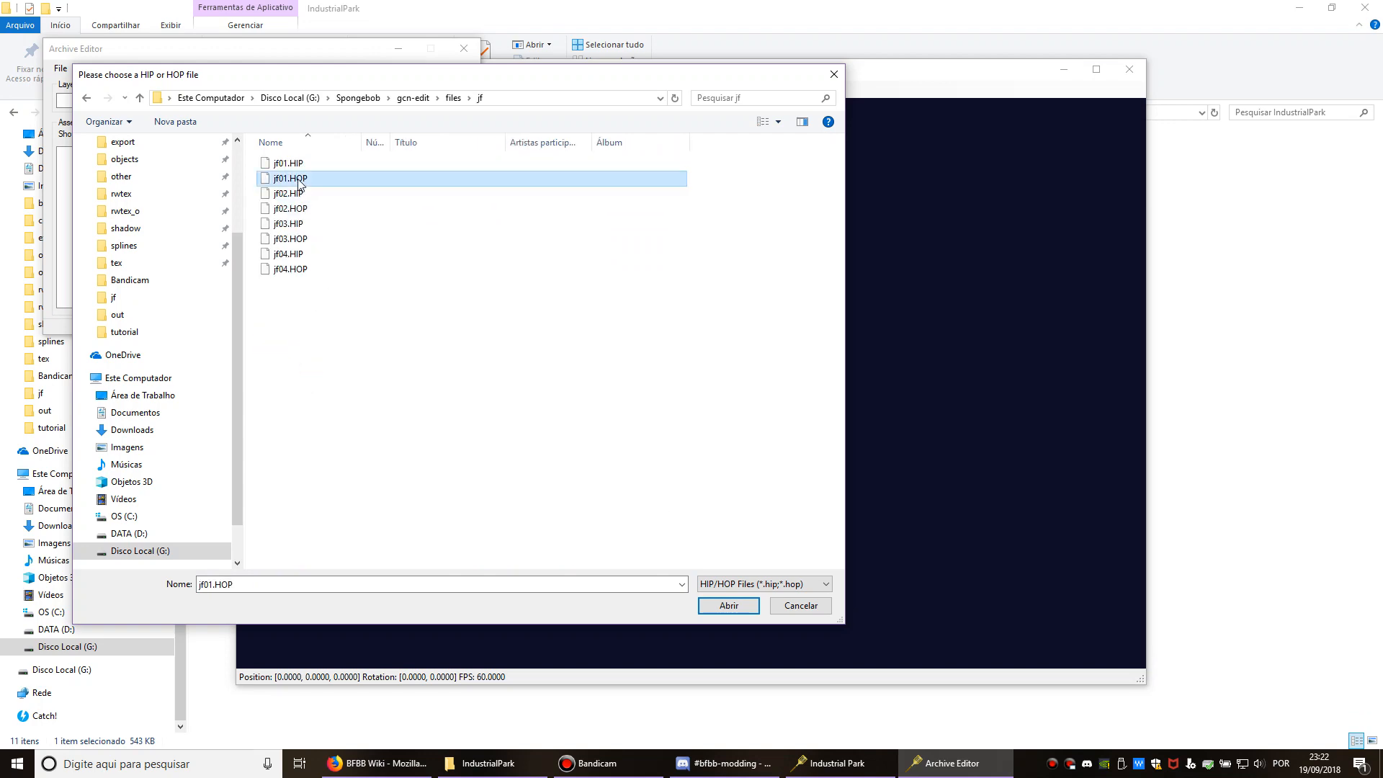
pyautogui.click(726, 606)
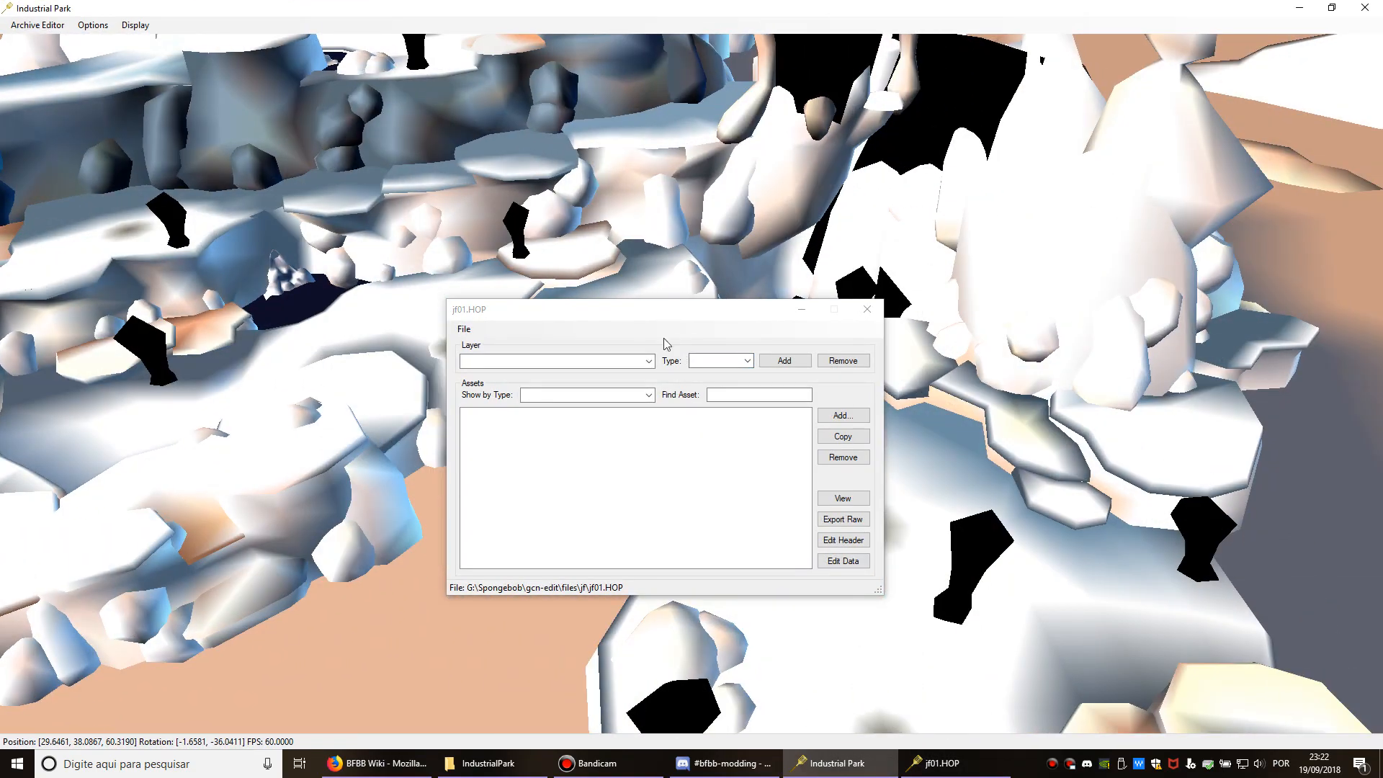
# Filter Layer 13: SRAM to SNDS assets and select the SBJF01001 sound.
pyautogui.click(649, 360)
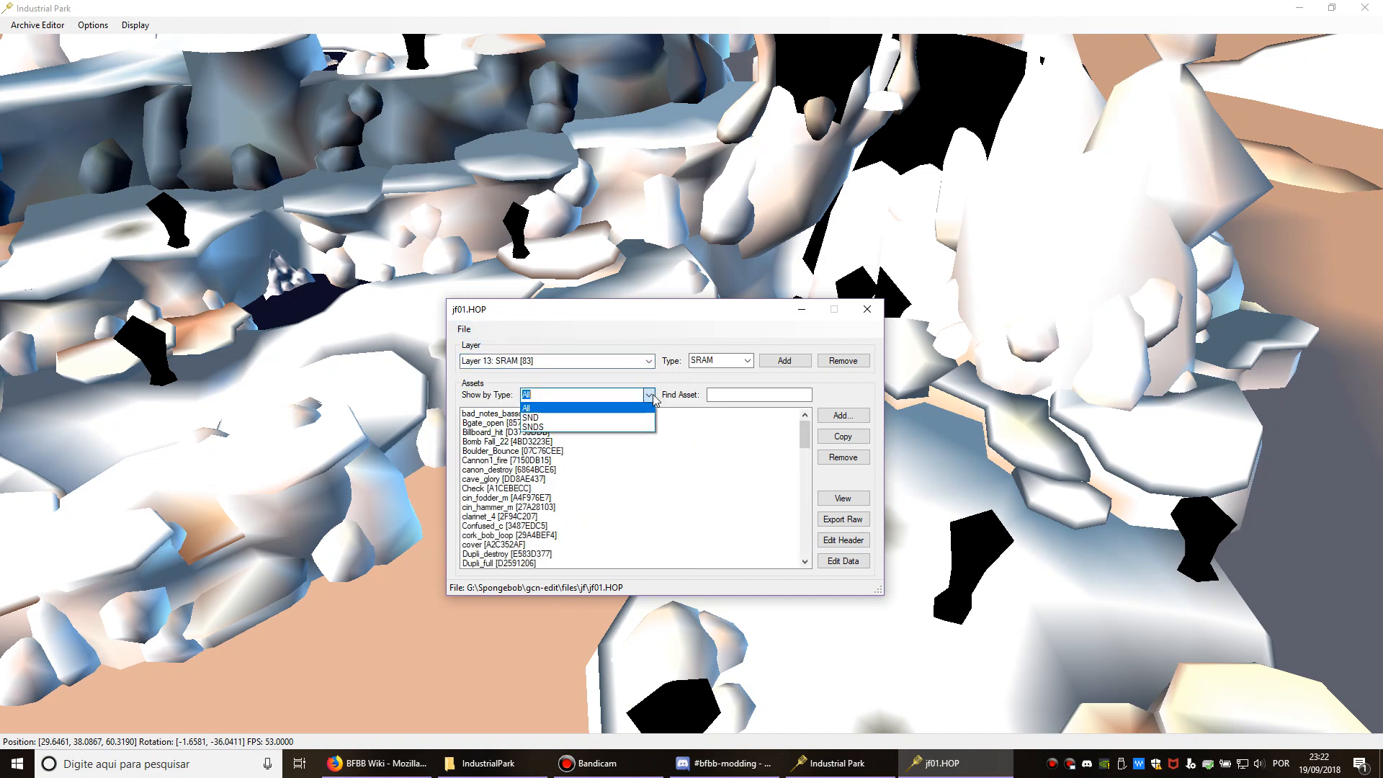
pyautogui.click(528, 418)
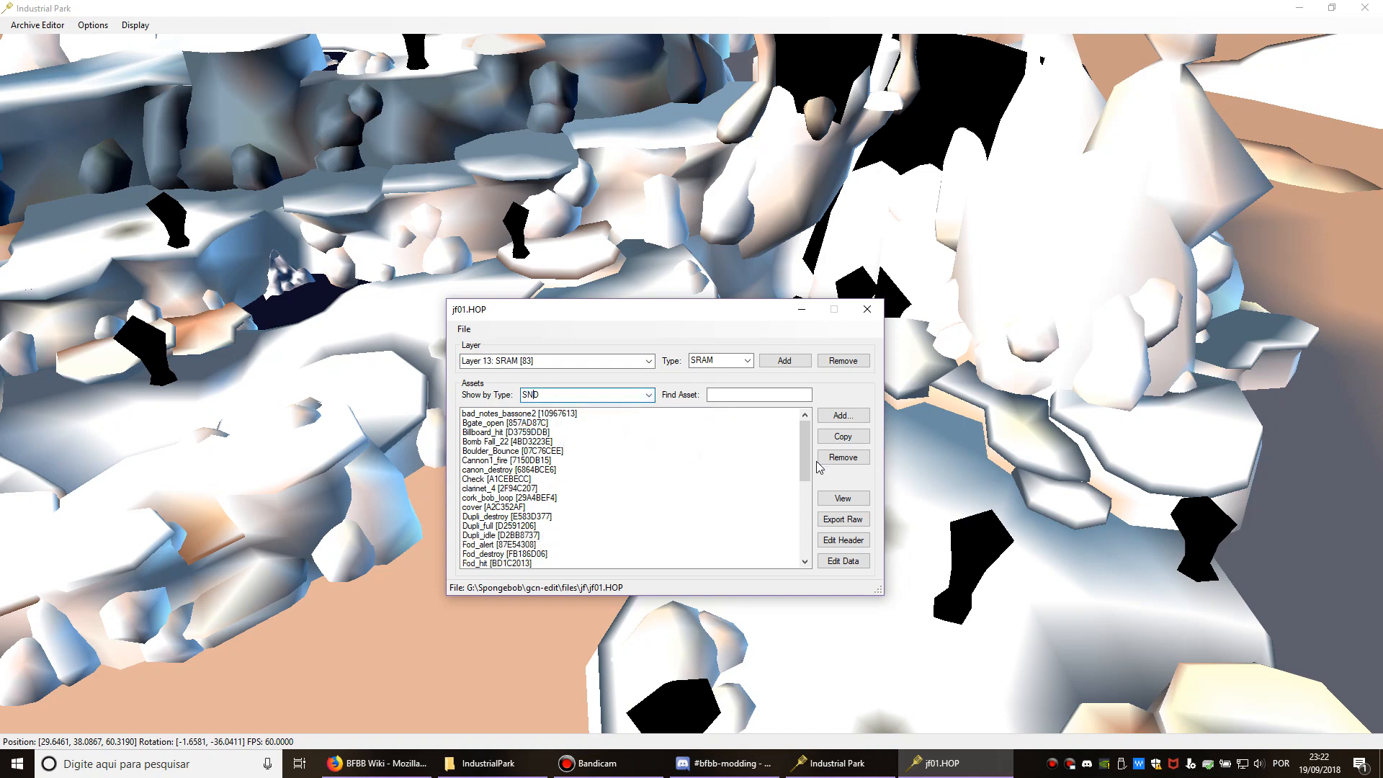
pyautogui.scroll(-3)
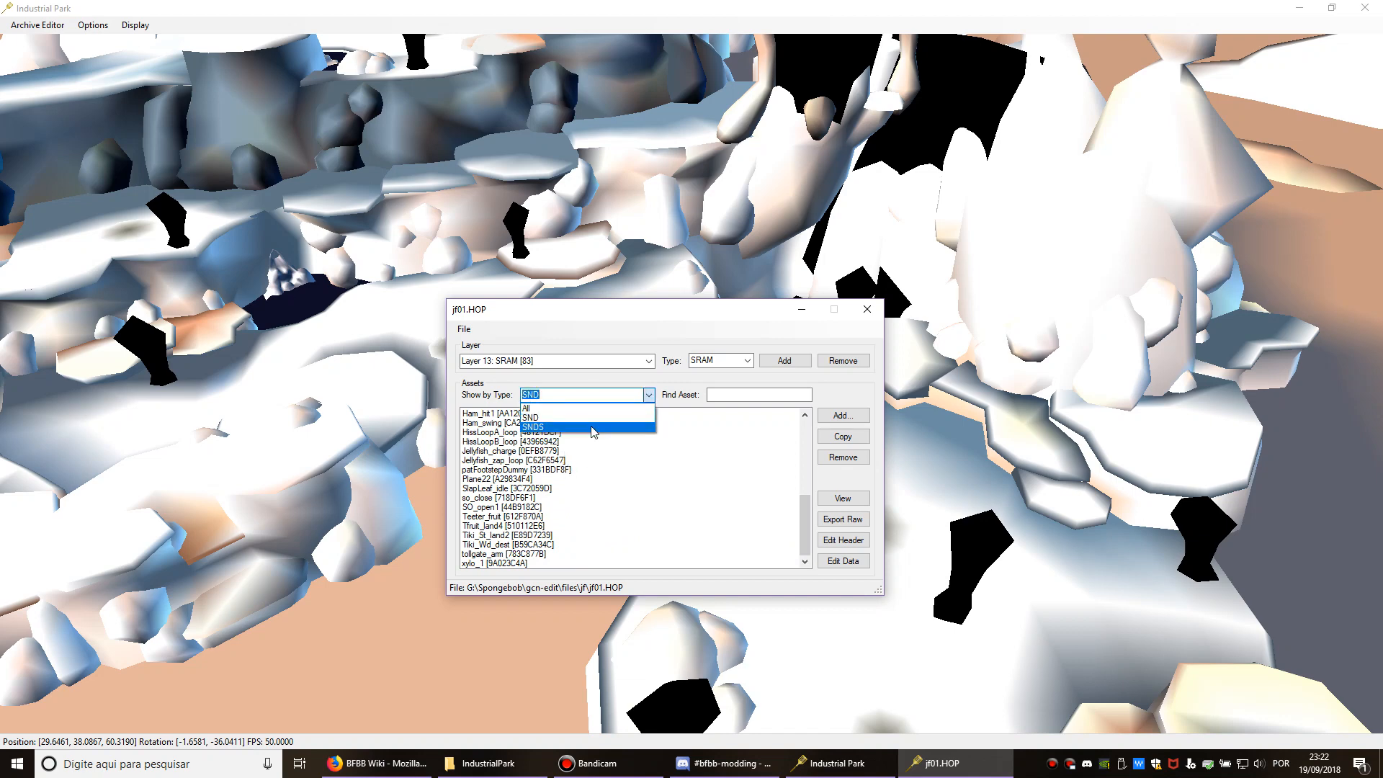
pyautogui.click(533, 427)
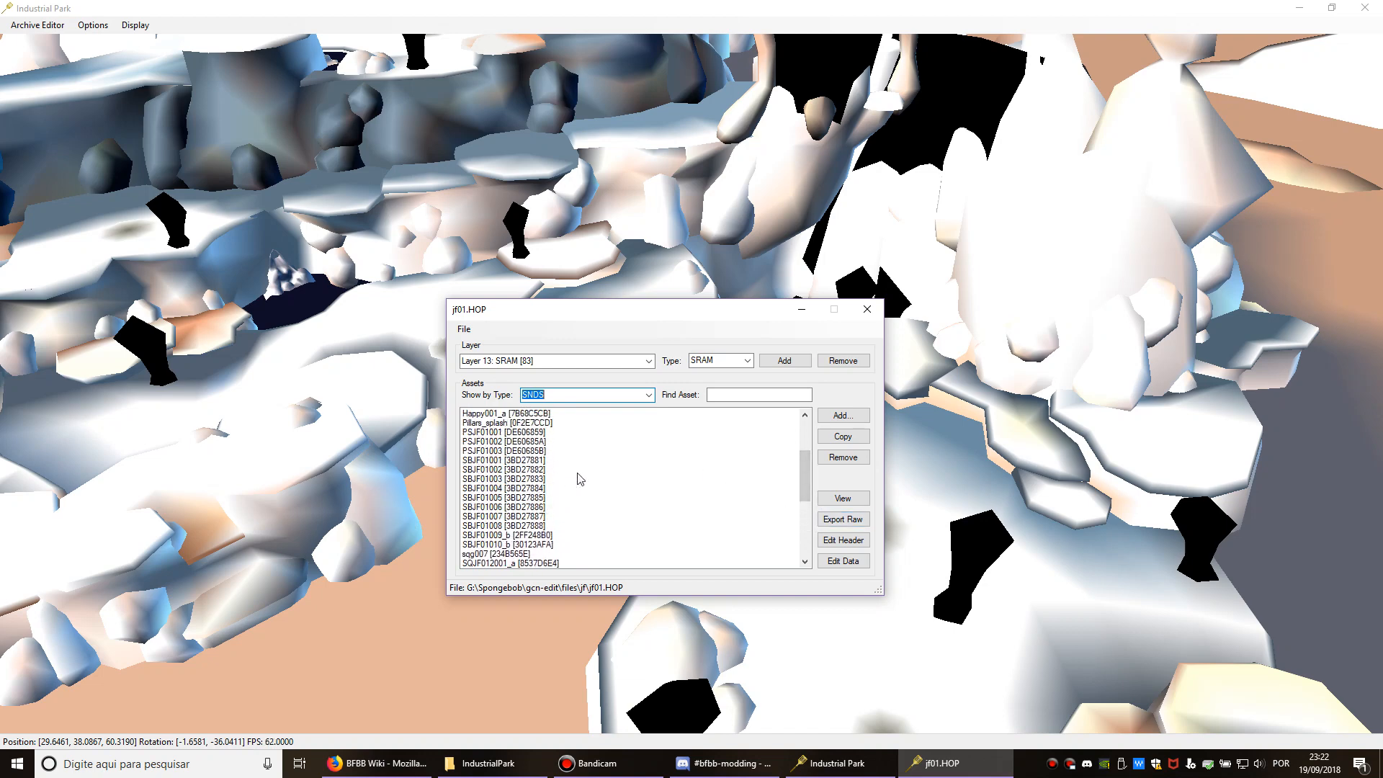
pyautogui.click(504, 460)
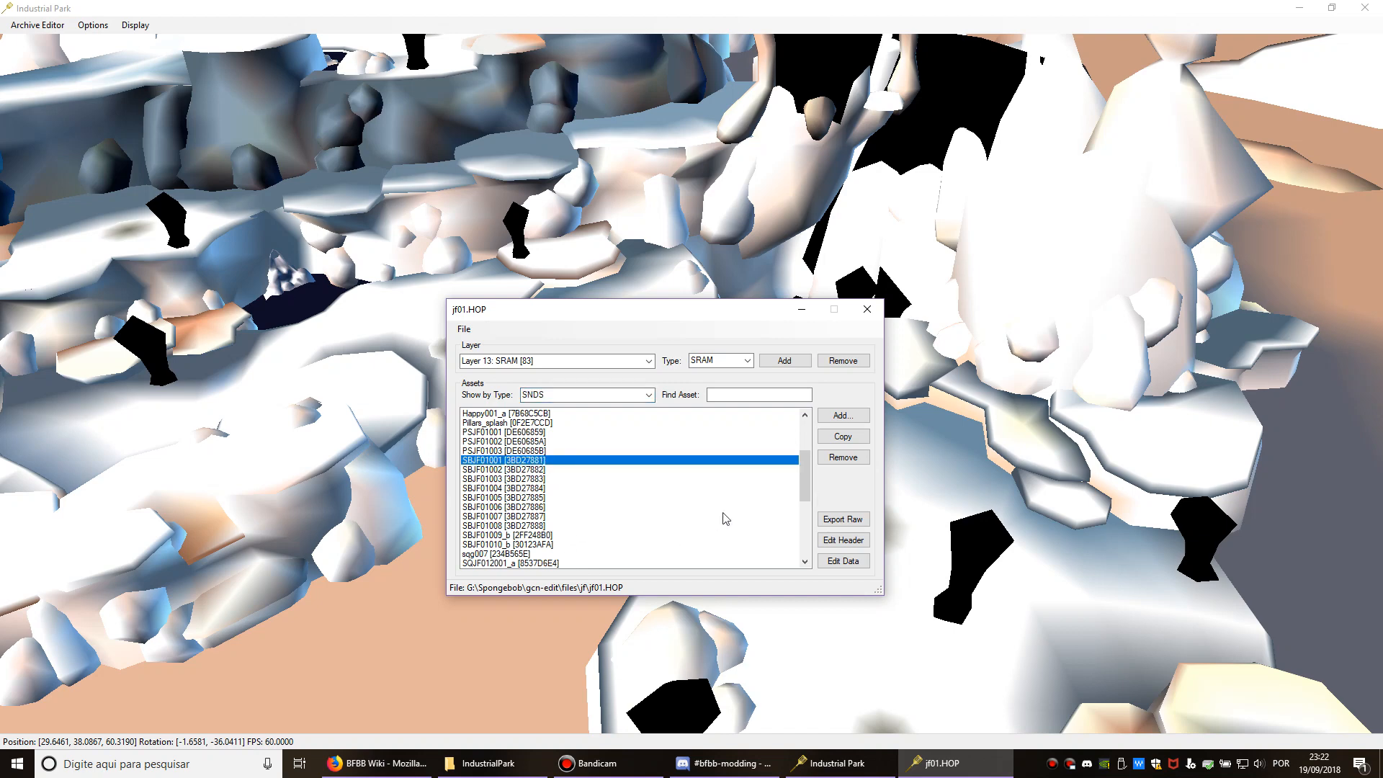
pyautogui.moveTo(569, 489)
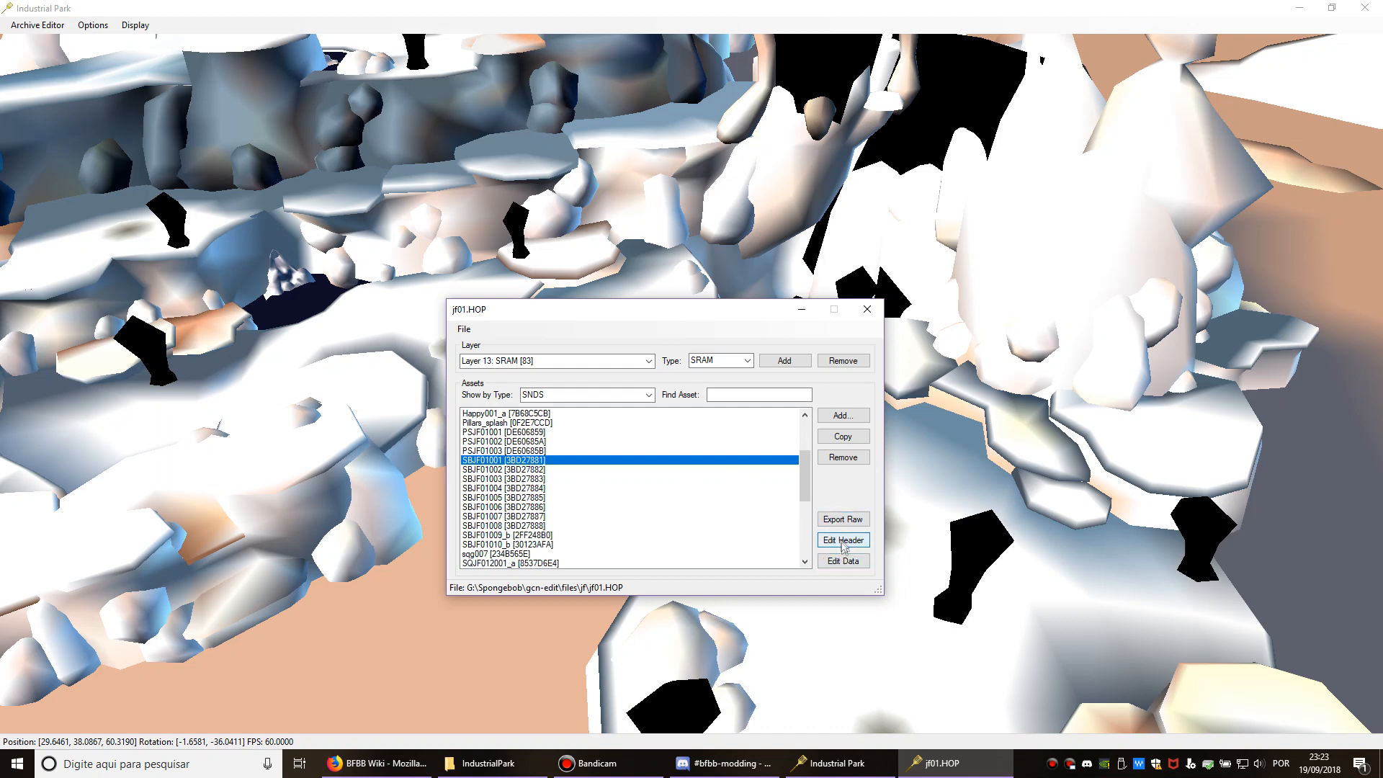
# Export SBJF01001's sound data as SBJF01001.DSP into the tutorial folder.
pyautogui.click(842, 561)
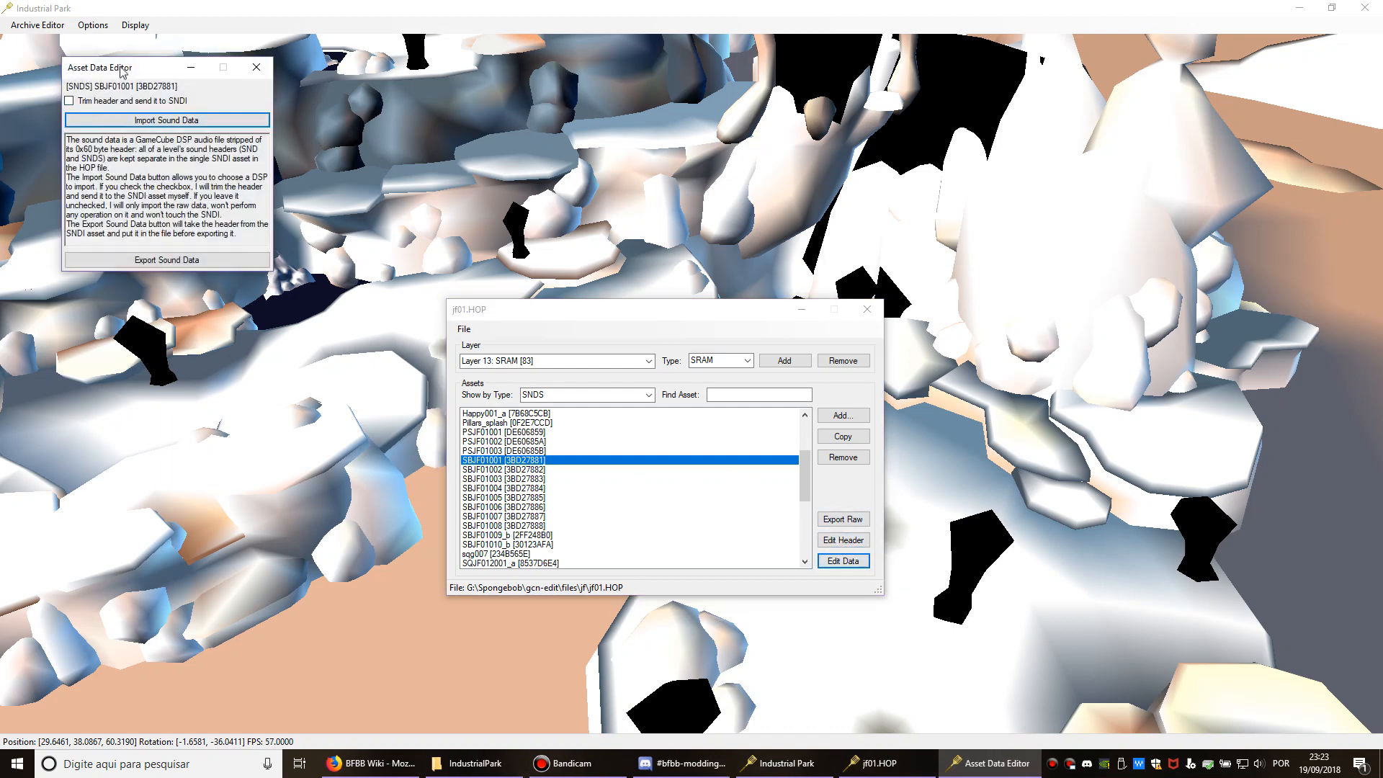
pyautogui.moveTo(99, 68); pyautogui.dragTo(805, 317)
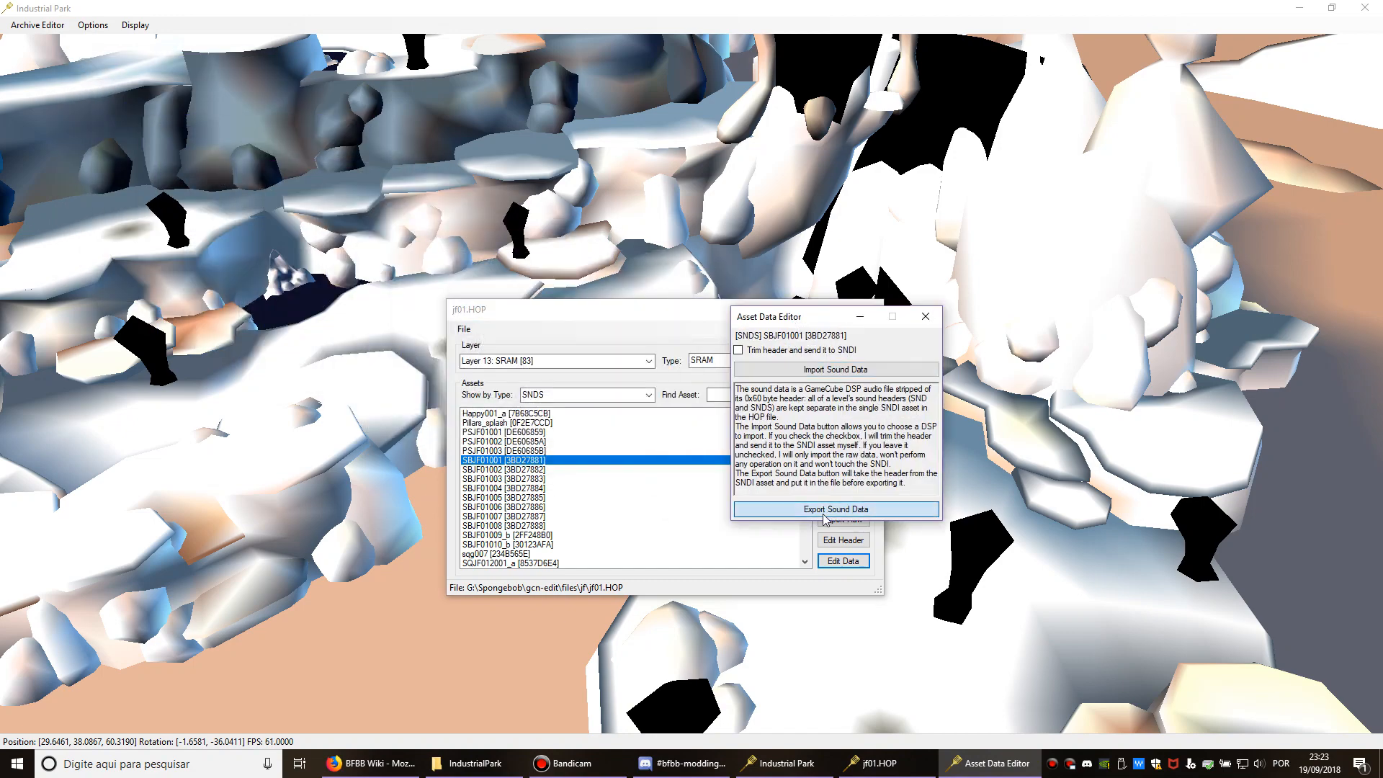
pyautogui.click(835, 508)
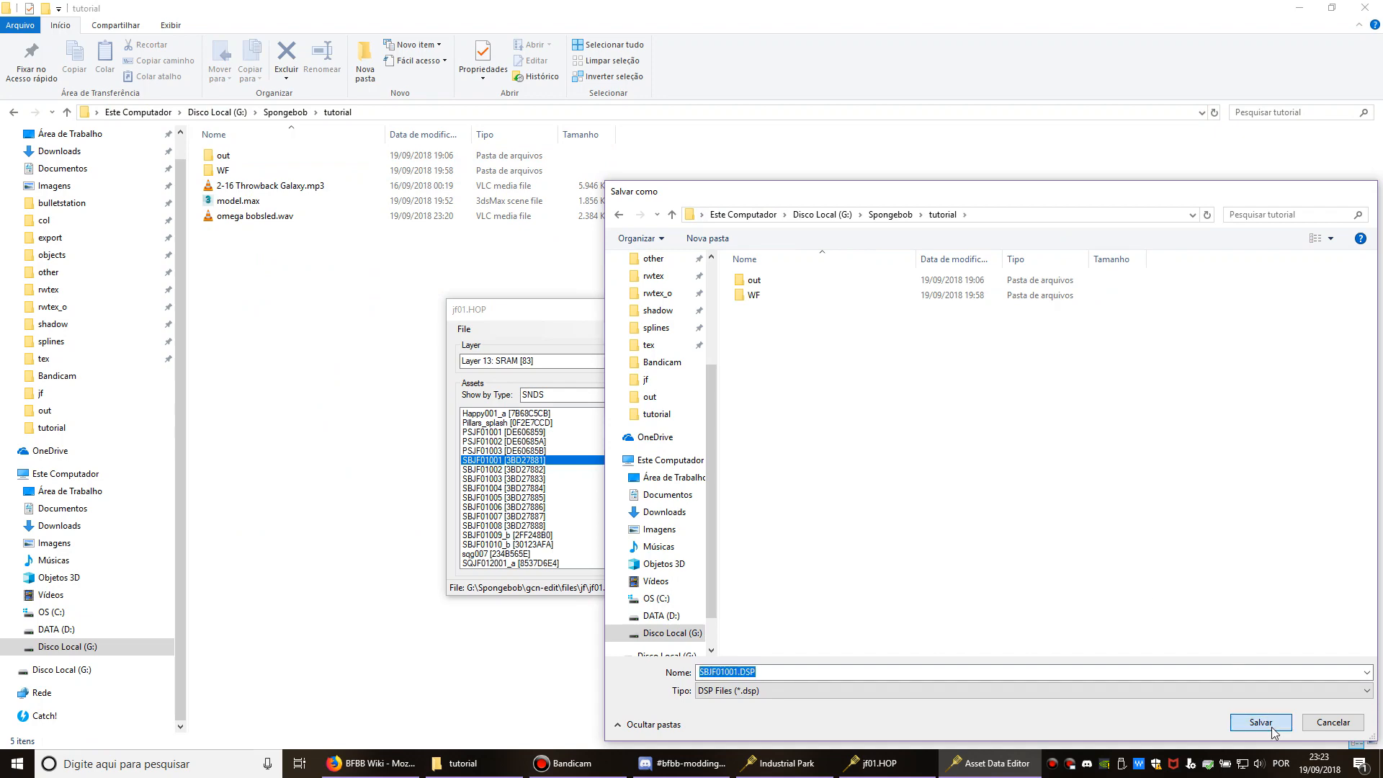
pyautogui.click(1260, 722)
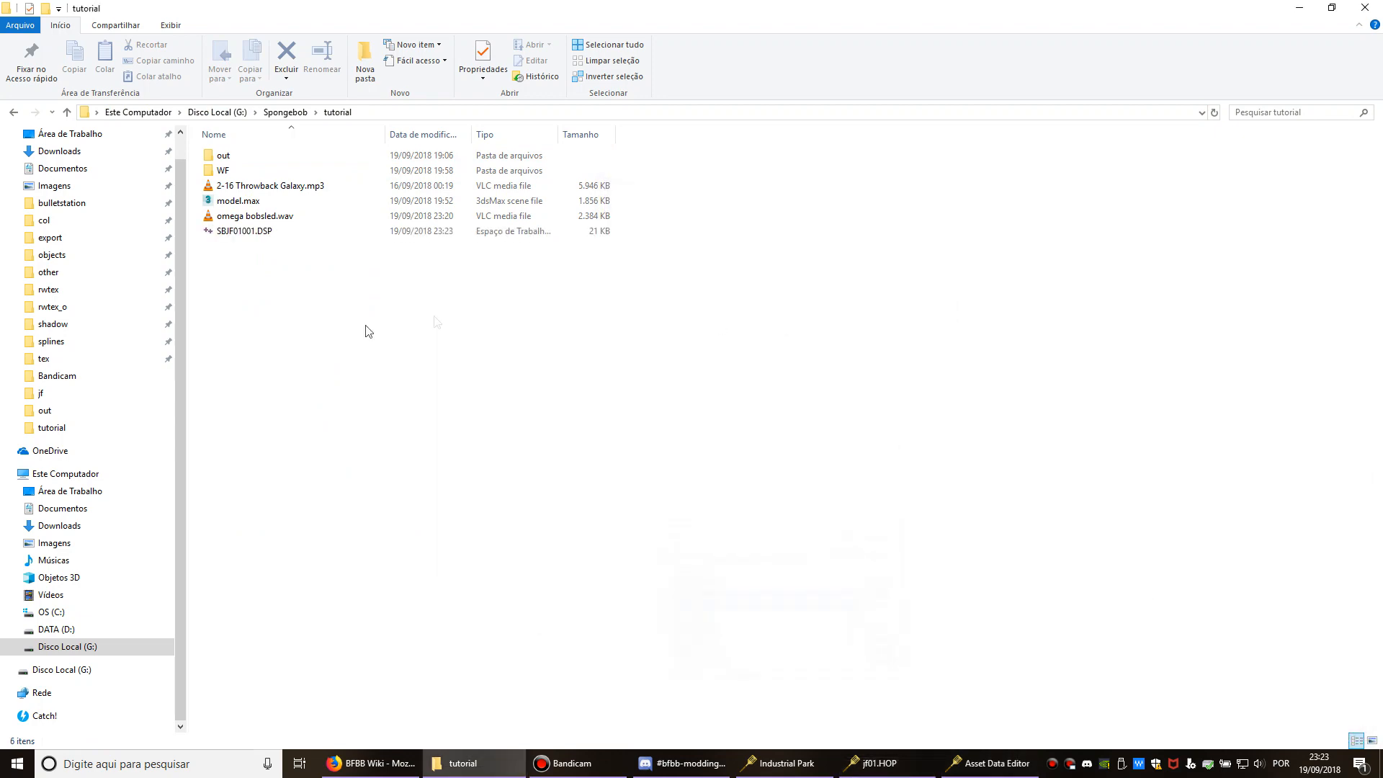
# Launch the modded Audacity and load SBJF01001.DSP from the tutorial folder.
pyautogui.click(245, 230)
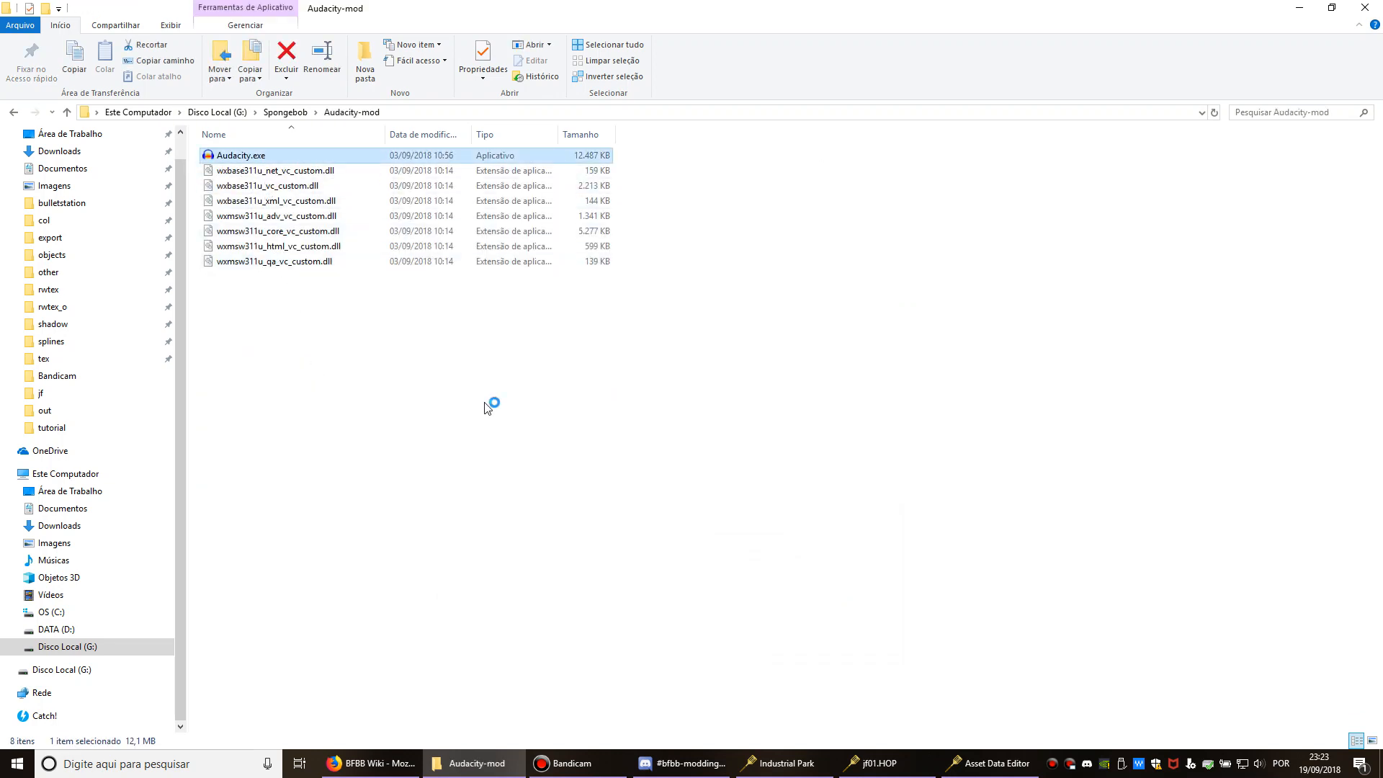
pyautogui.moveTo(598, 549)
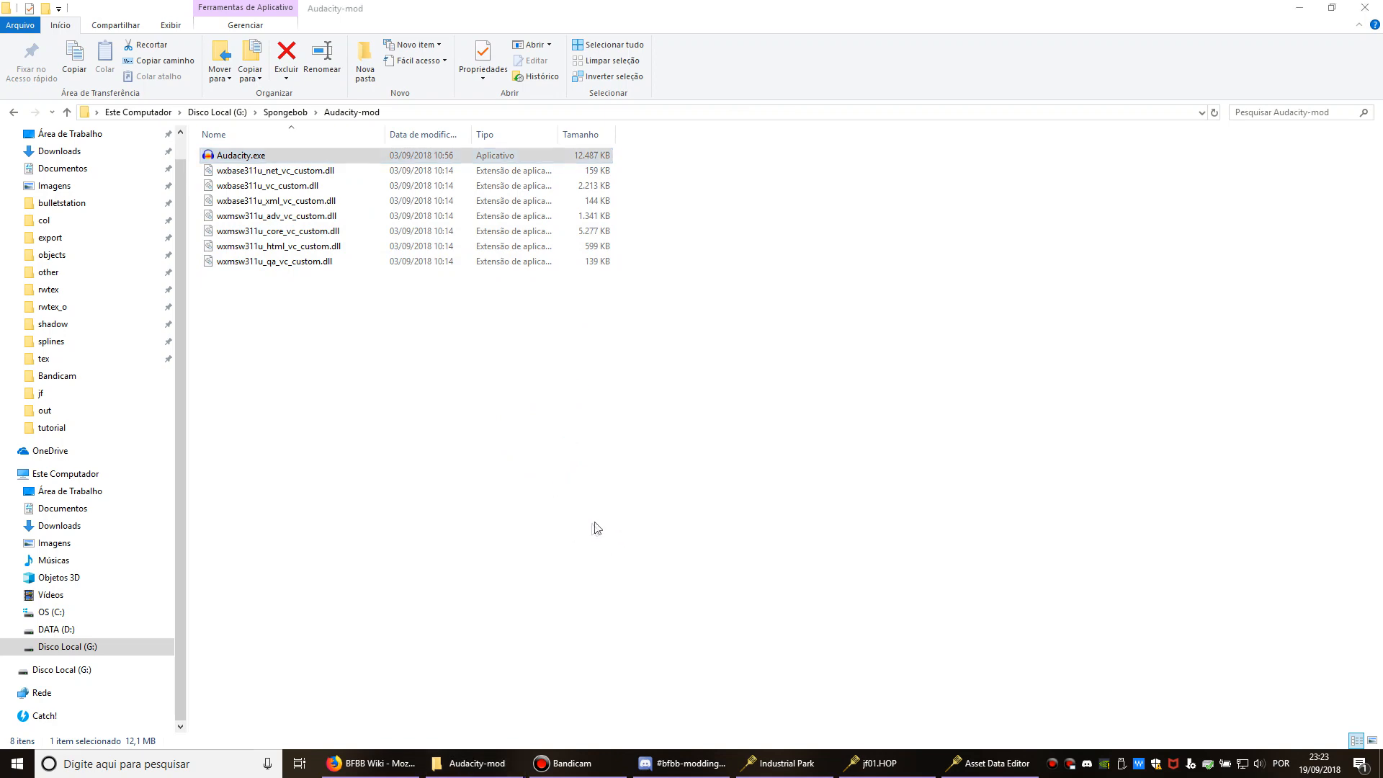
pyautogui.doubleClick(240, 156)
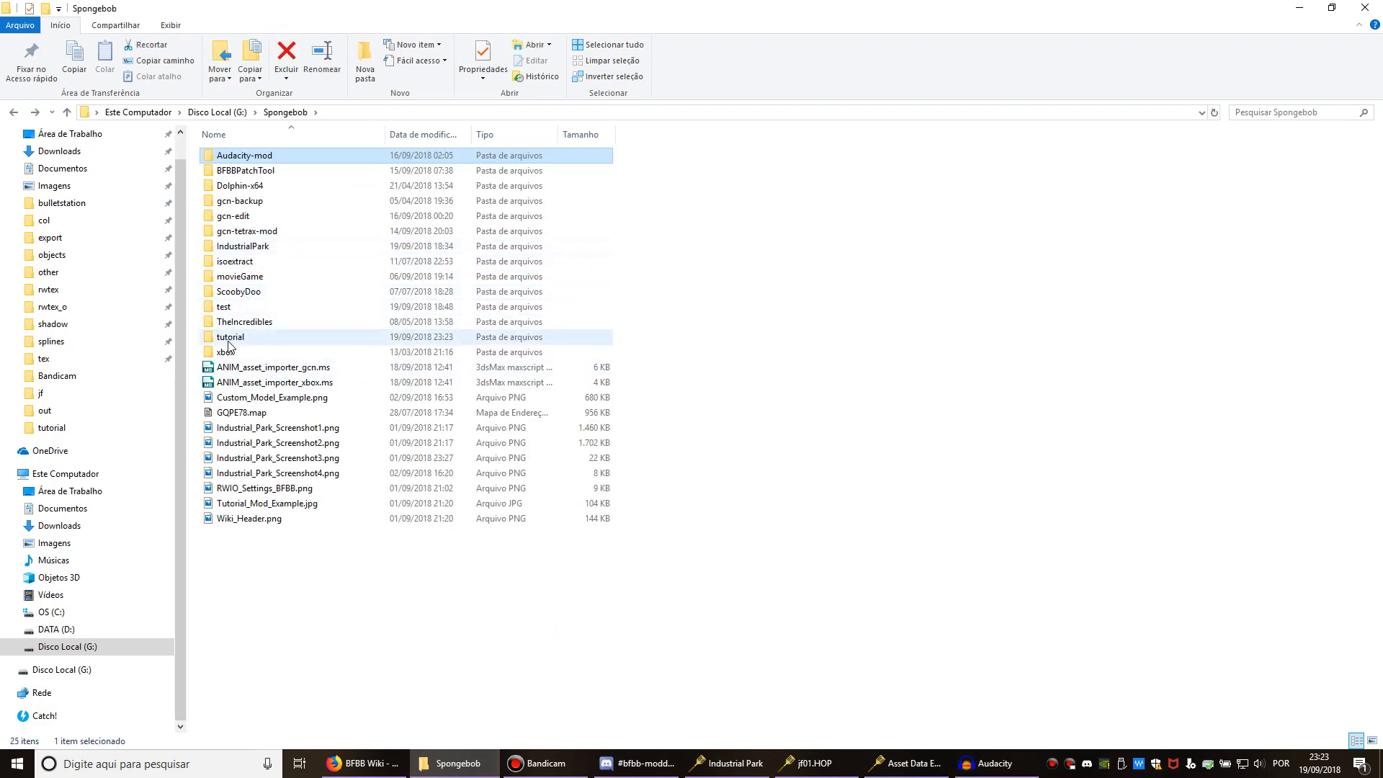
pyautogui.doubleClick(230, 337)
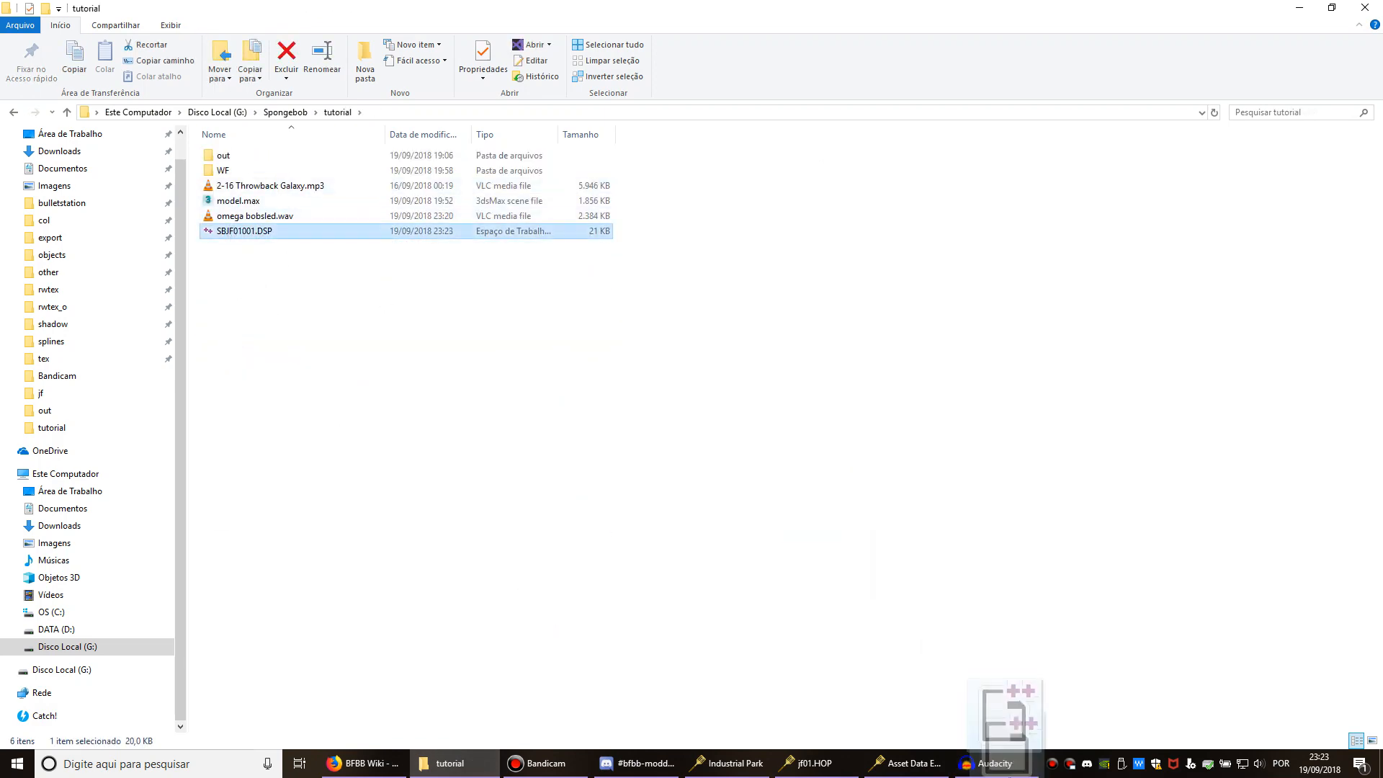
pyautogui.doubleClick(245, 231)
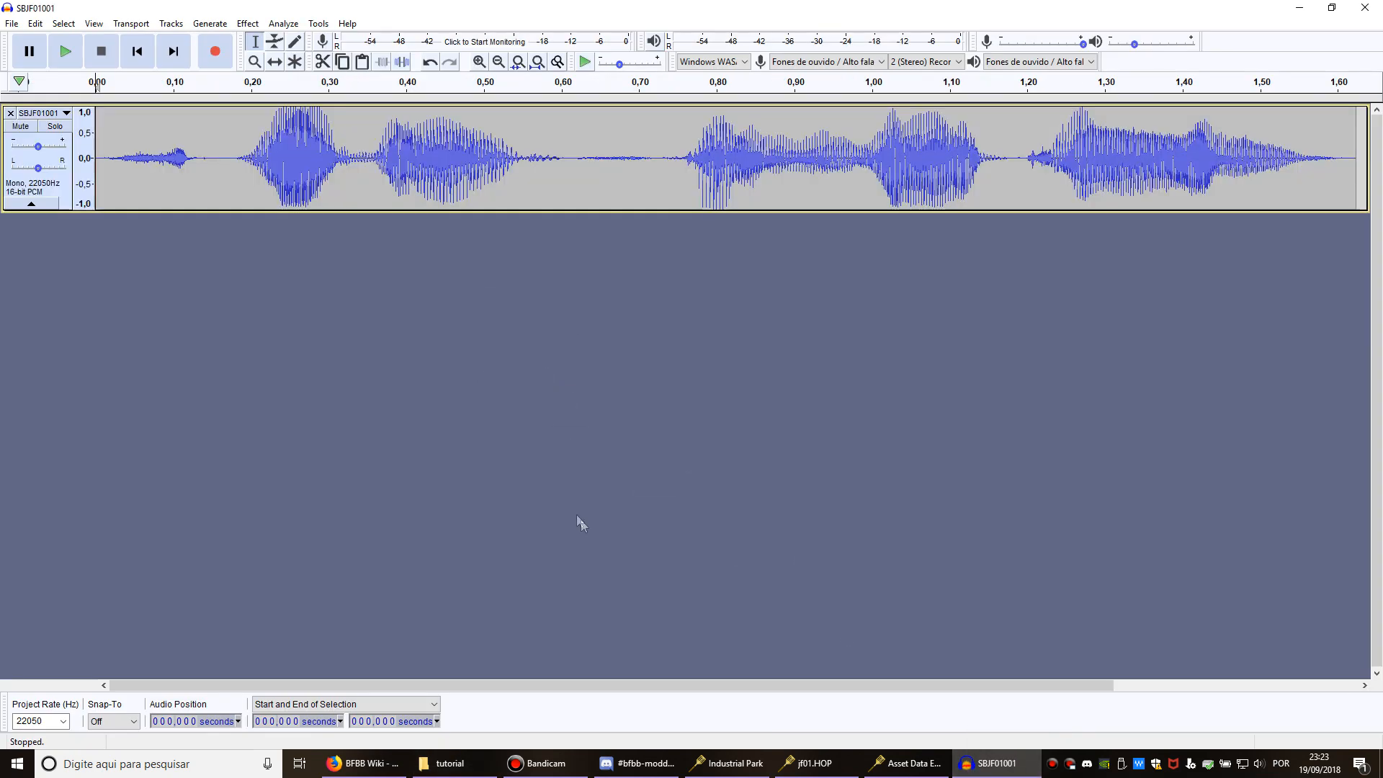
pyautogui.click(65, 51)
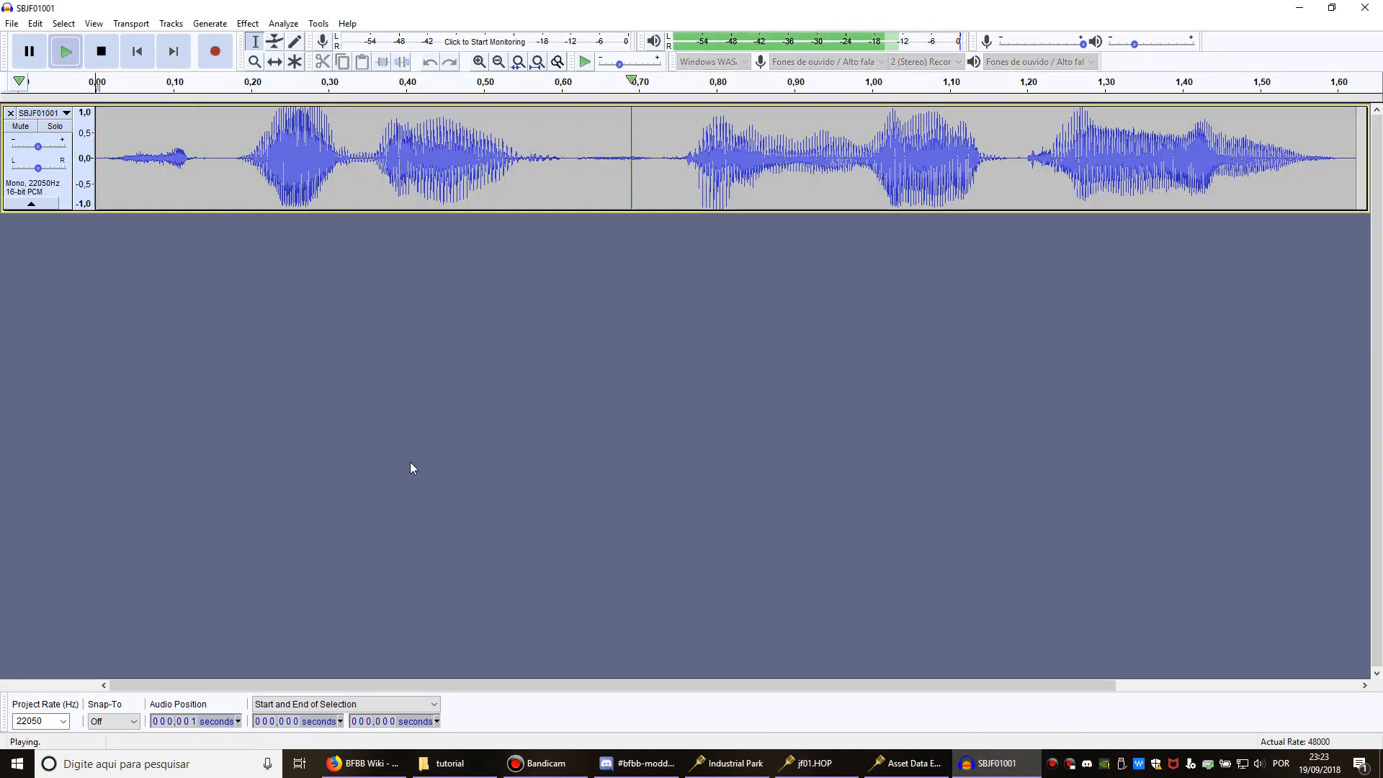
pyautogui.click(101, 50)
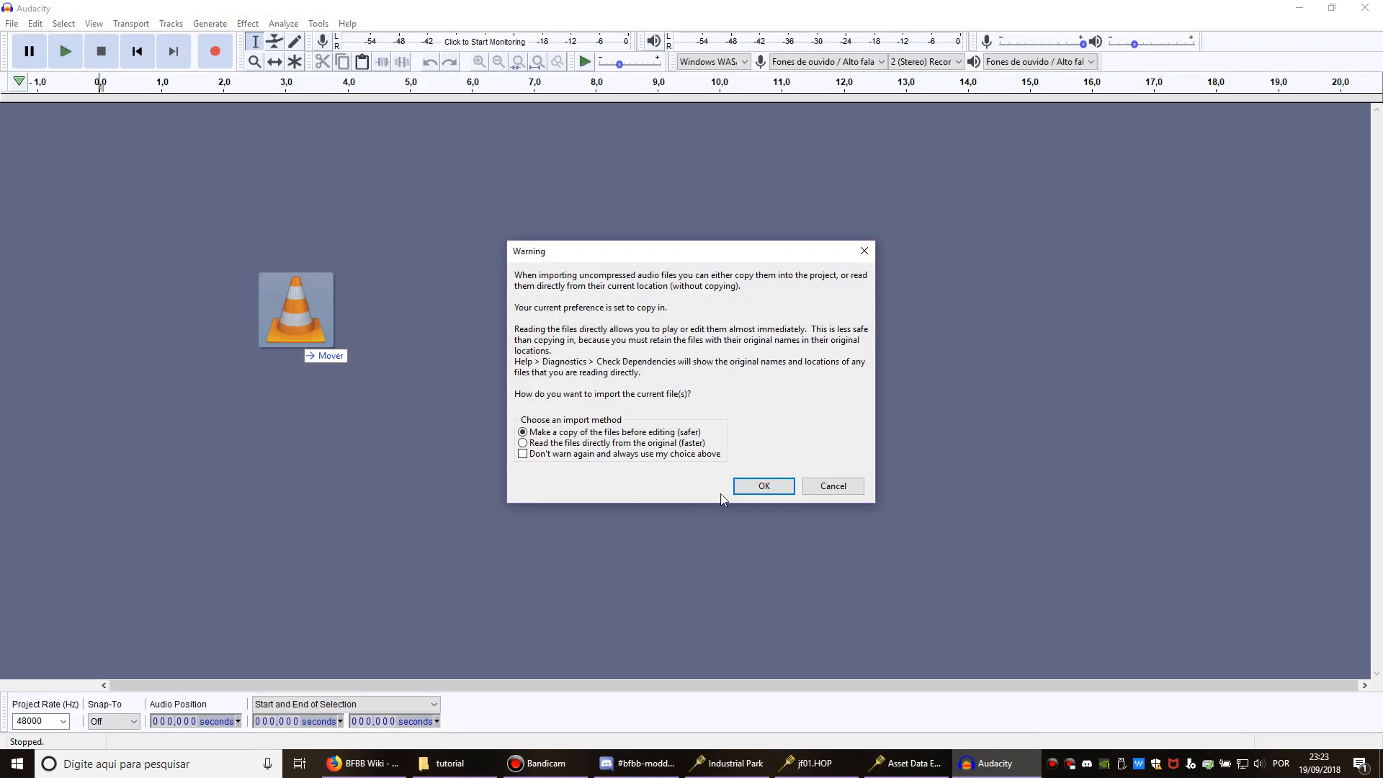
# Import the omega bobsled recording and mix its stereo track down to mono.
pyautogui.click(762, 485)
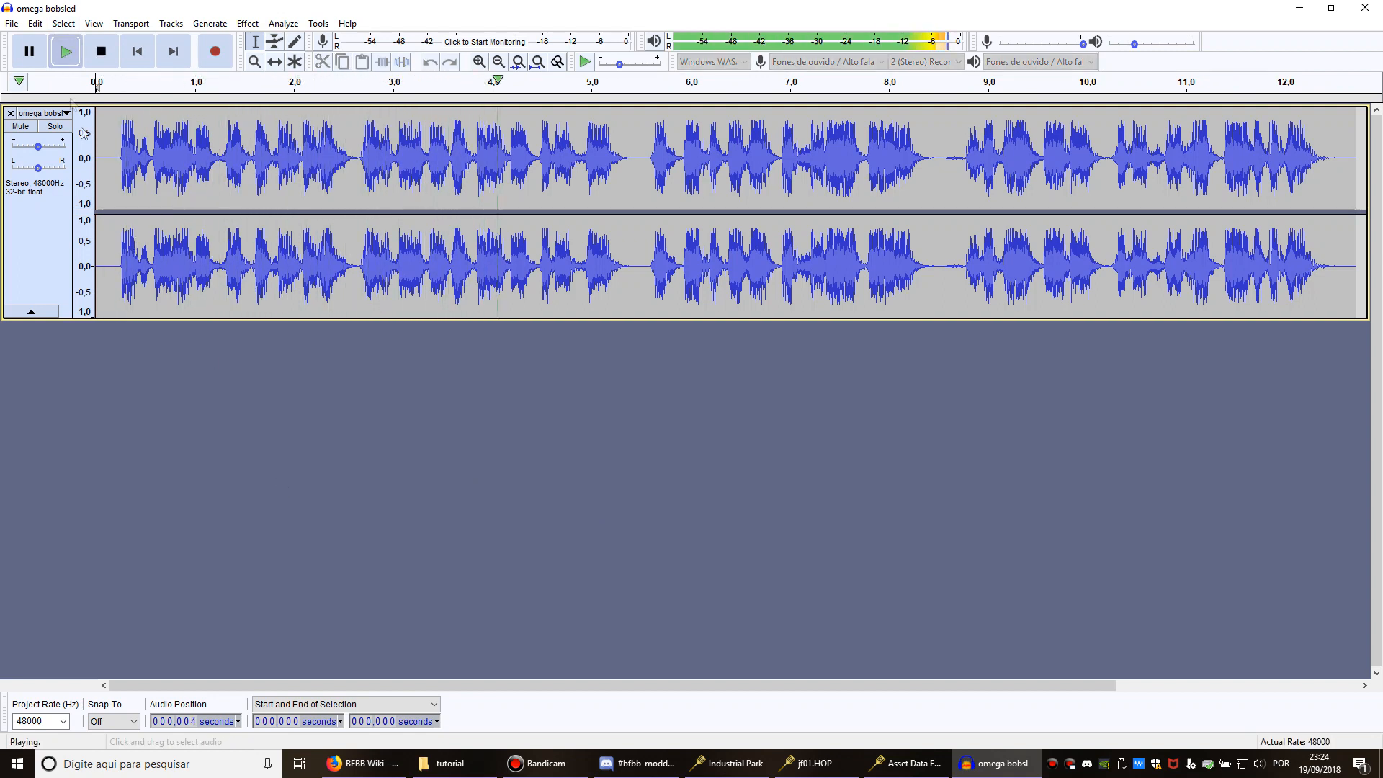
pyautogui.click(170, 23)
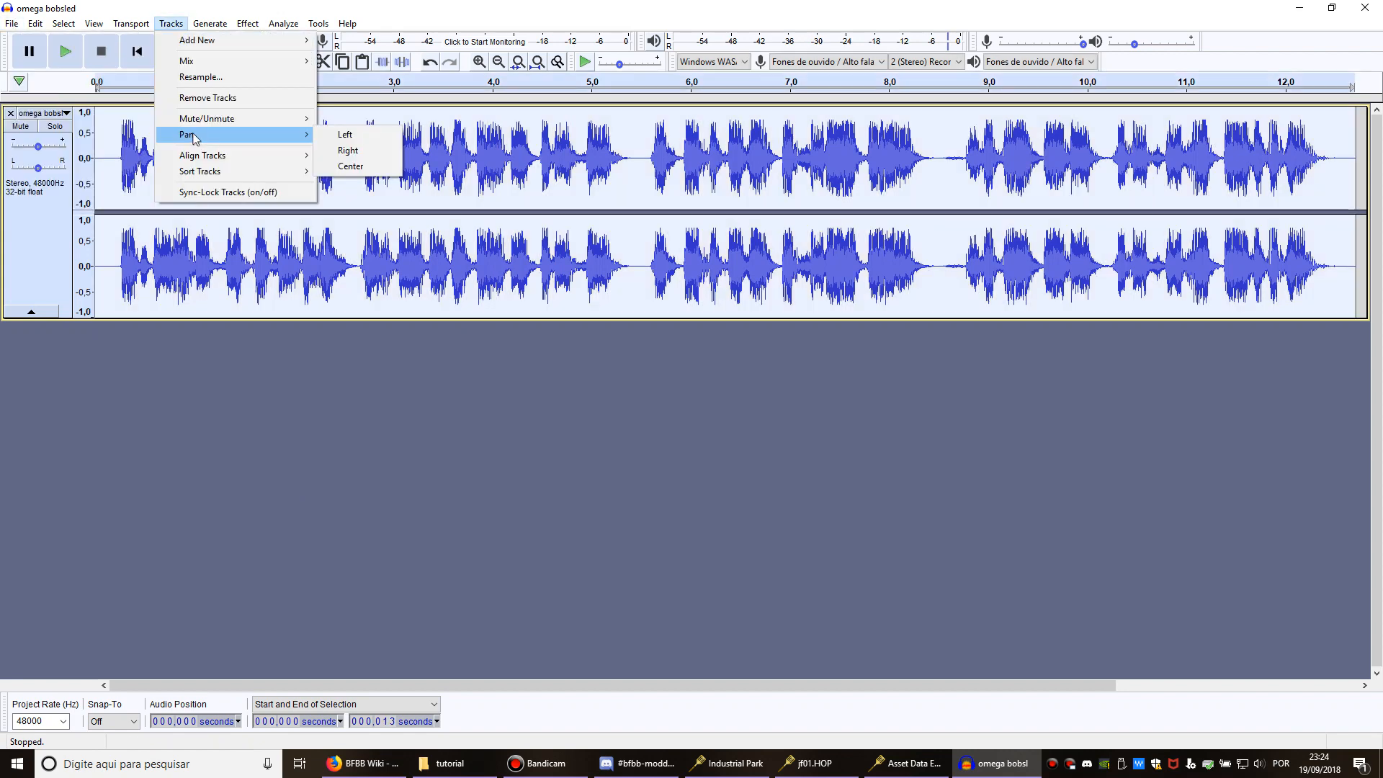
pyautogui.moveTo(186, 26)
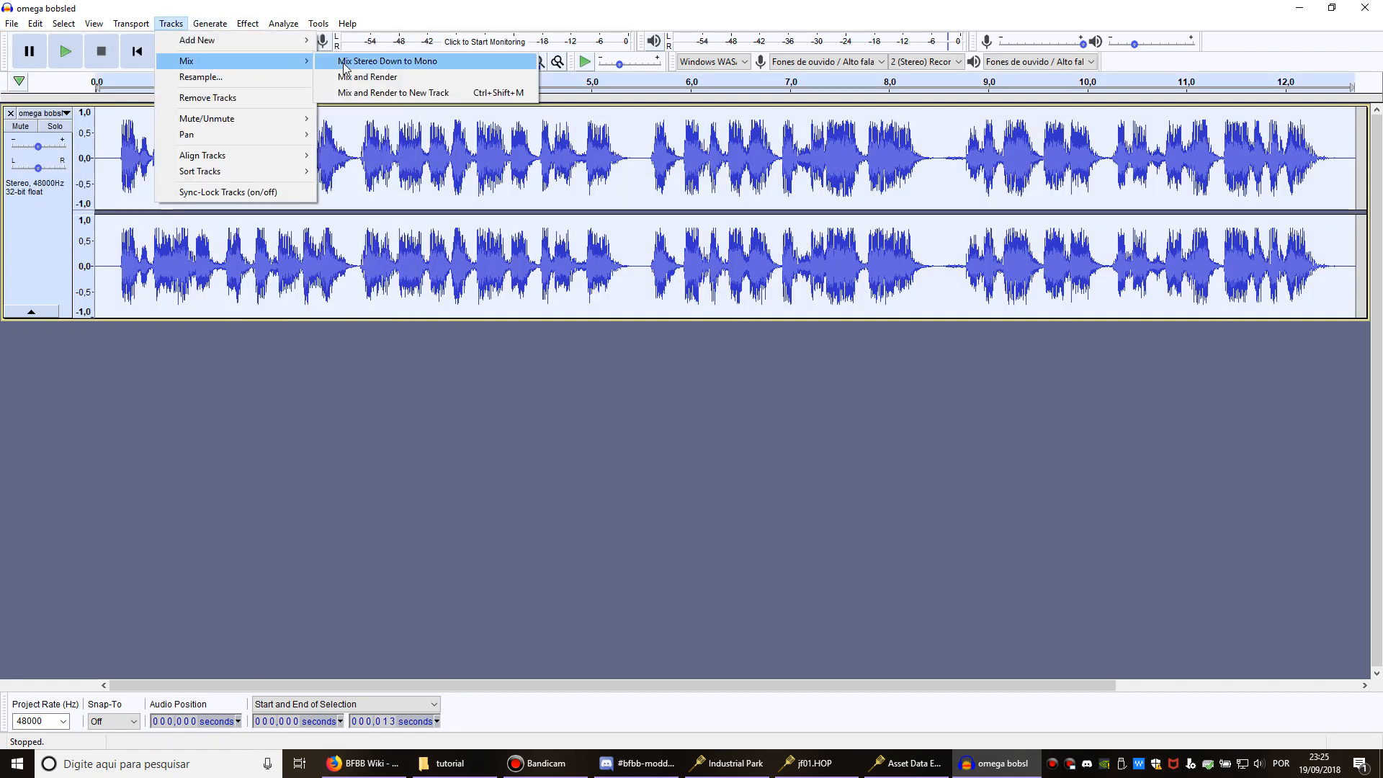
pyautogui.moveTo(388, 77)
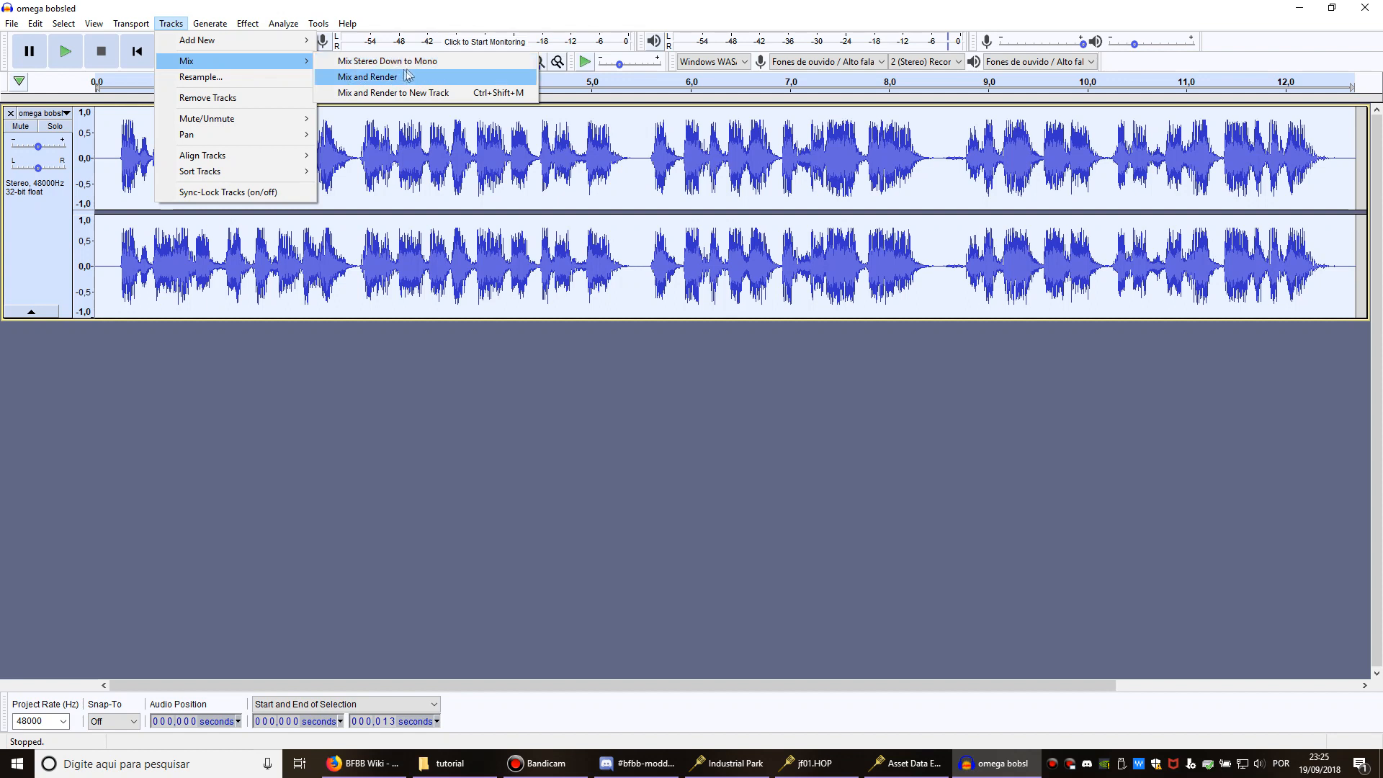
pyautogui.click(364, 76)
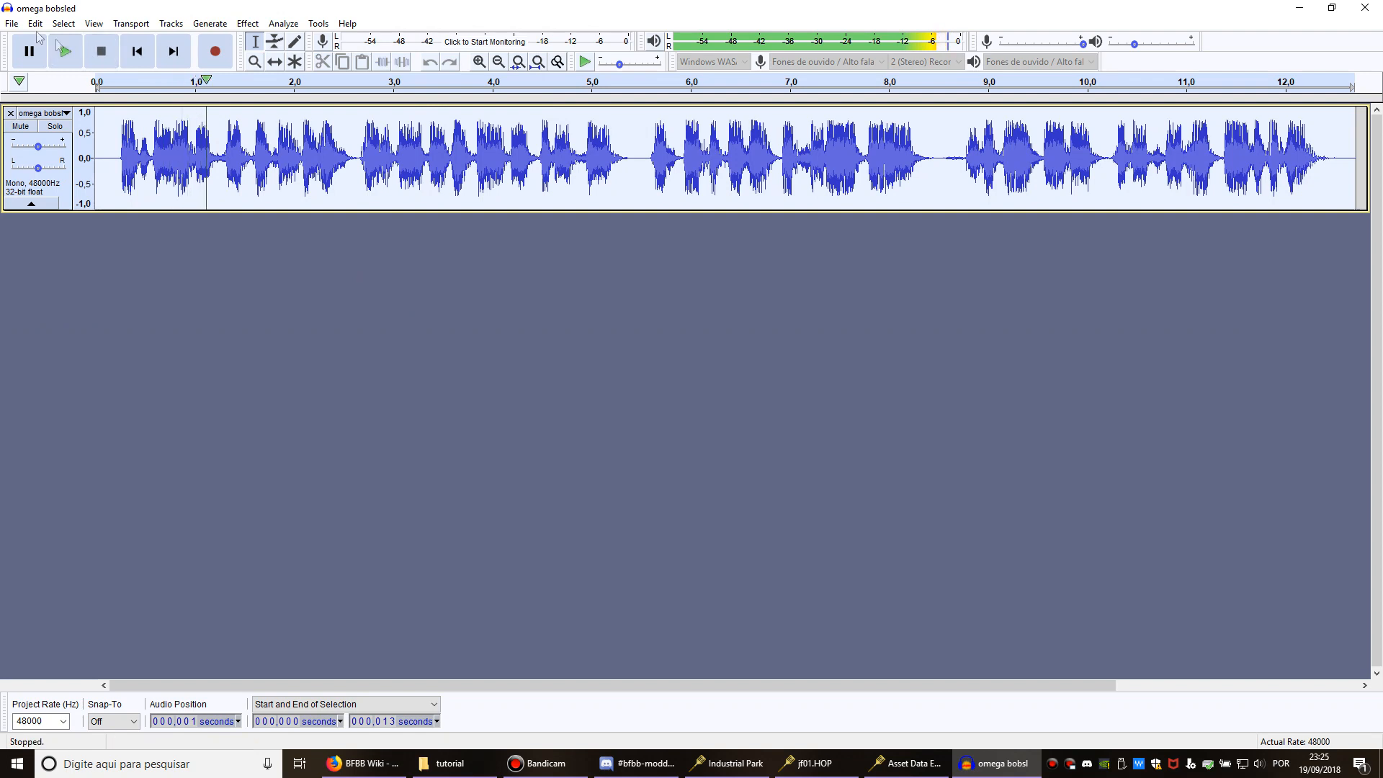
pyautogui.click(11, 23)
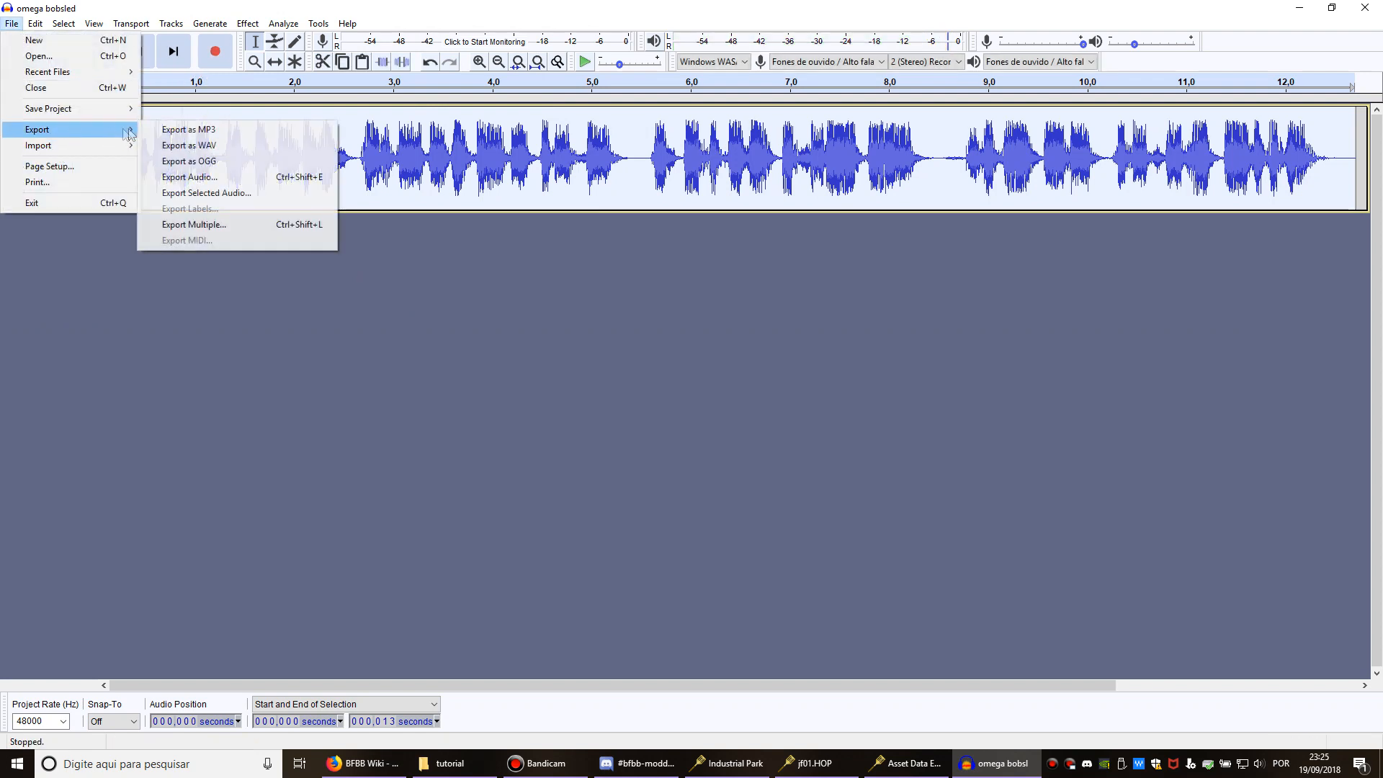
pyautogui.moveTo(188, 144)
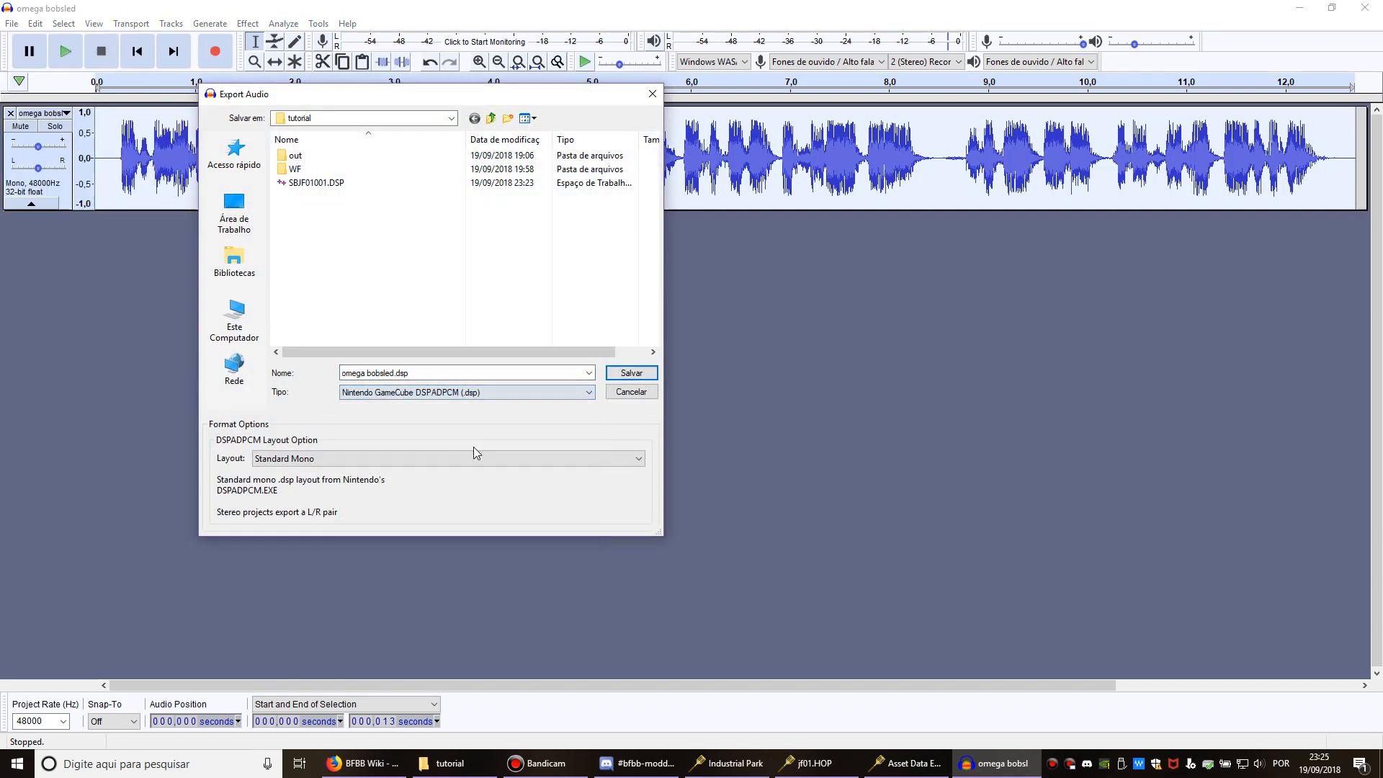
# Export as Nintendo GameCube DSPADPCM Standard Mono, replacing SBJF01001.DSP.
pyautogui.click(630, 371)
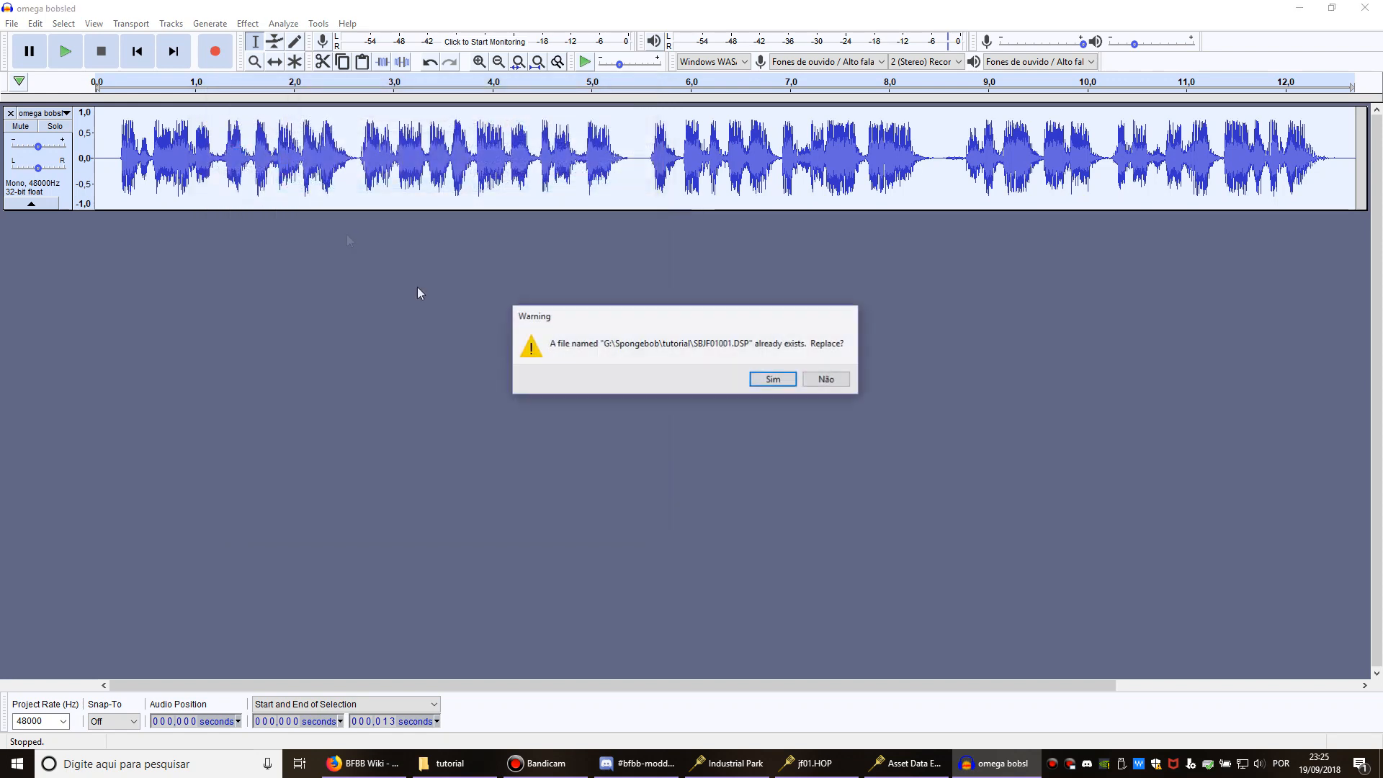
pyautogui.click(769, 379)
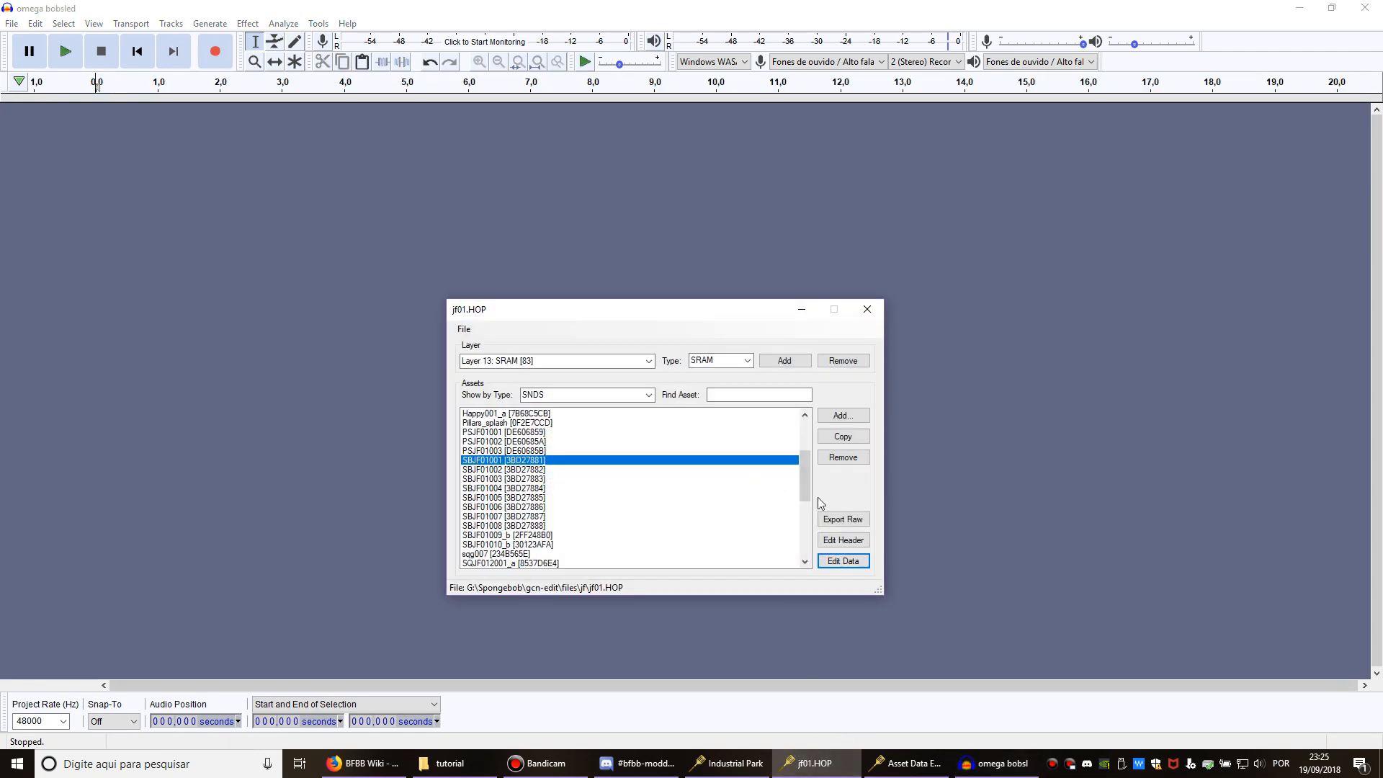
# Import the new DSP into SBJF01001 with 'Trim header and send it to SNDI' enabled.
pyautogui.click(842, 561)
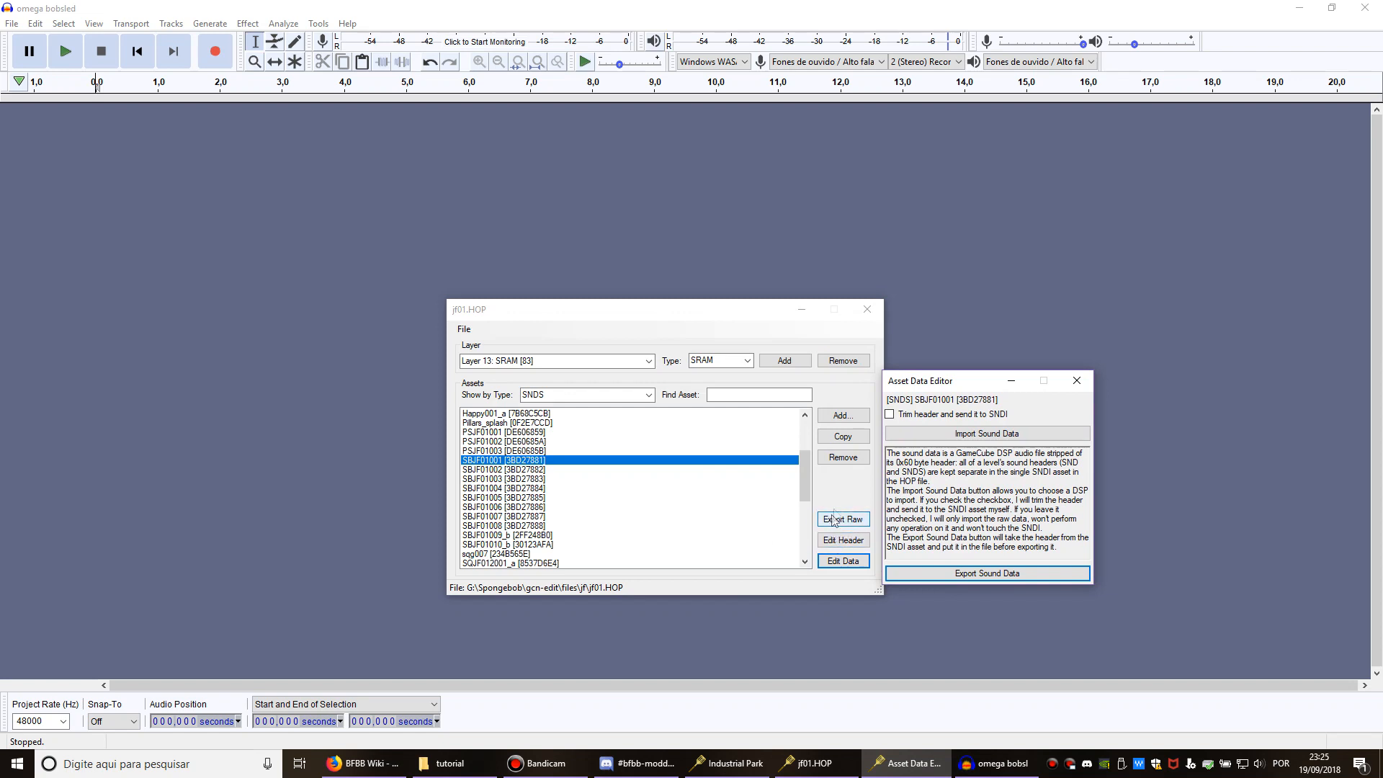
pyautogui.click(840, 540)
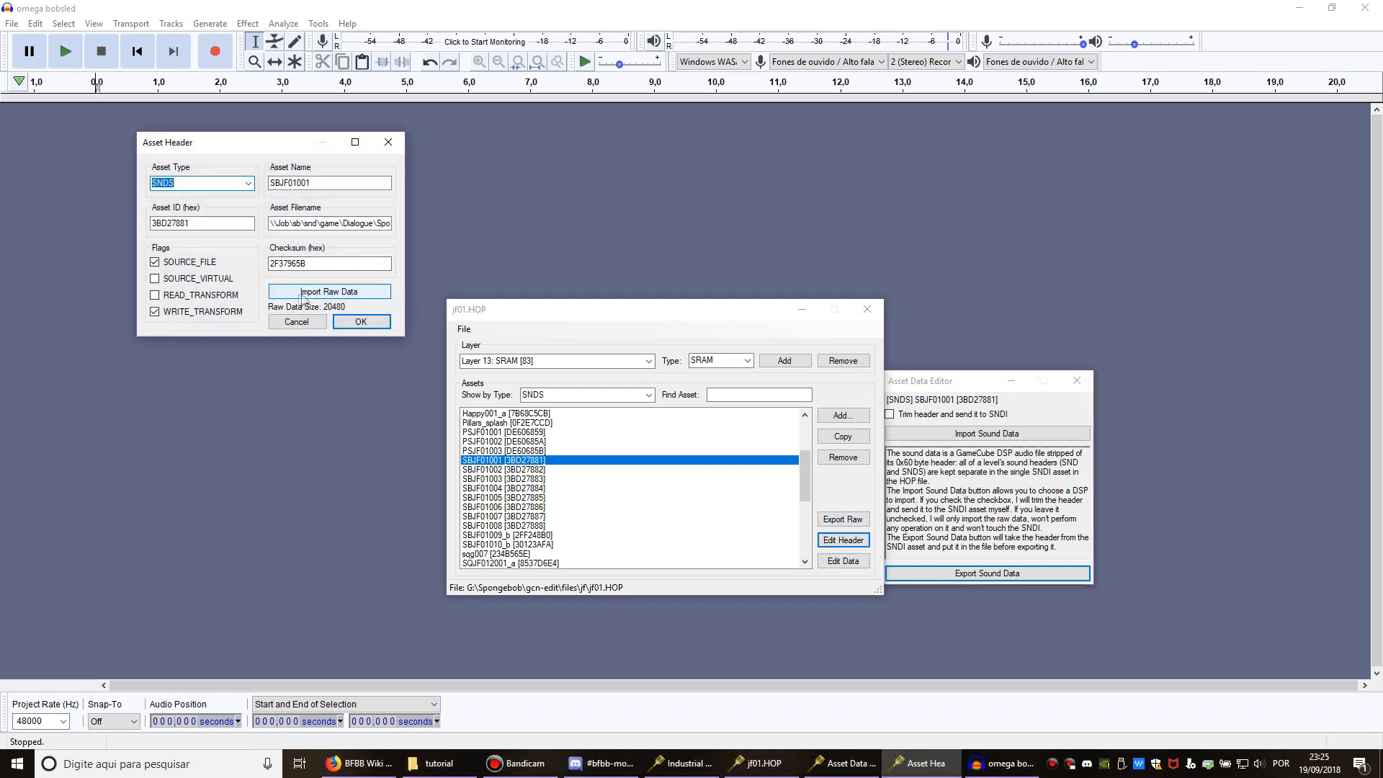
pyautogui.moveTo(297, 322)
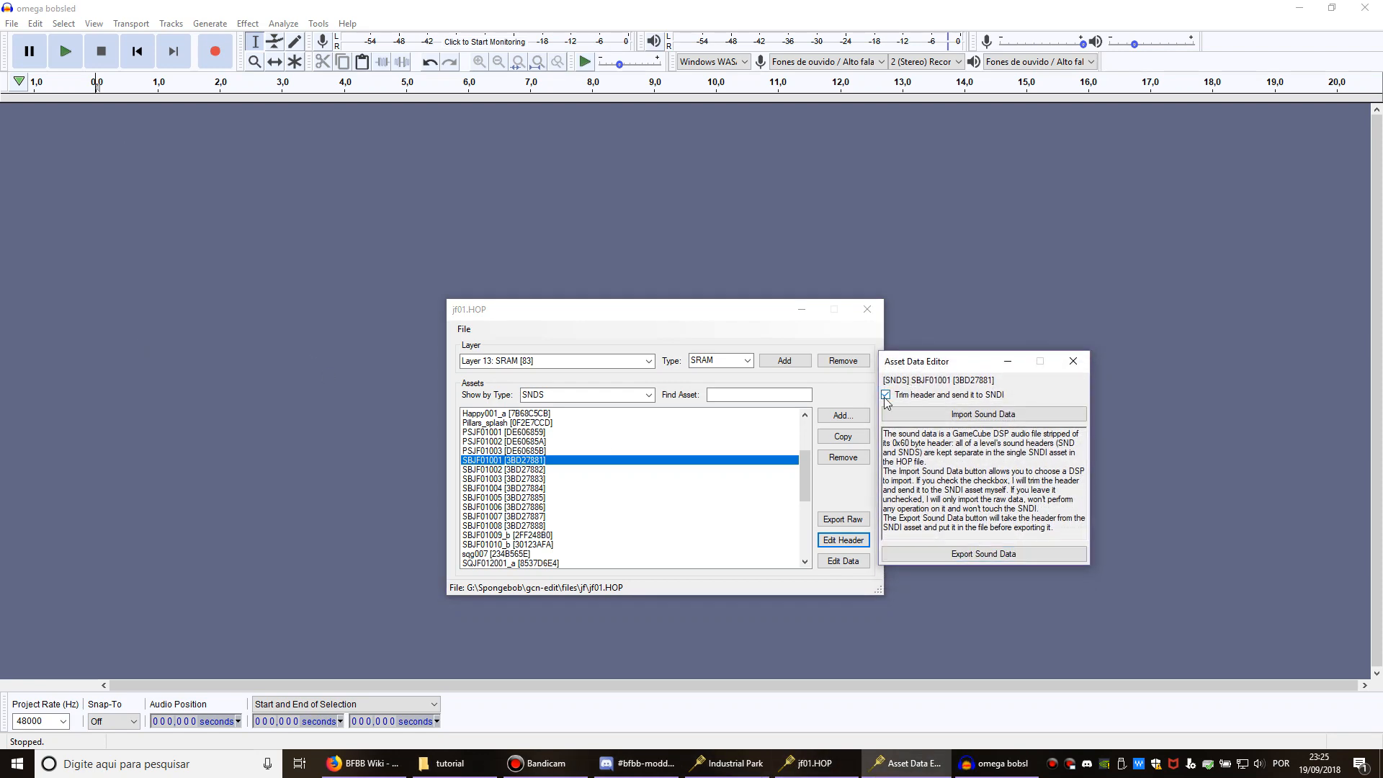
pyautogui.click(981, 413)
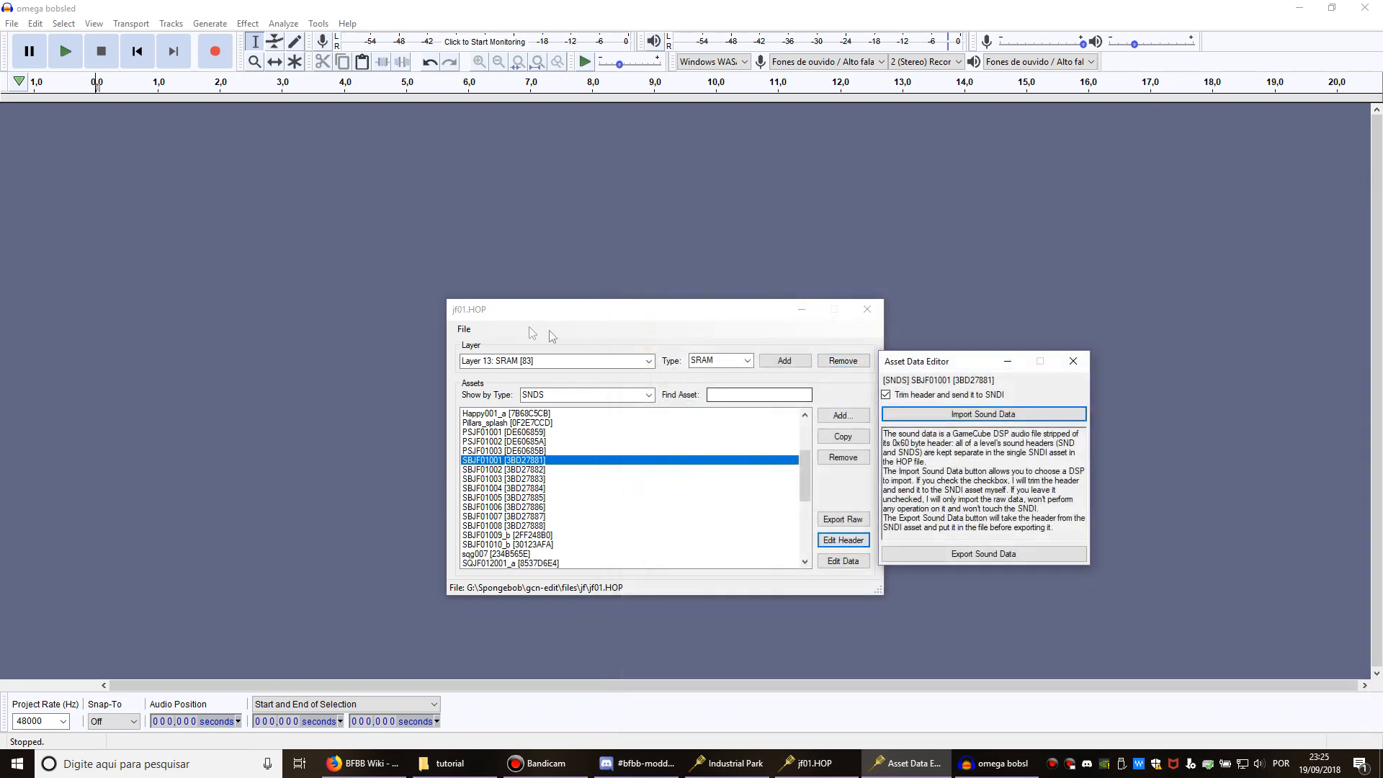
pyautogui.click(452, 328)
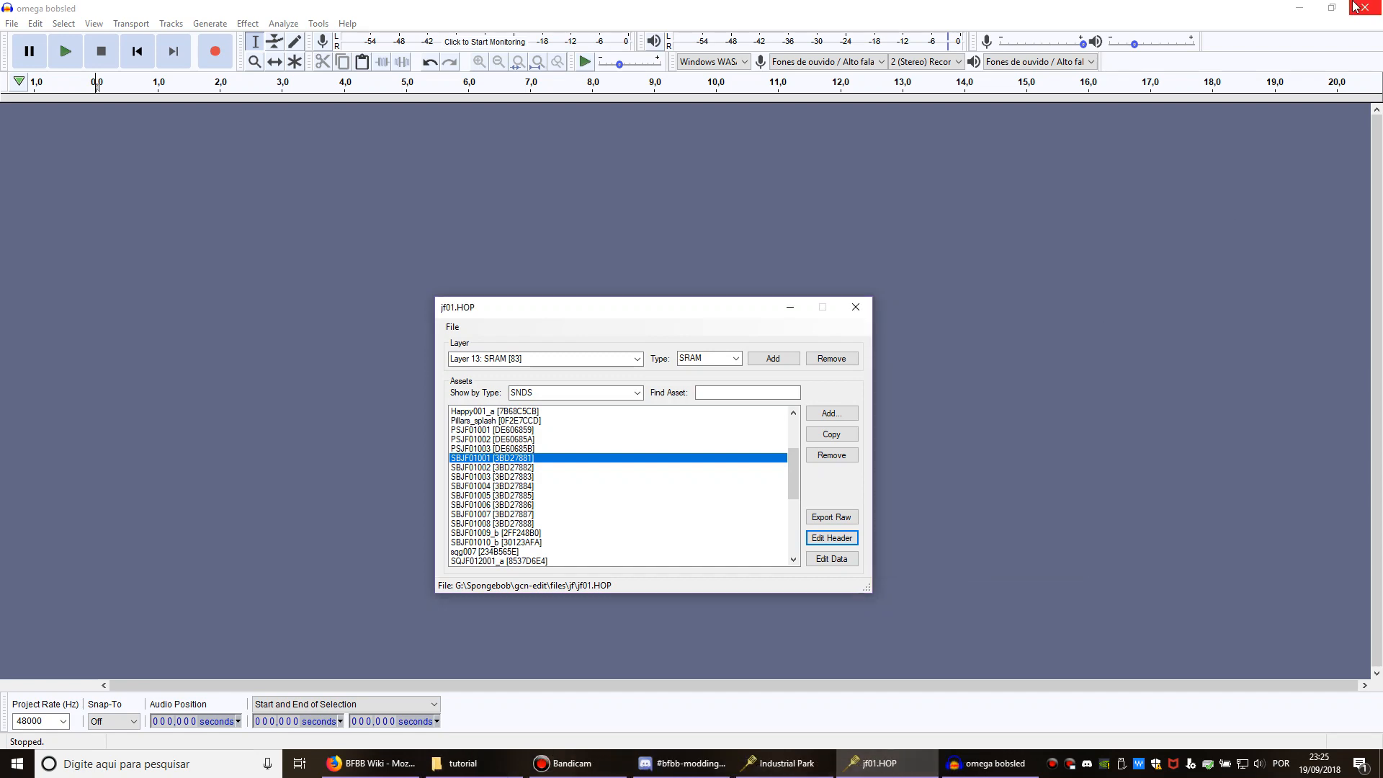
# Close Audacity and bring up Dolphin's game list with the Battle for Bikini Bottom entries.
pyautogui.click(461, 763)
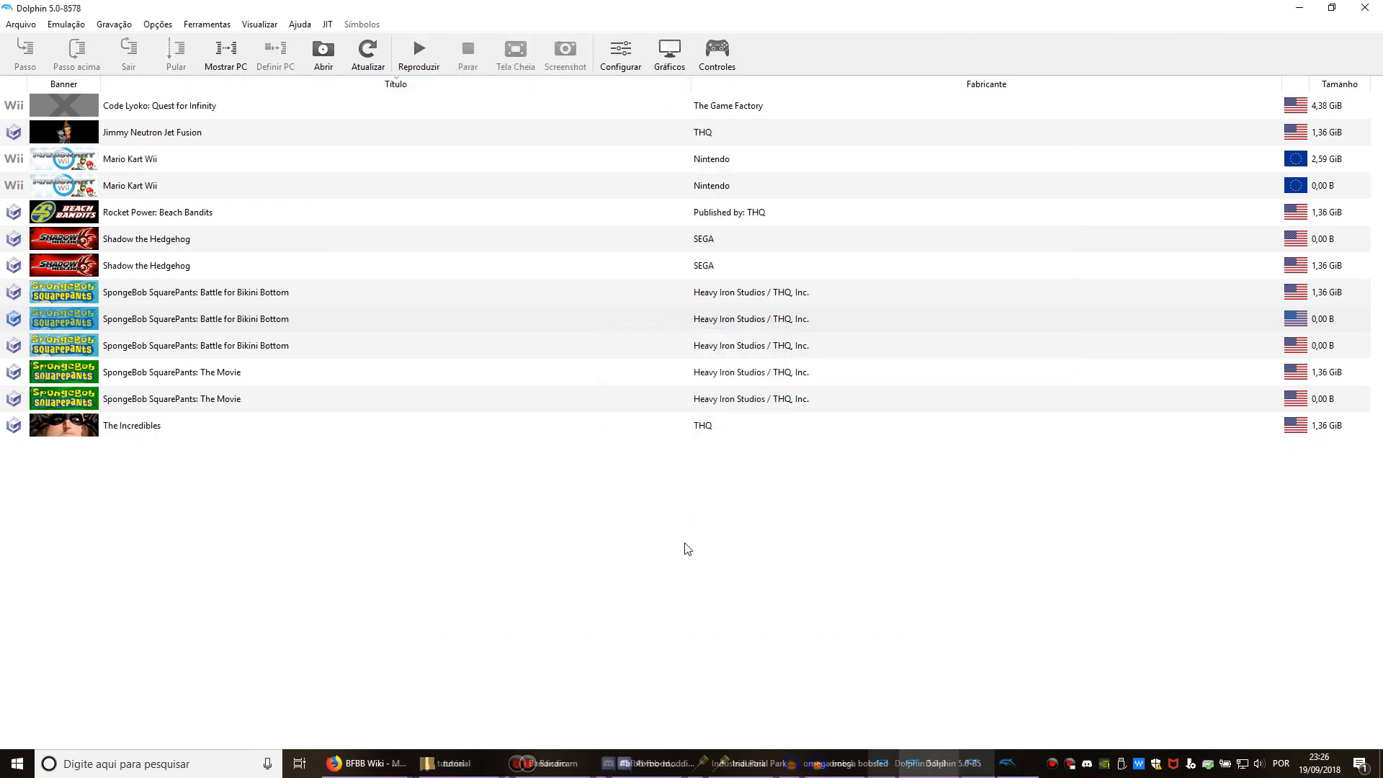
pyautogui.click(465, 763)
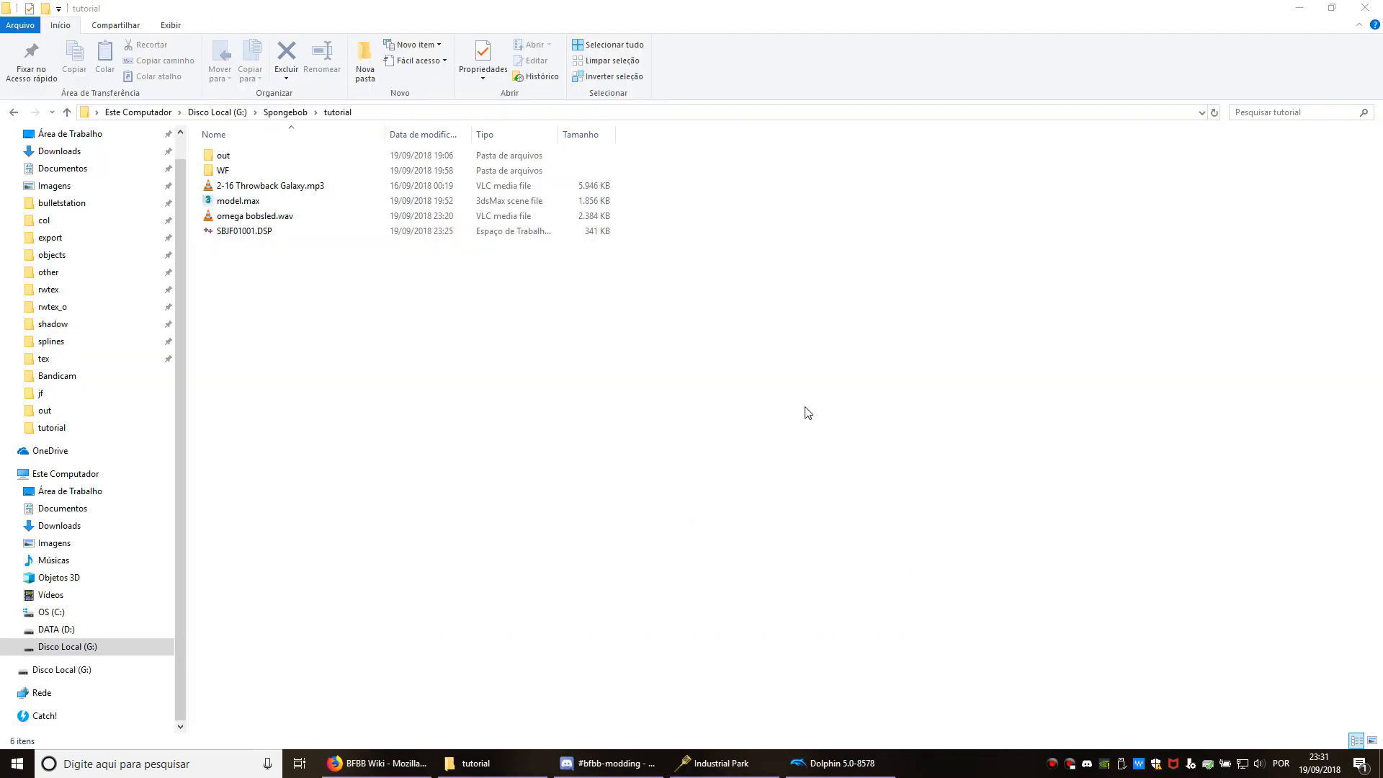
pyautogui.moveTo(717, 461)
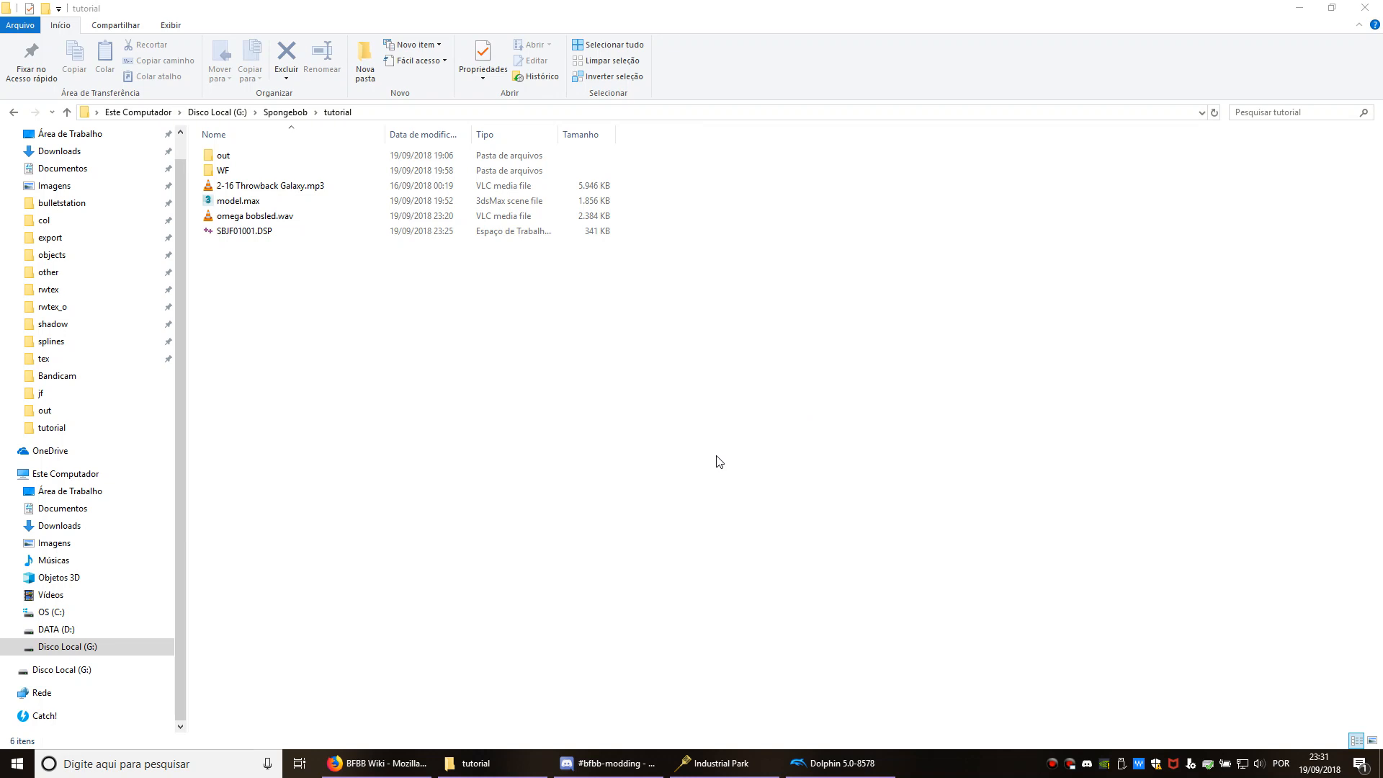
# Review the tutorial folder, then switch to the mnu5.HIP archive editor via the taskbar.
pyautogui.click(255, 217)
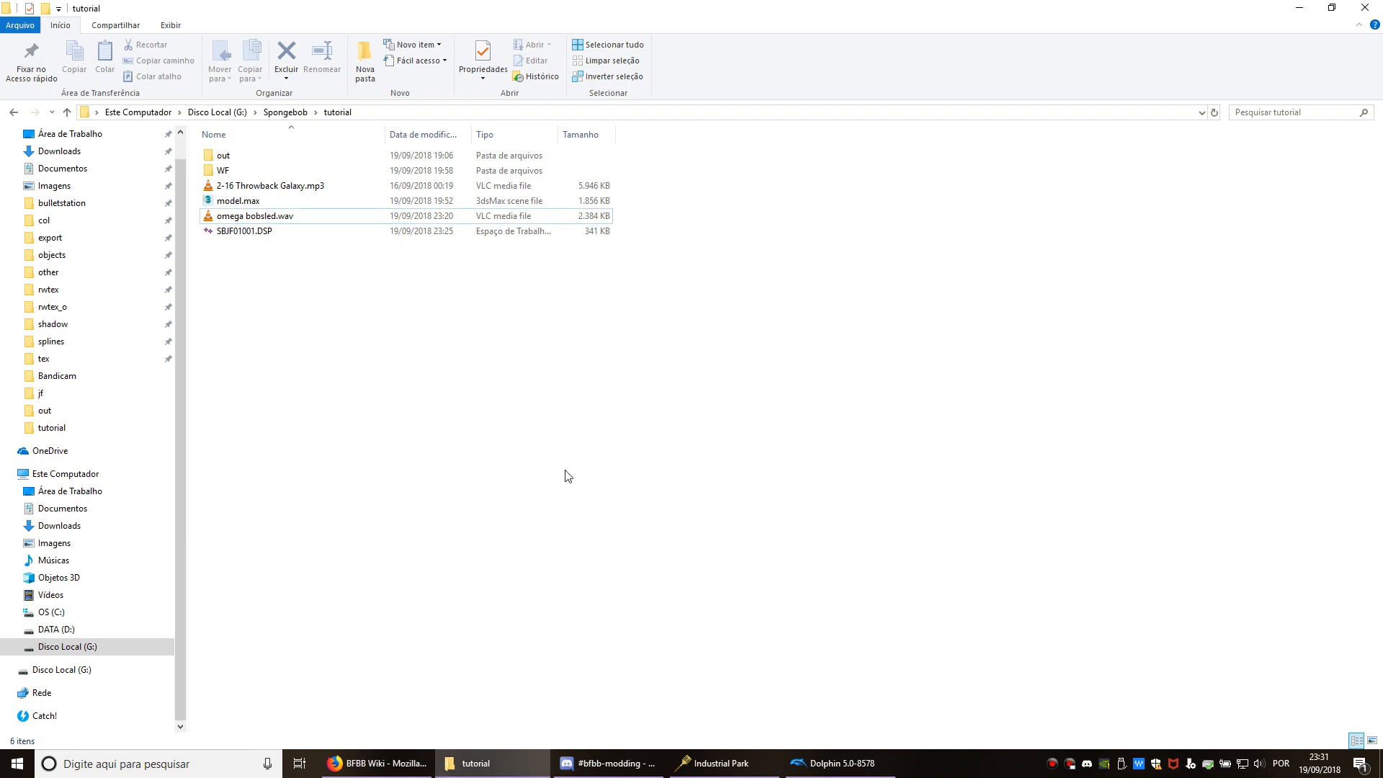
pyautogui.click(721, 763)
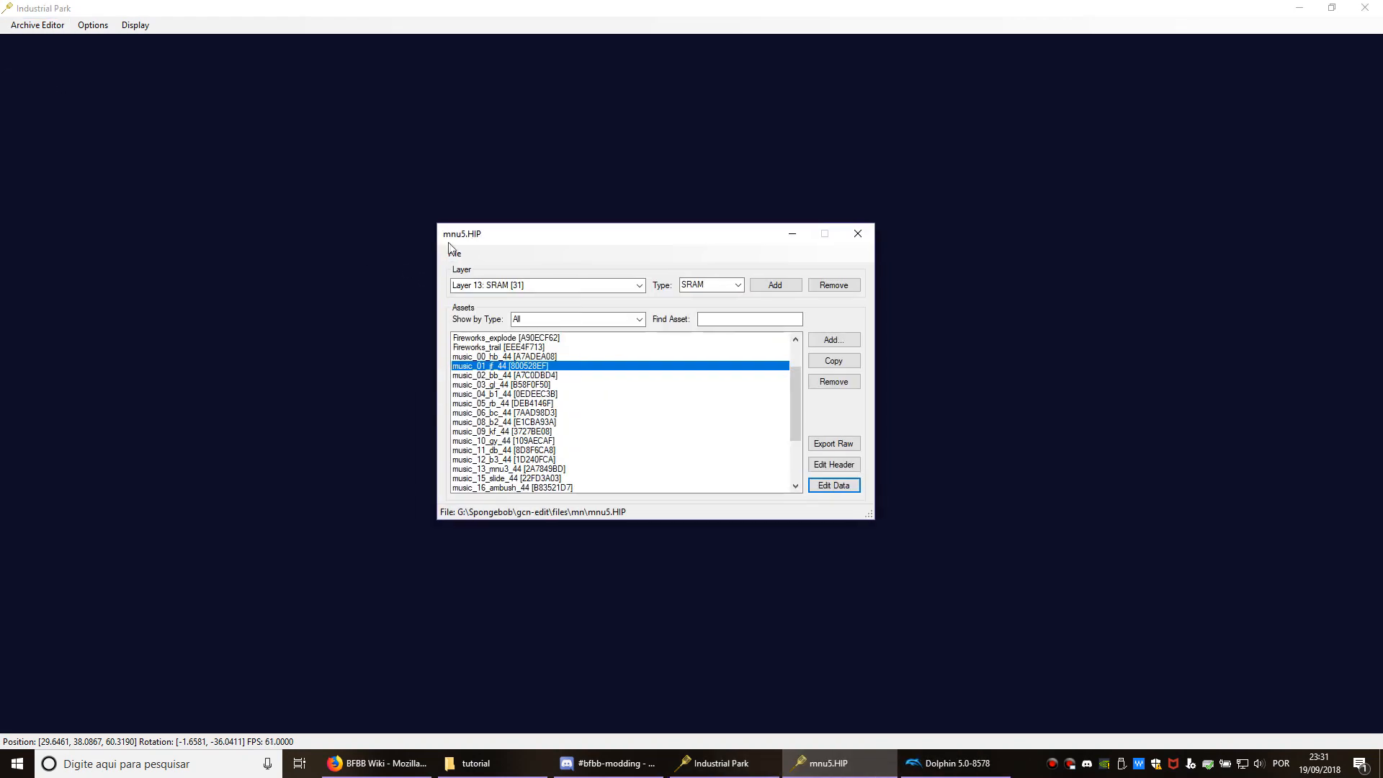
# Switch the archive editor to the mnu5.HIP file from the game files folder.
pyautogui.click(454, 253)
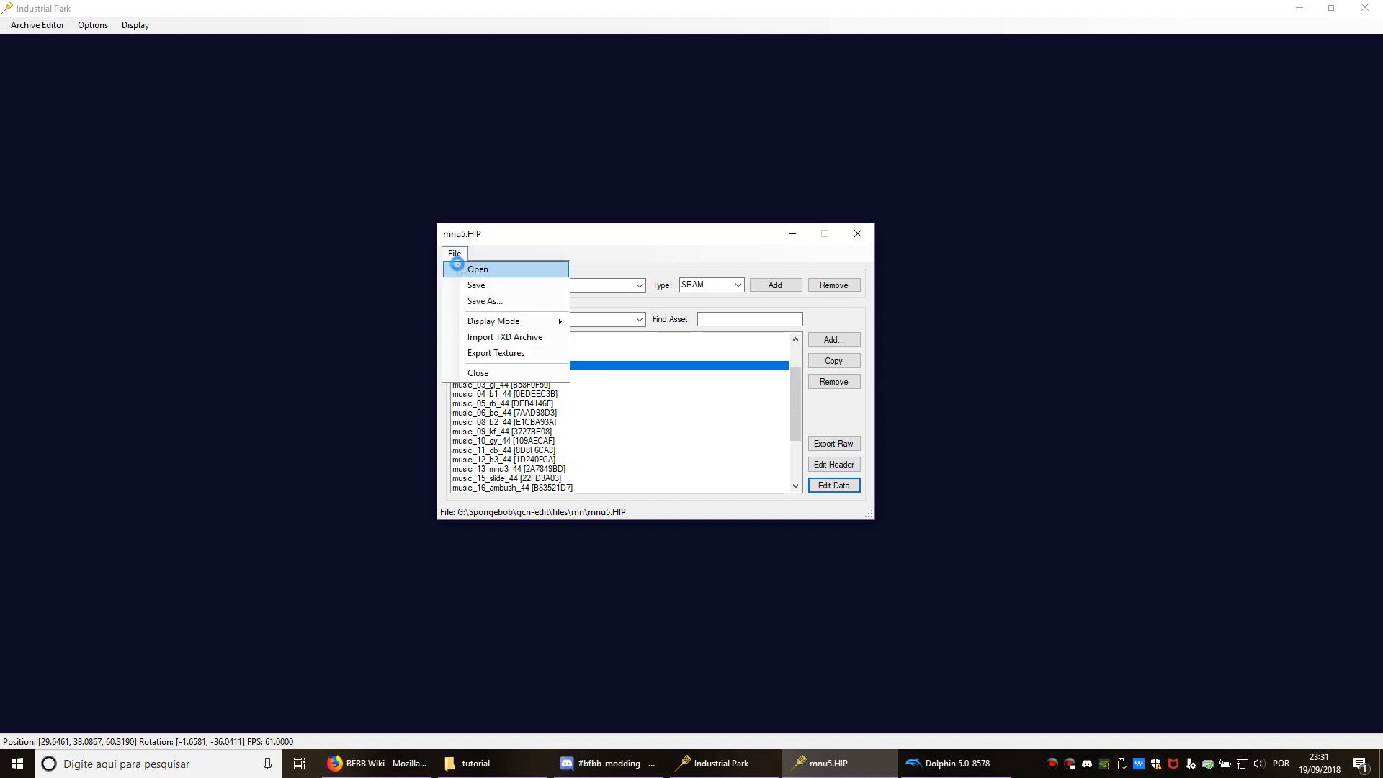
pyautogui.click(479, 269)
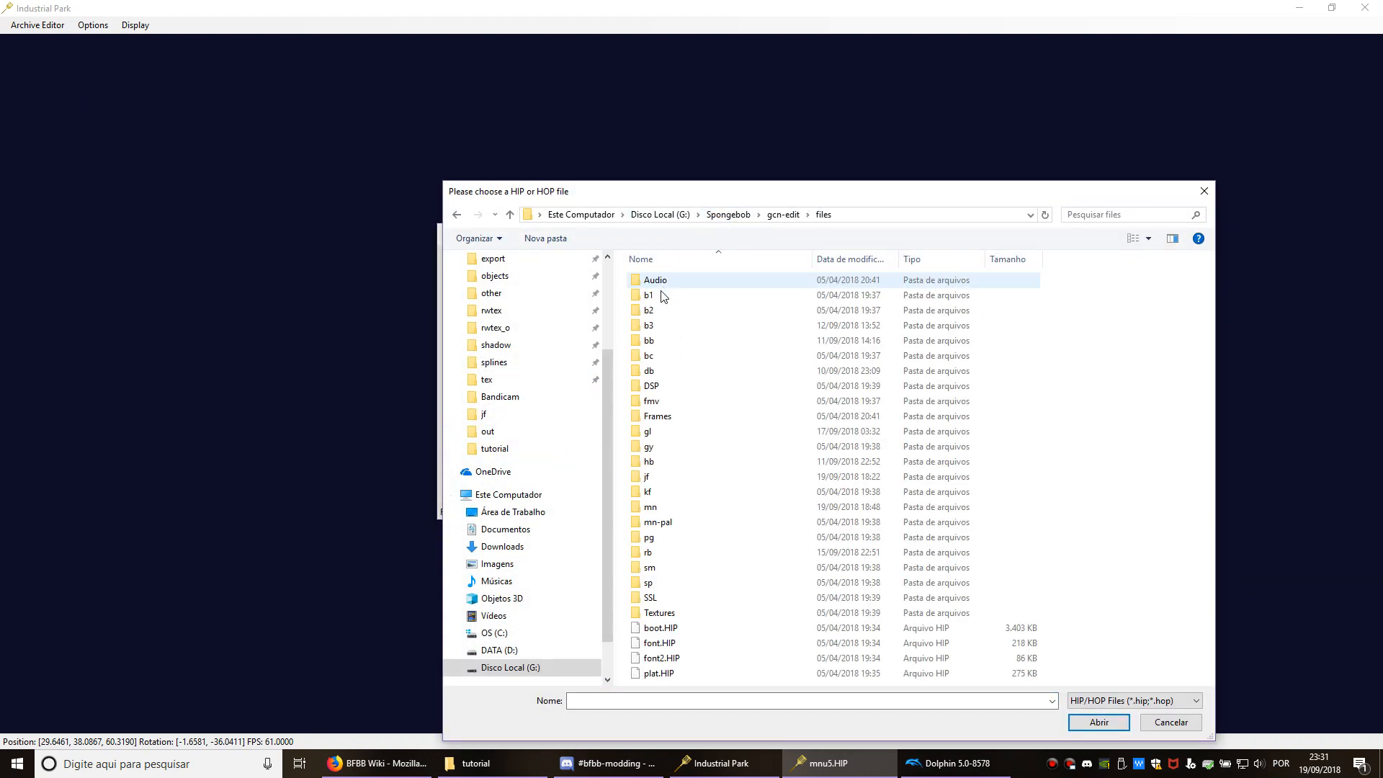
pyautogui.doubleClick(650, 505)
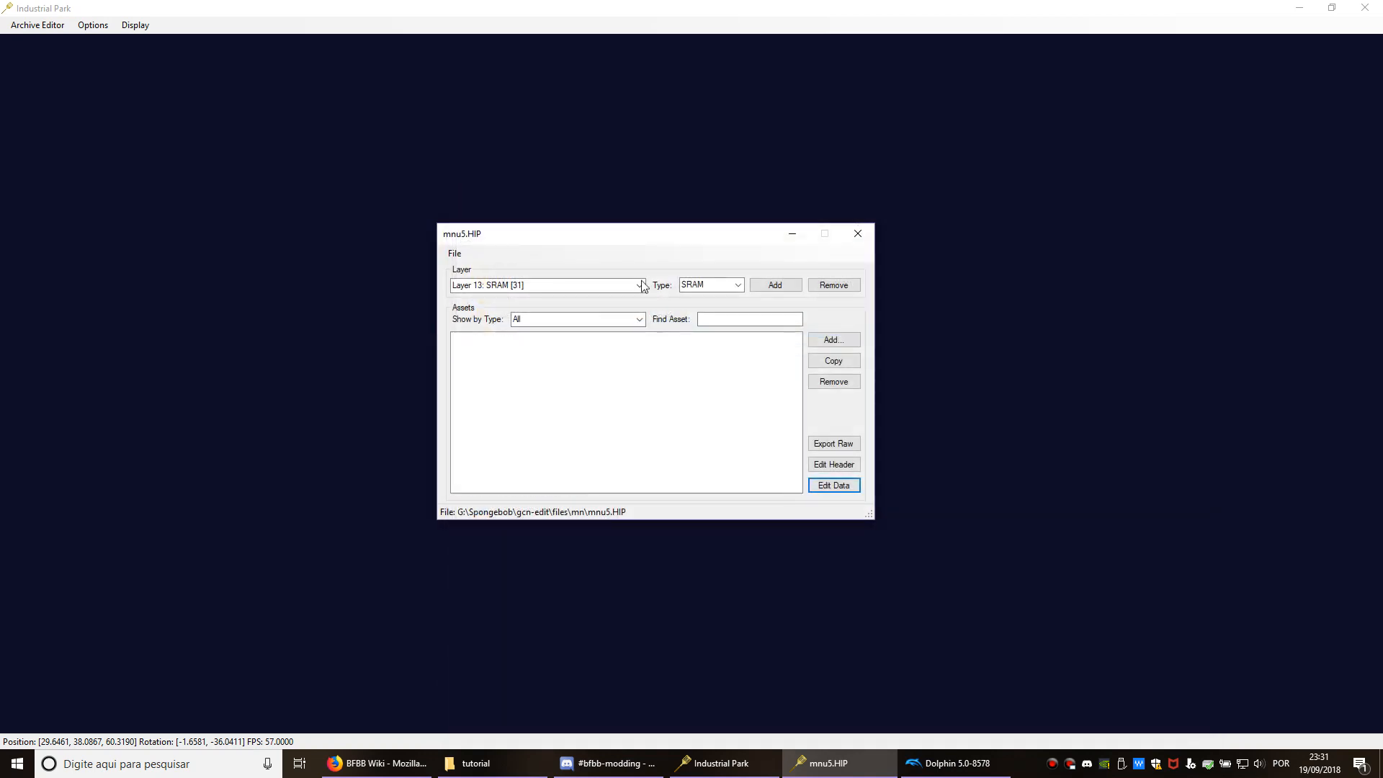
# Show Layer 13: SRAM and select the music_01_jf_44 sound asset for data editing.
pyautogui.click(639, 285)
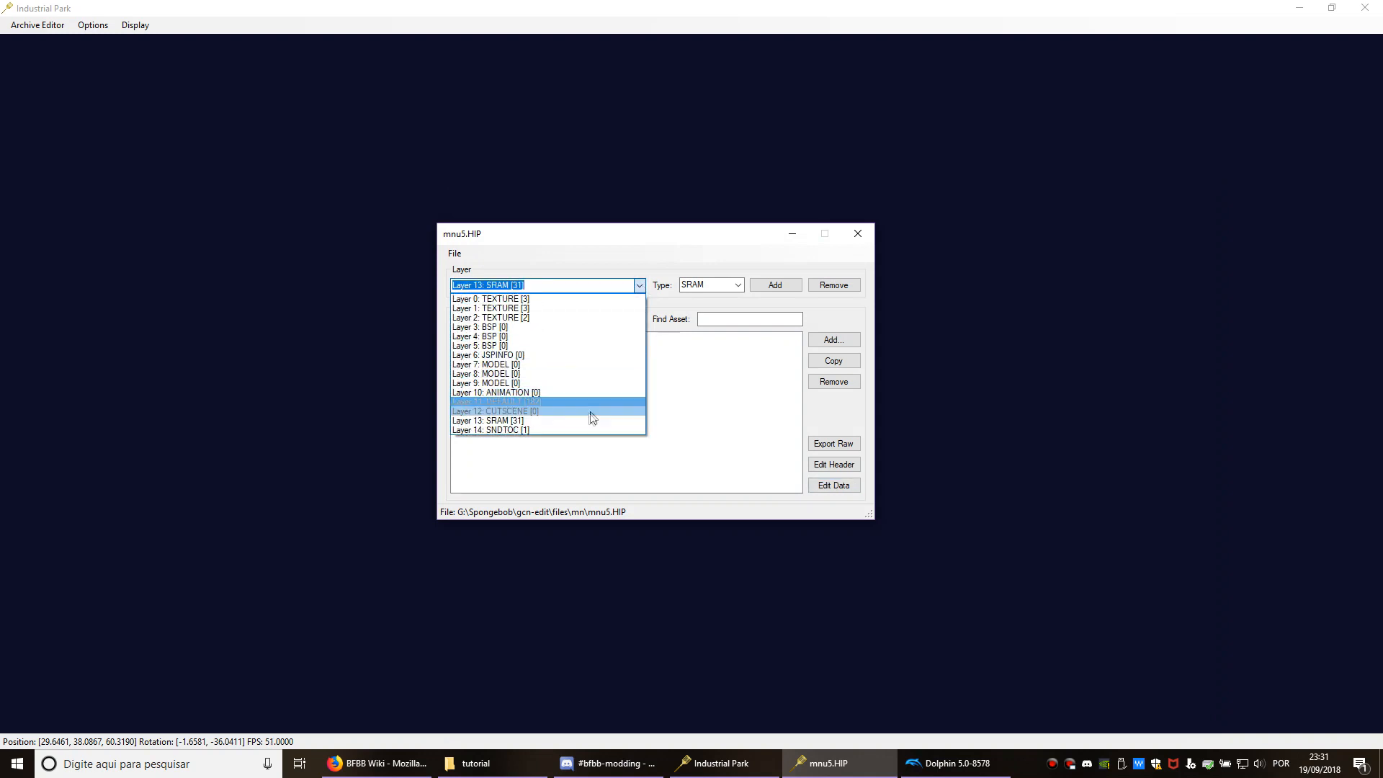
pyautogui.click(485, 421)
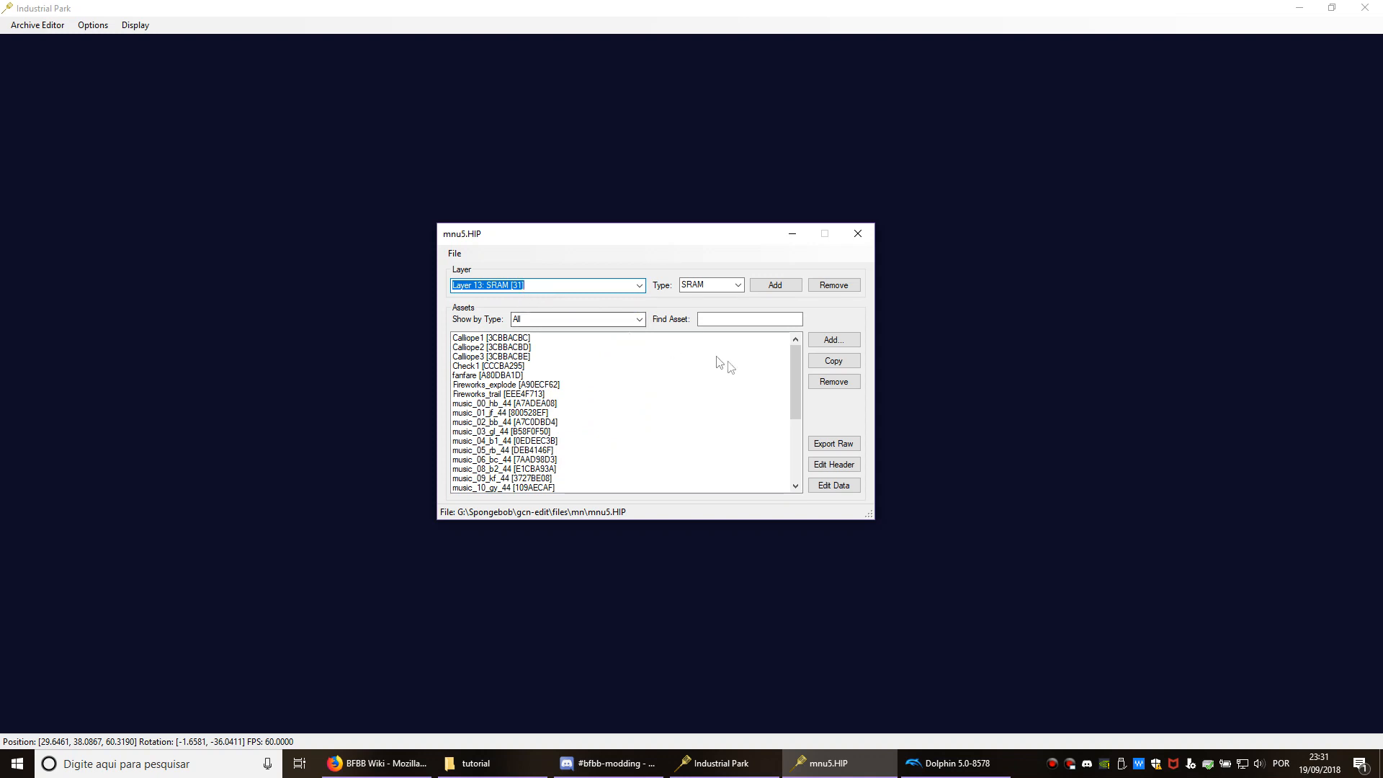
pyautogui.scroll(-3)
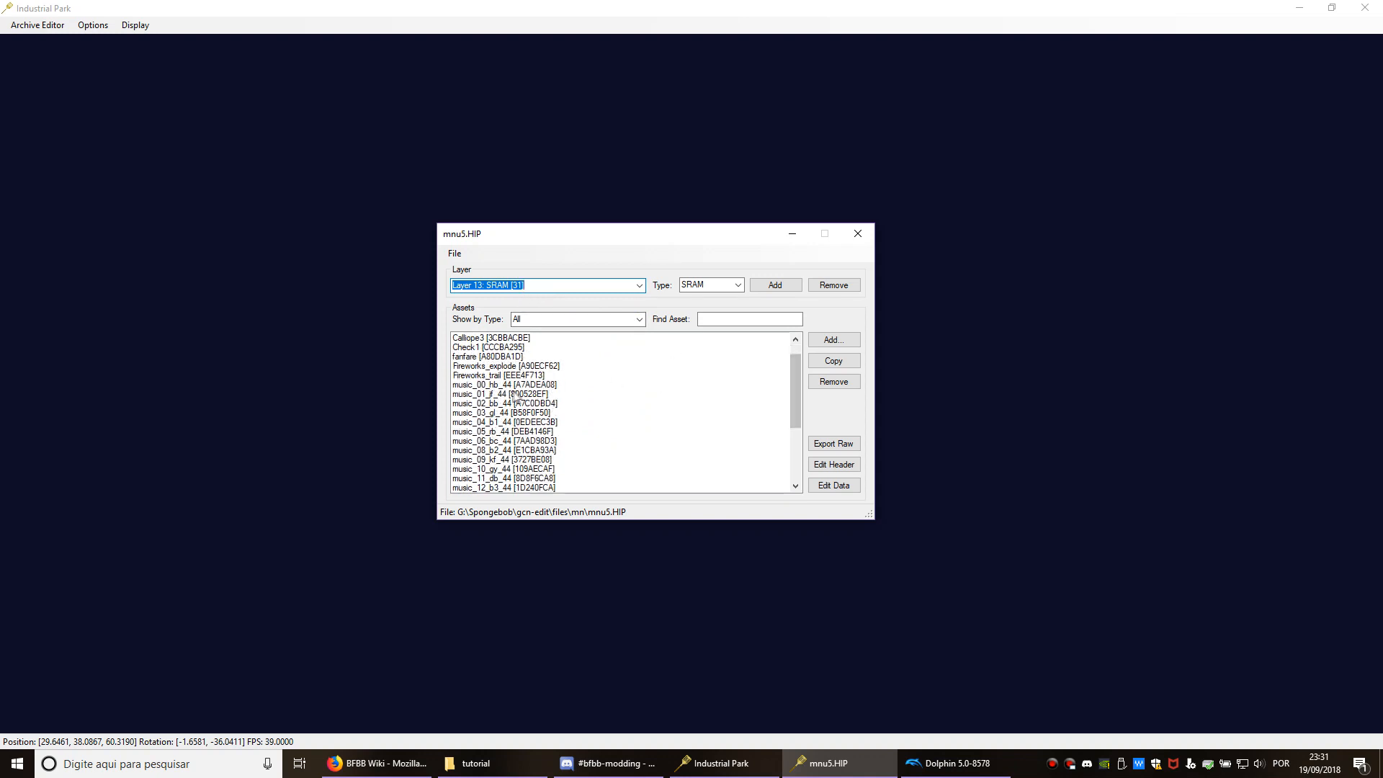
pyautogui.click(502, 393)
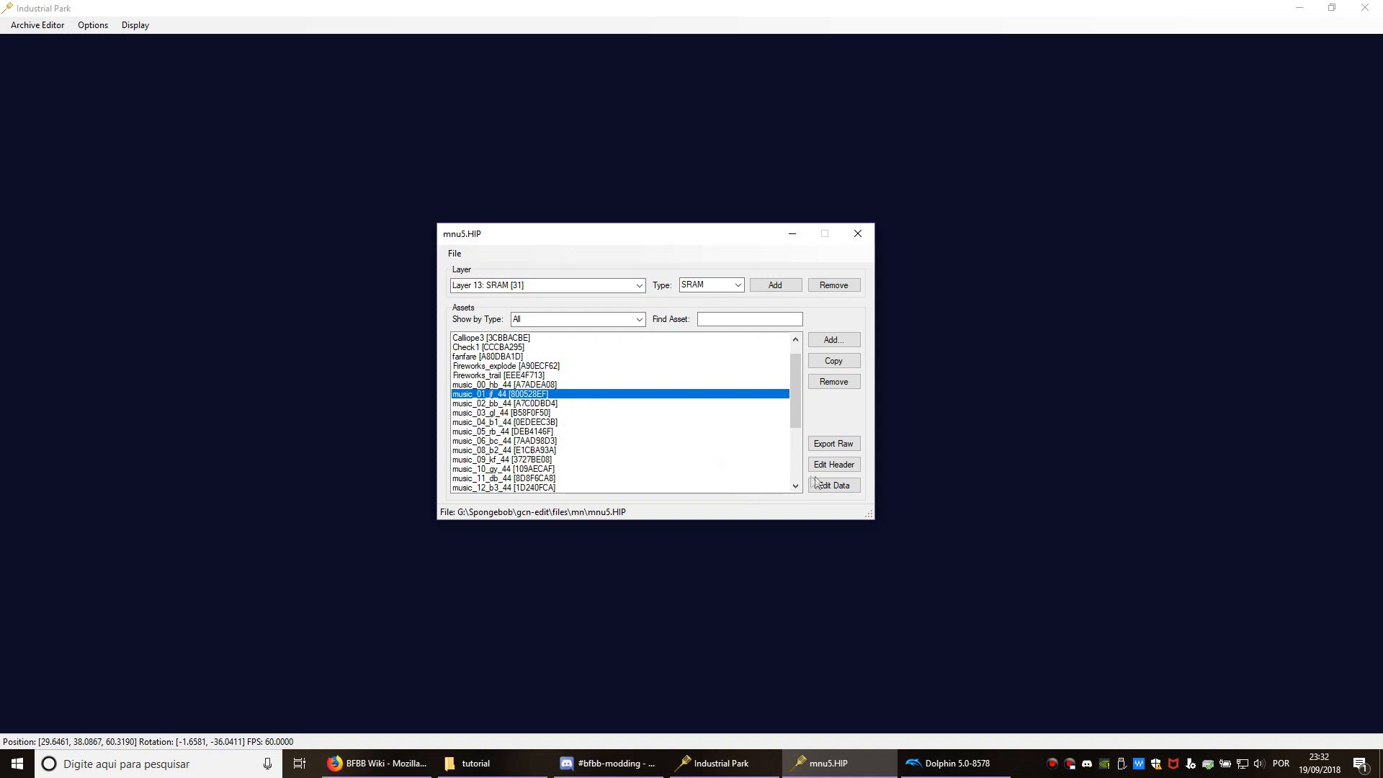
pyautogui.click(832, 484)
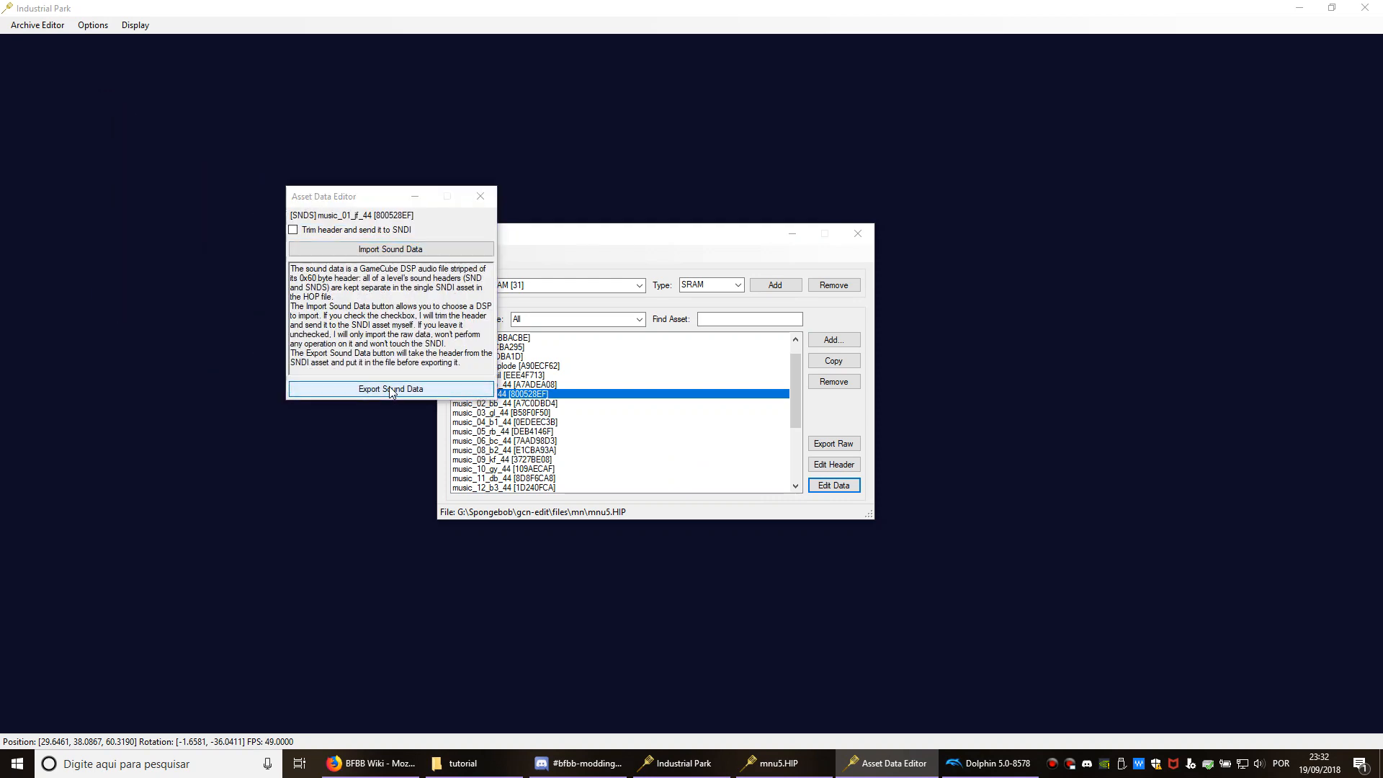
# Export the original music_01_jf_44 sound data as a DSP file into the tutorial folder.
pyautogui.click(390, 389)
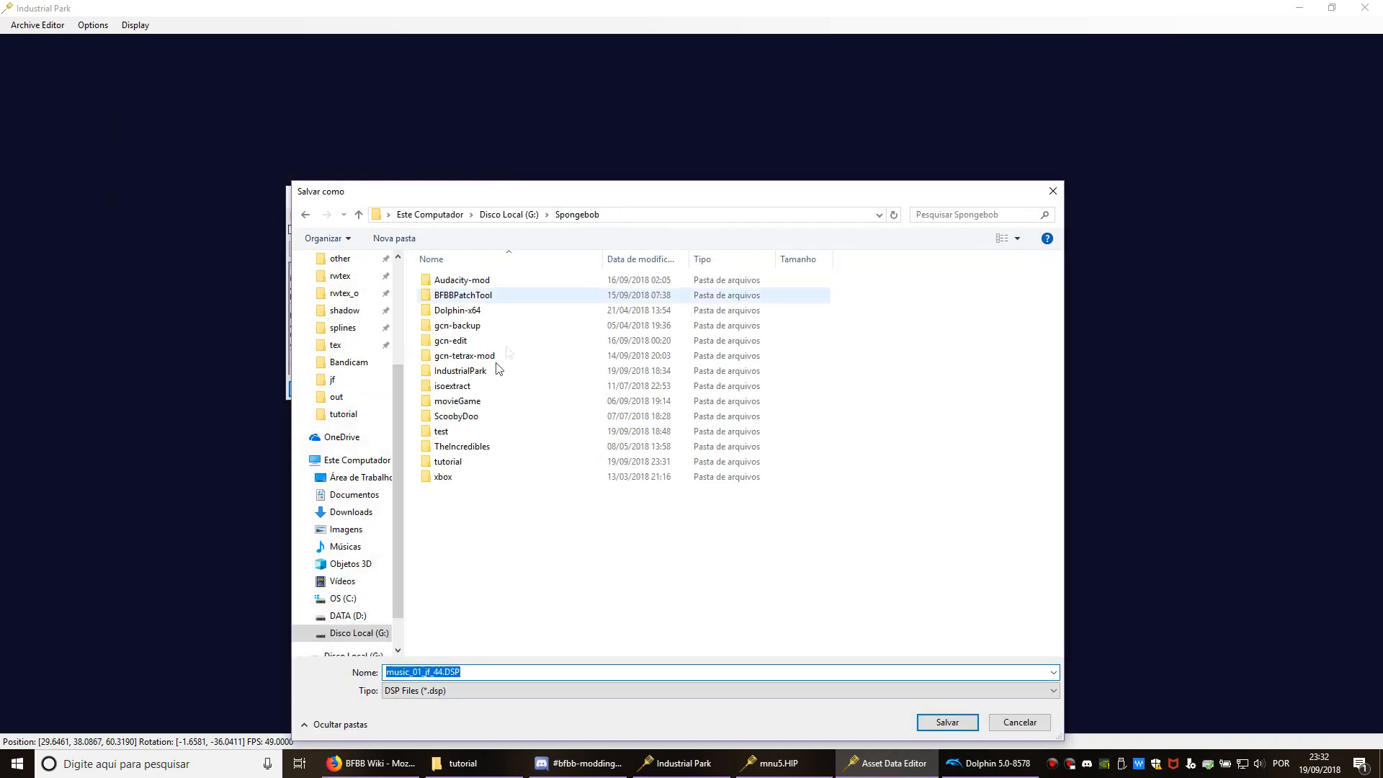
pyautogui.doubleClick(447, 461)
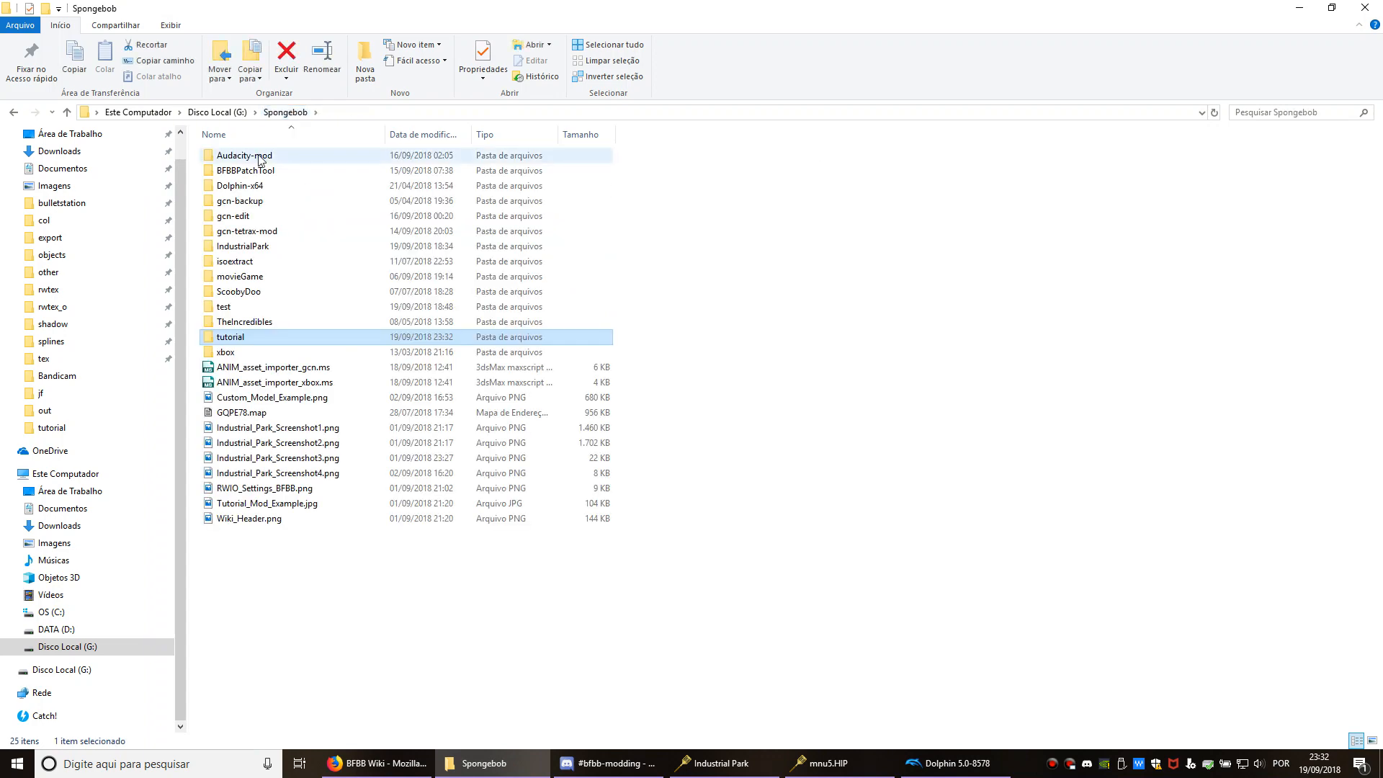
# Launch the modded Audacity.exe and load music_01_jf_44.DSP as a mono waveform.
pyautogui.doubleClick(243, 156)
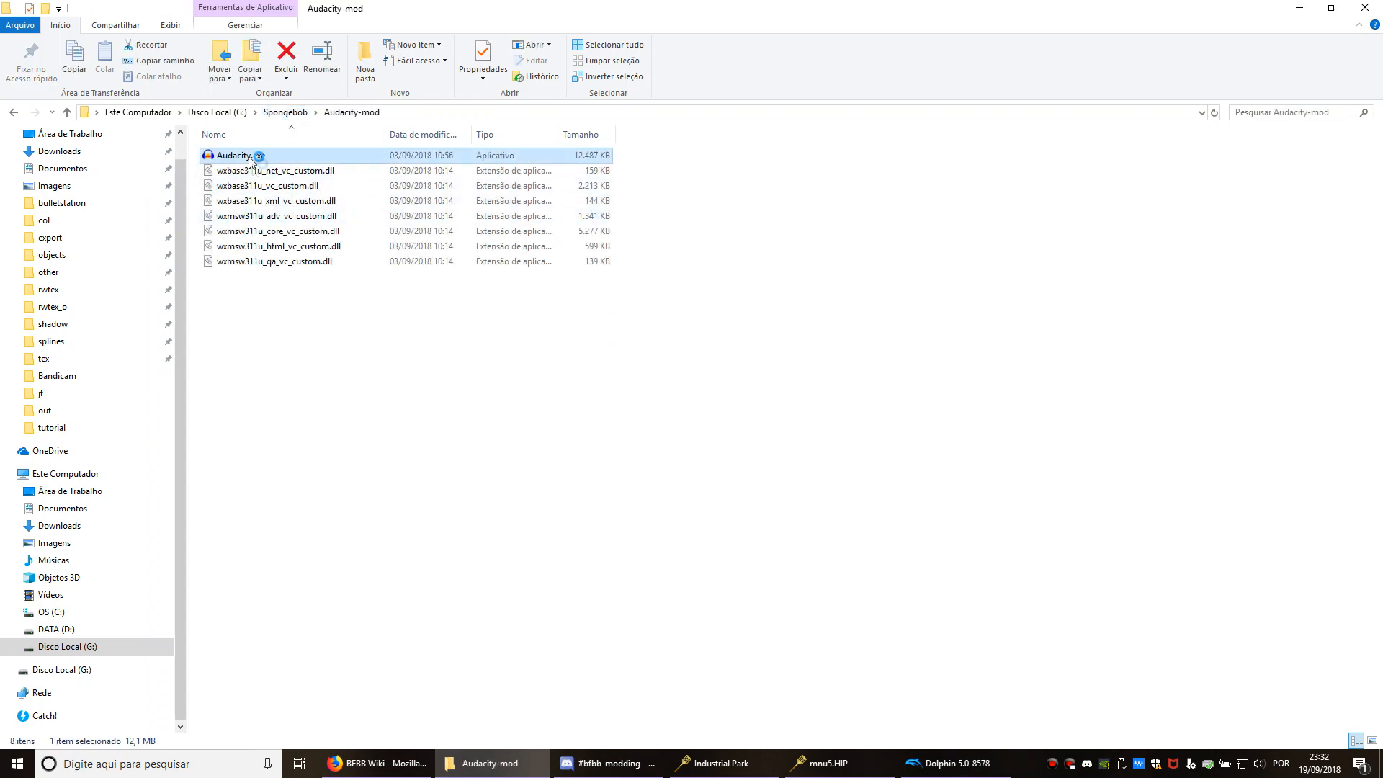
pyautogui.doubleClick(235, 155)
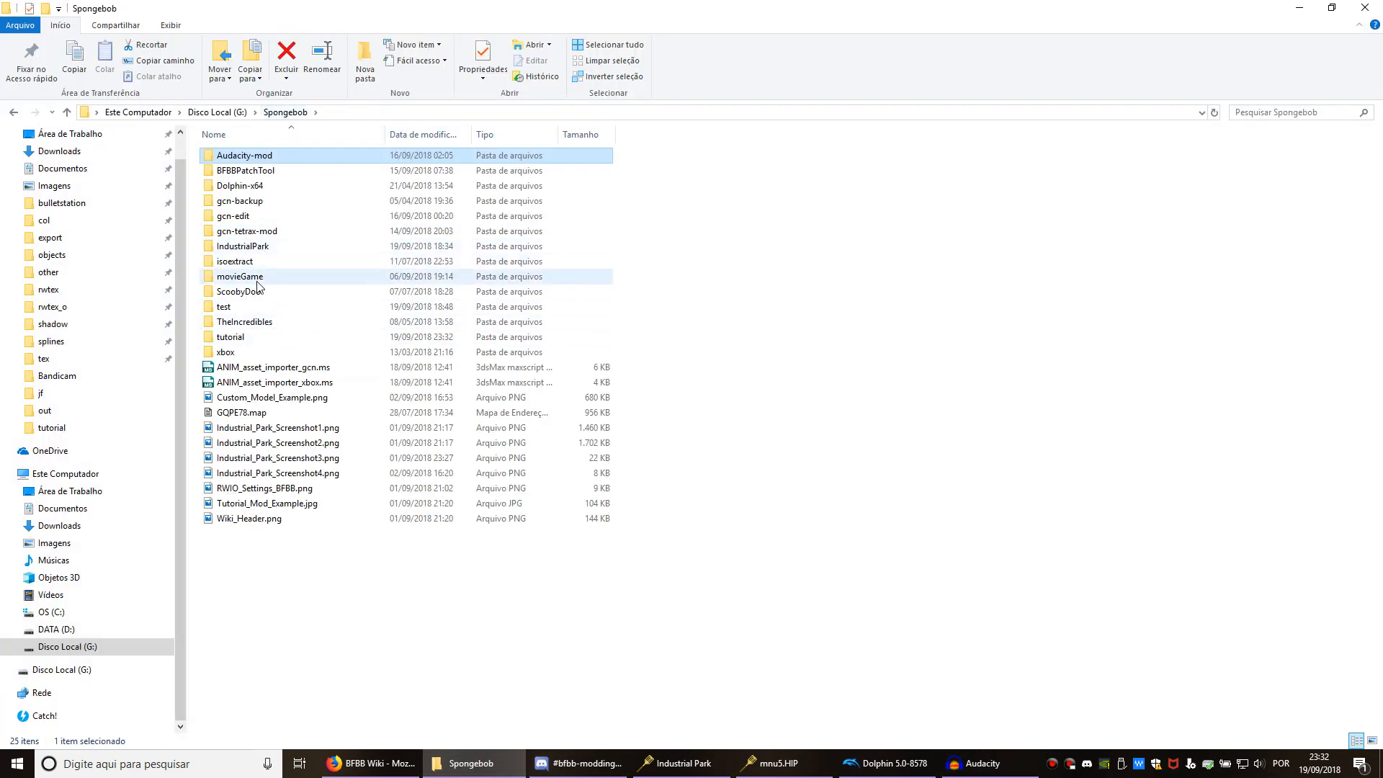
pyautogui.doubleClick(230, 336)
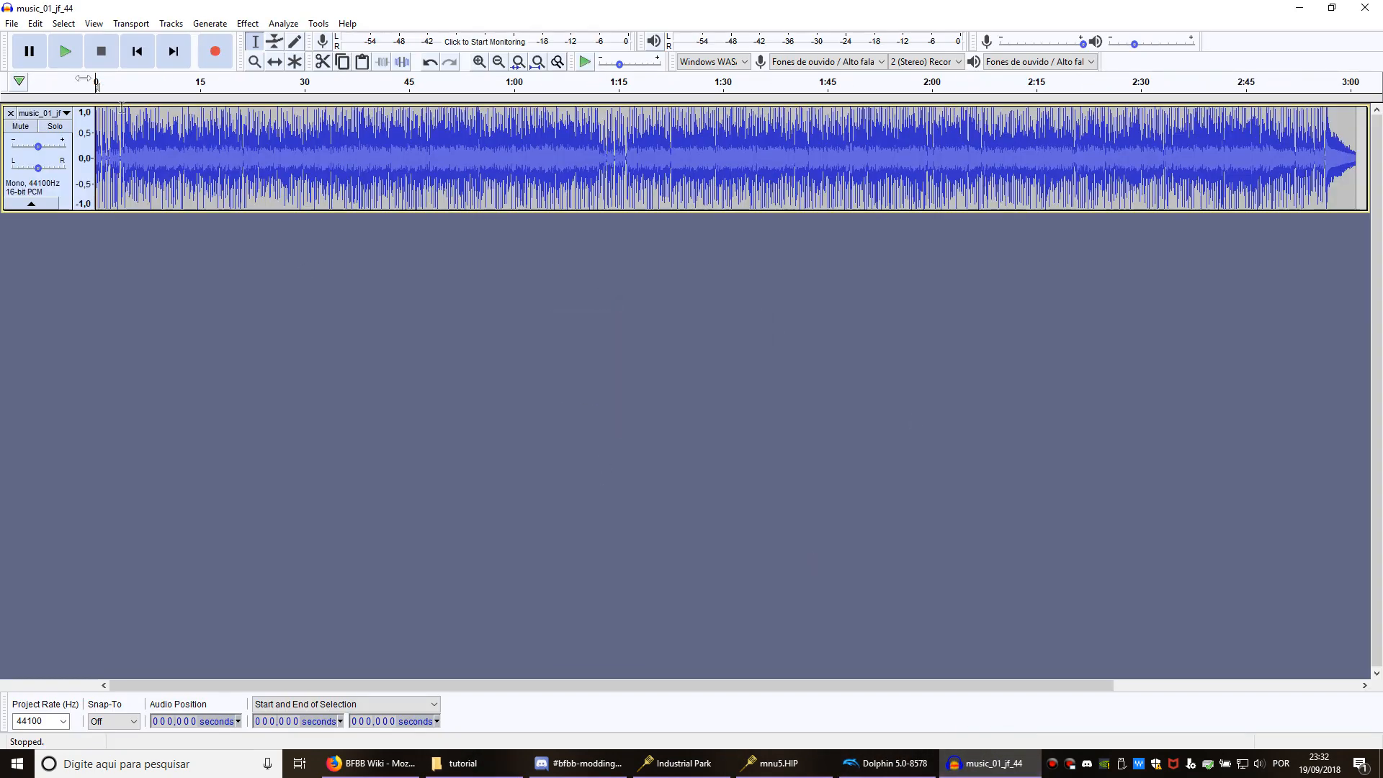
# Play and stop the exported music track, then return to the tutorial folder window.
pyautogui.click(64, 51)
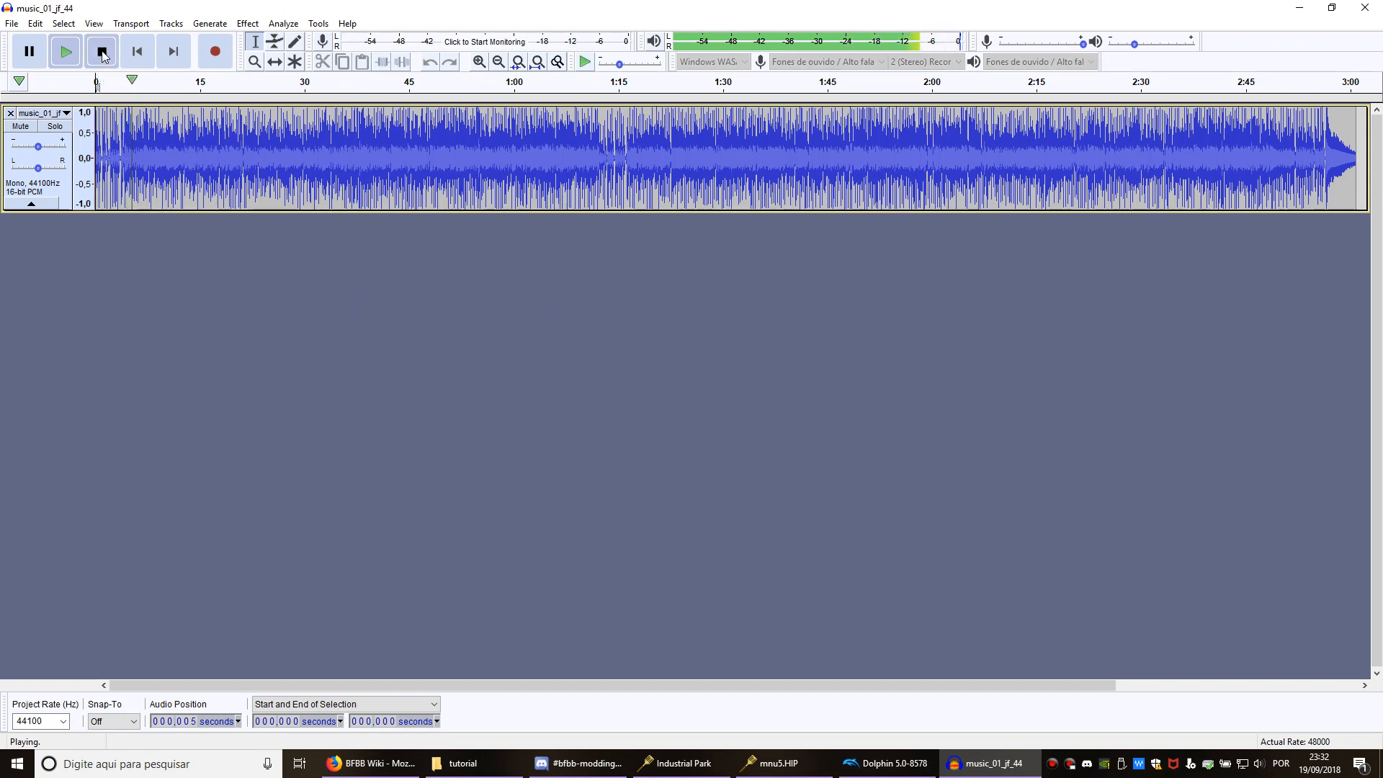
pyautogui.click(101, 50)
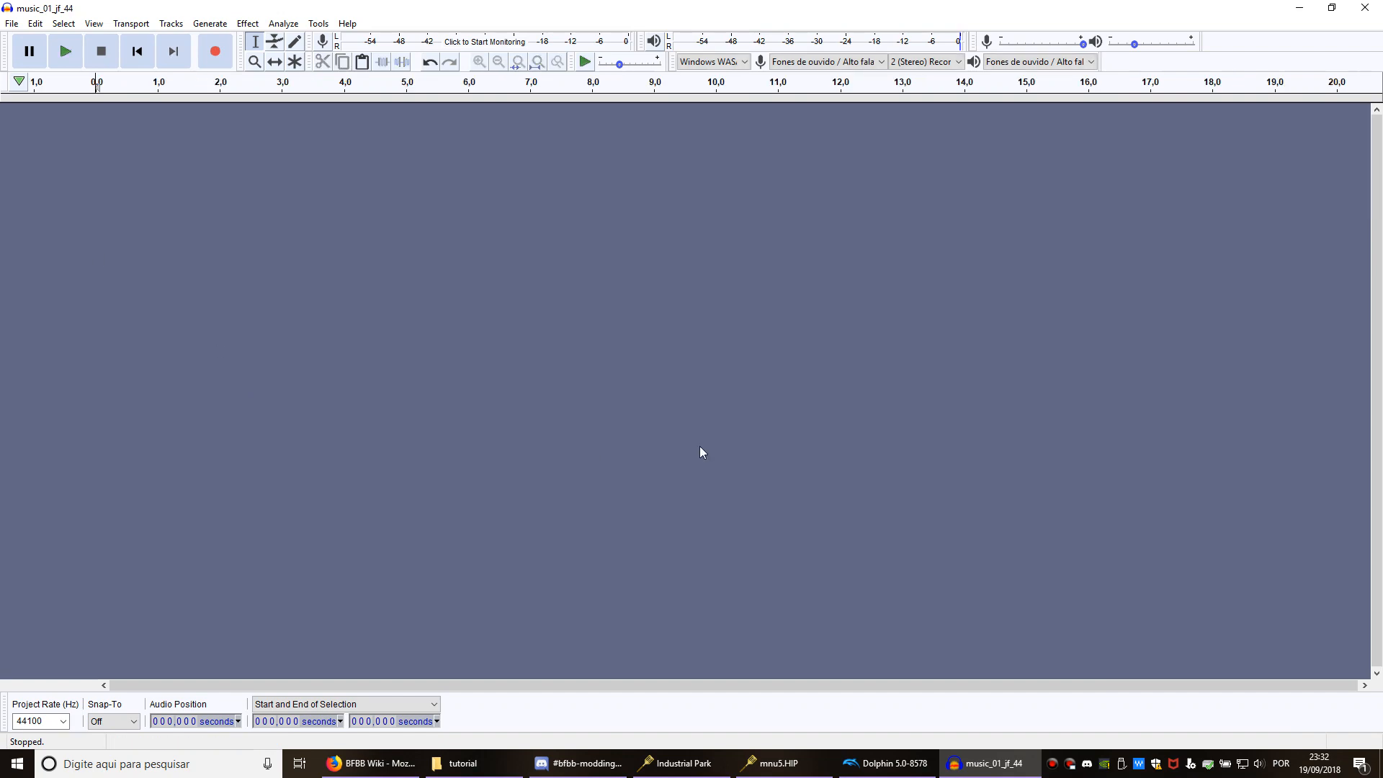
pyautogui.click(458, 763)
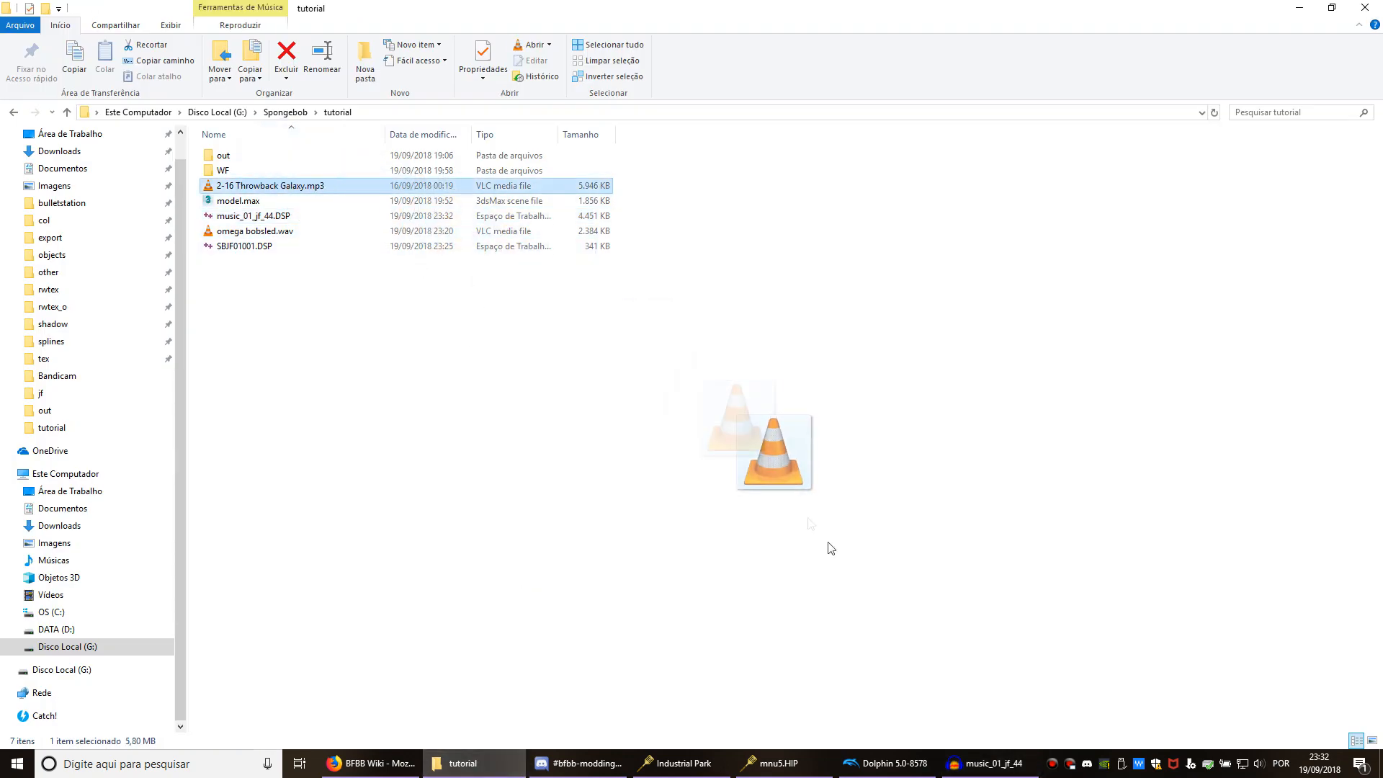
# Drag 2-16 Throwback Galaxy.mp3 into Audacity so it loads as a stereo track.
pyautogui.moveTo(270, 186); pyautogui.dragTo(462, 285)
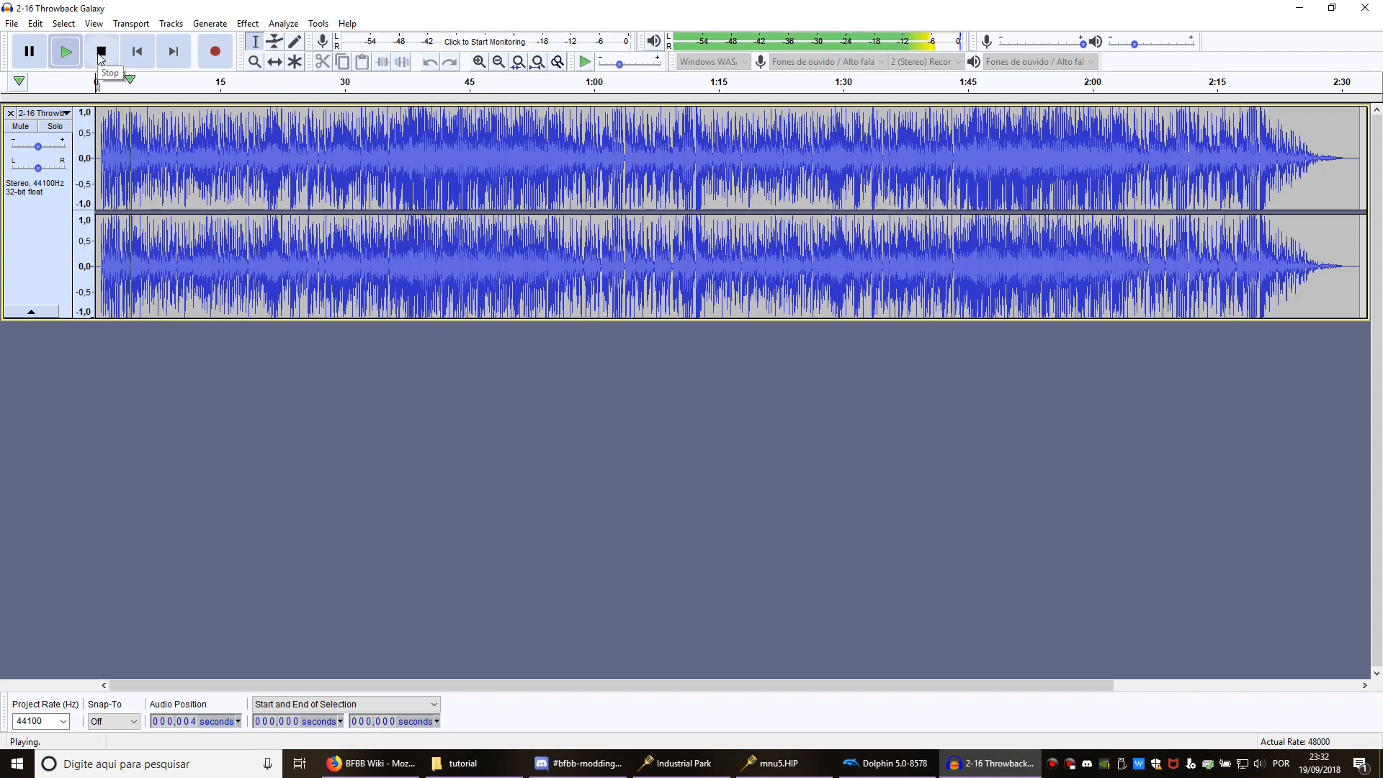
# Stop playback and mix the Throwback Galaxy stereo pair down to a single mono track.
pyautogui.click(101, 50)
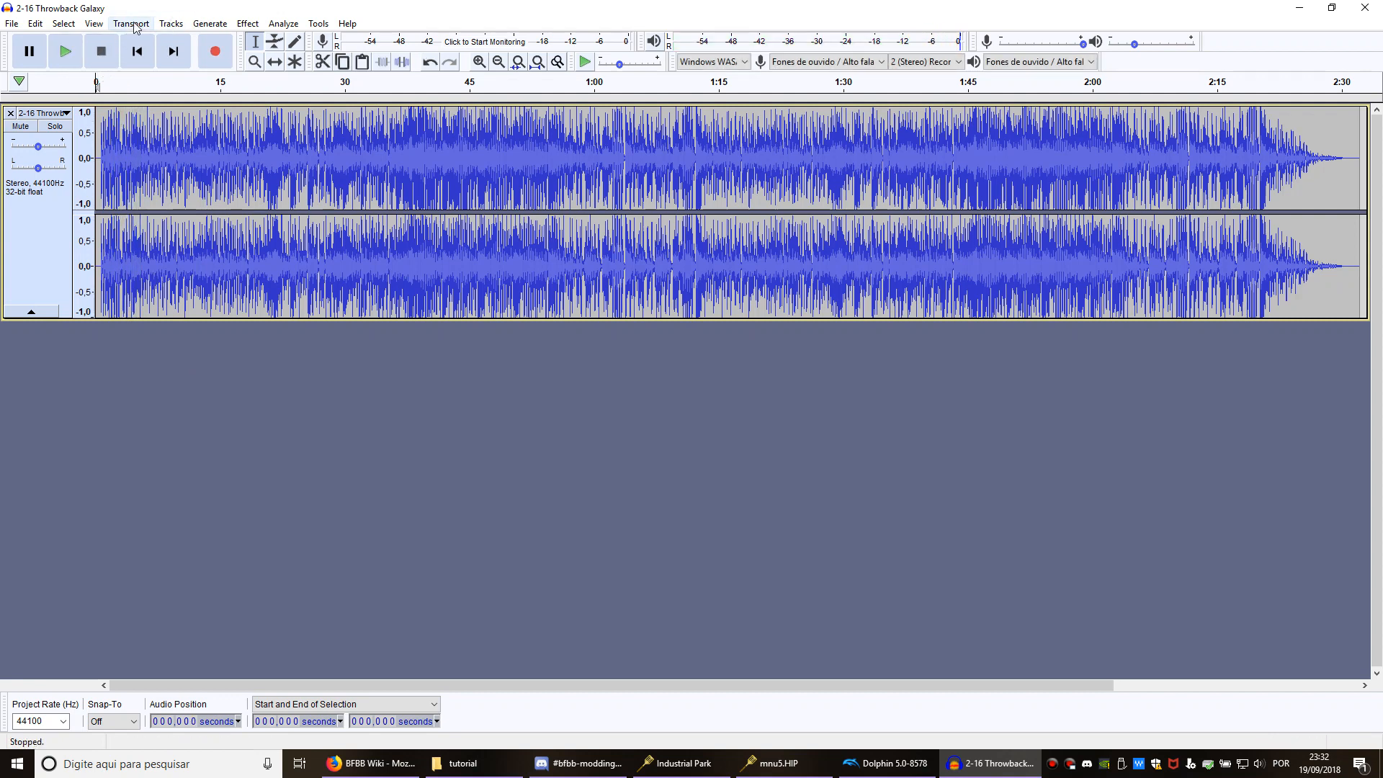
pyautogui.click(170, 23)
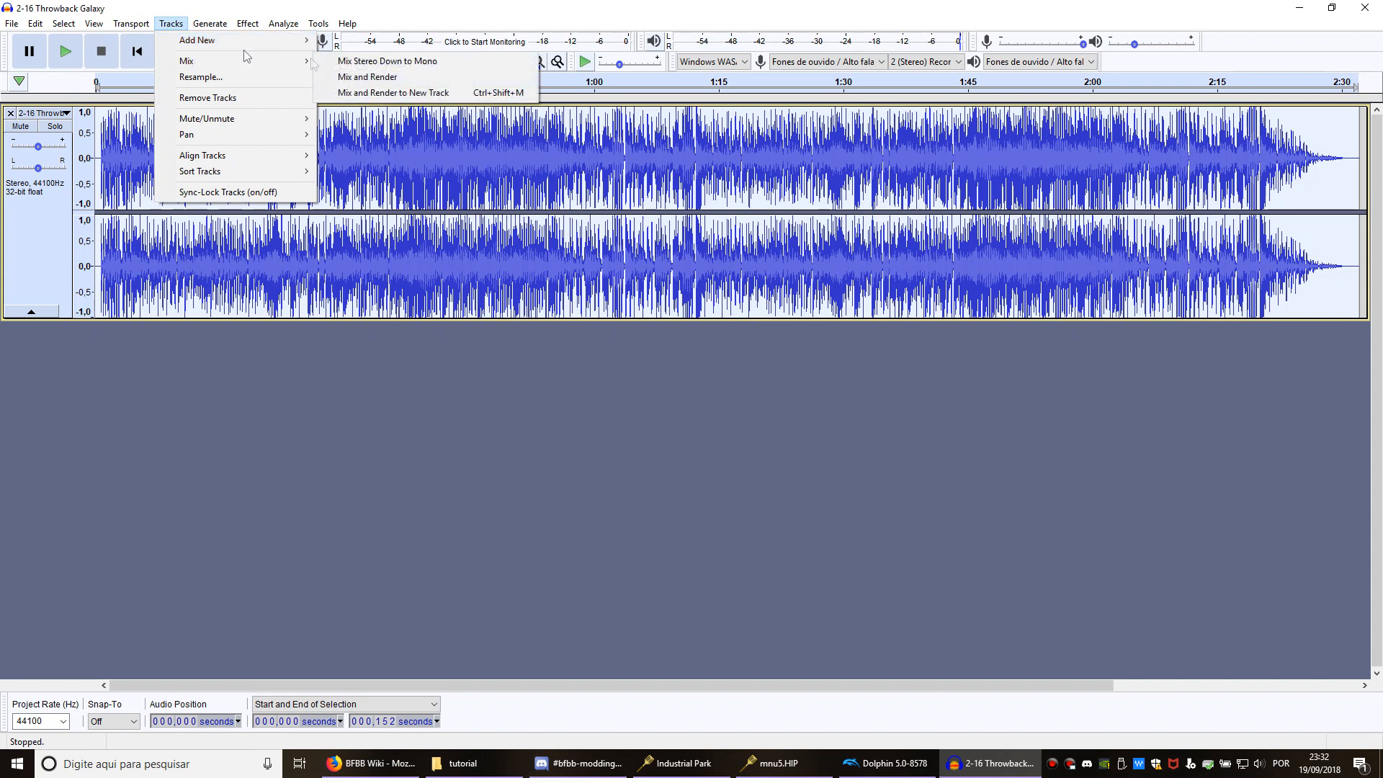
pyautogui.click(386, 61)
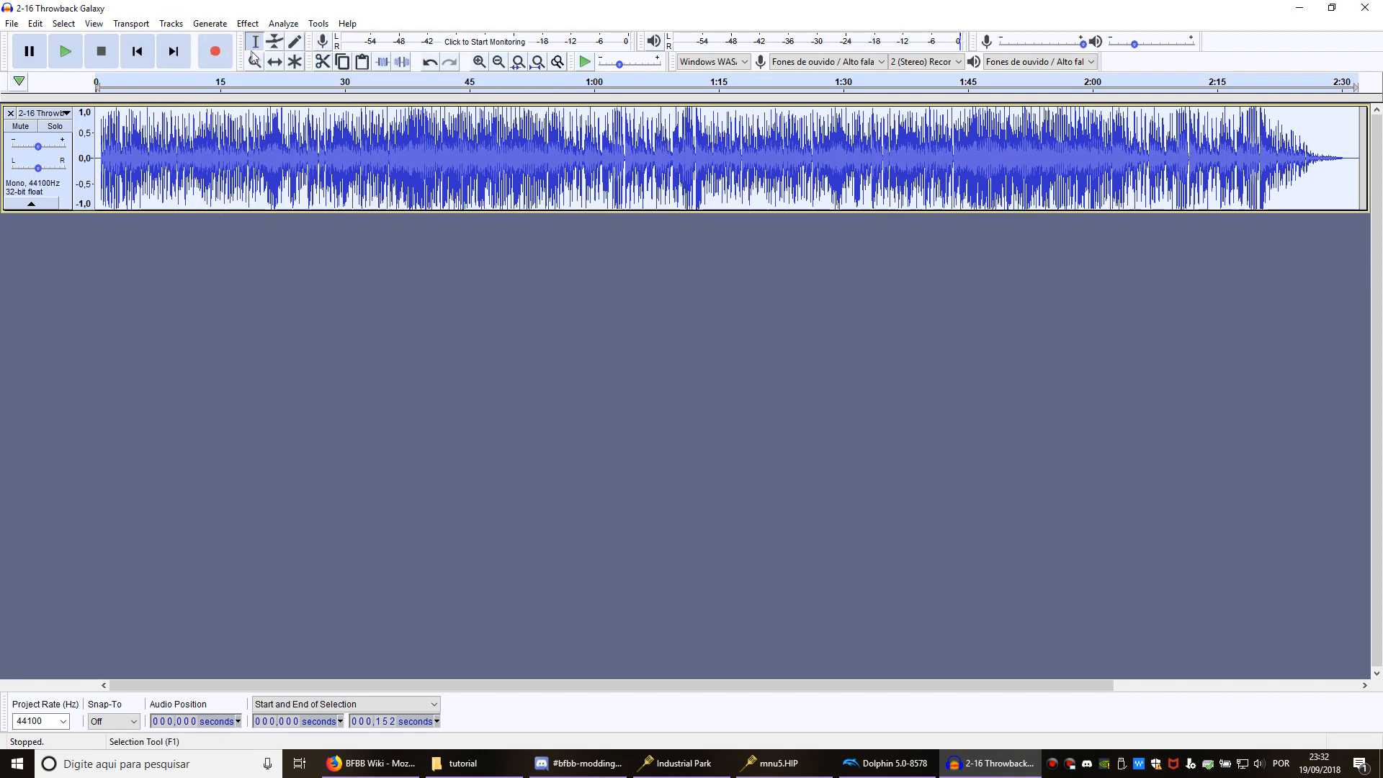
pyautogui.click(478, 62)
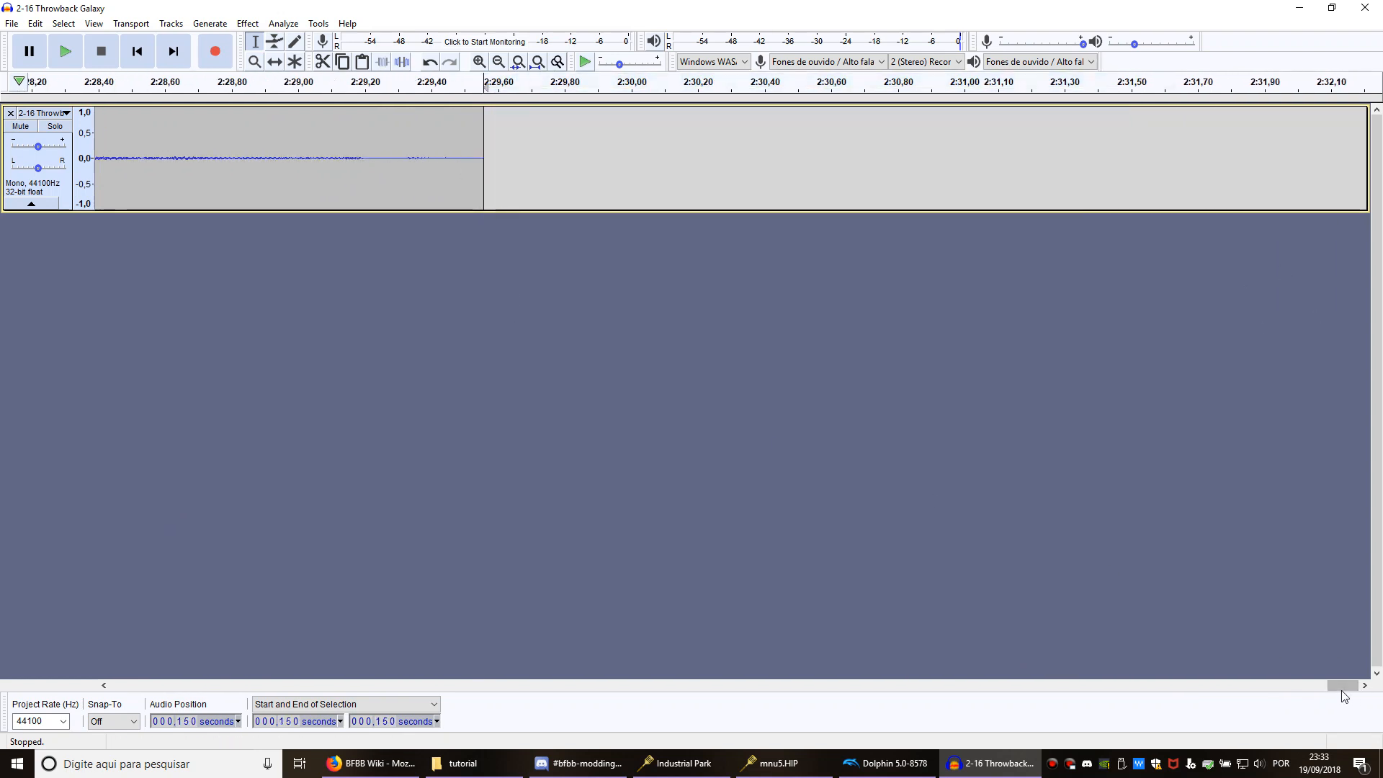
pyautogui.click(11, 23)
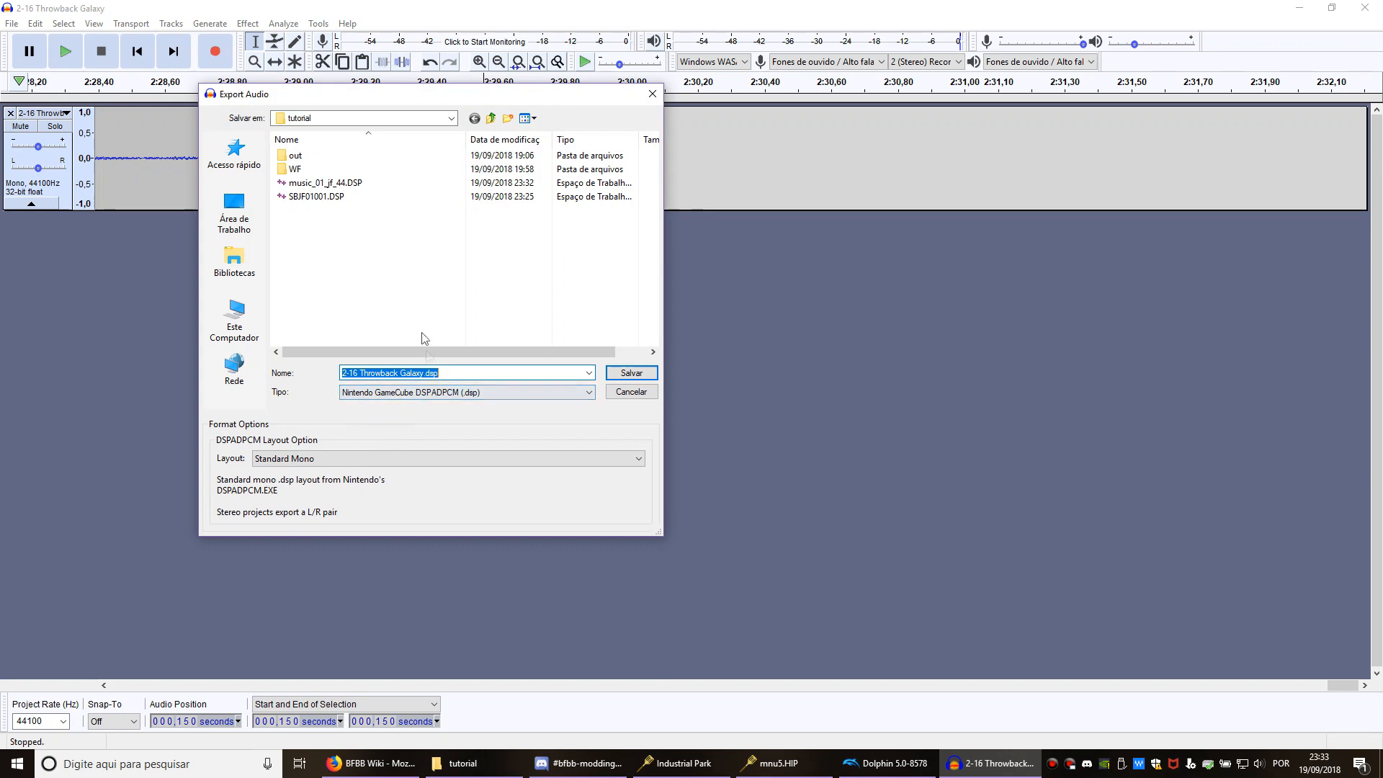
# Save the mono GameCube DSP export over music_01_jf_44.DSP, confirming the replace.
pyautogui.click(629, 372)
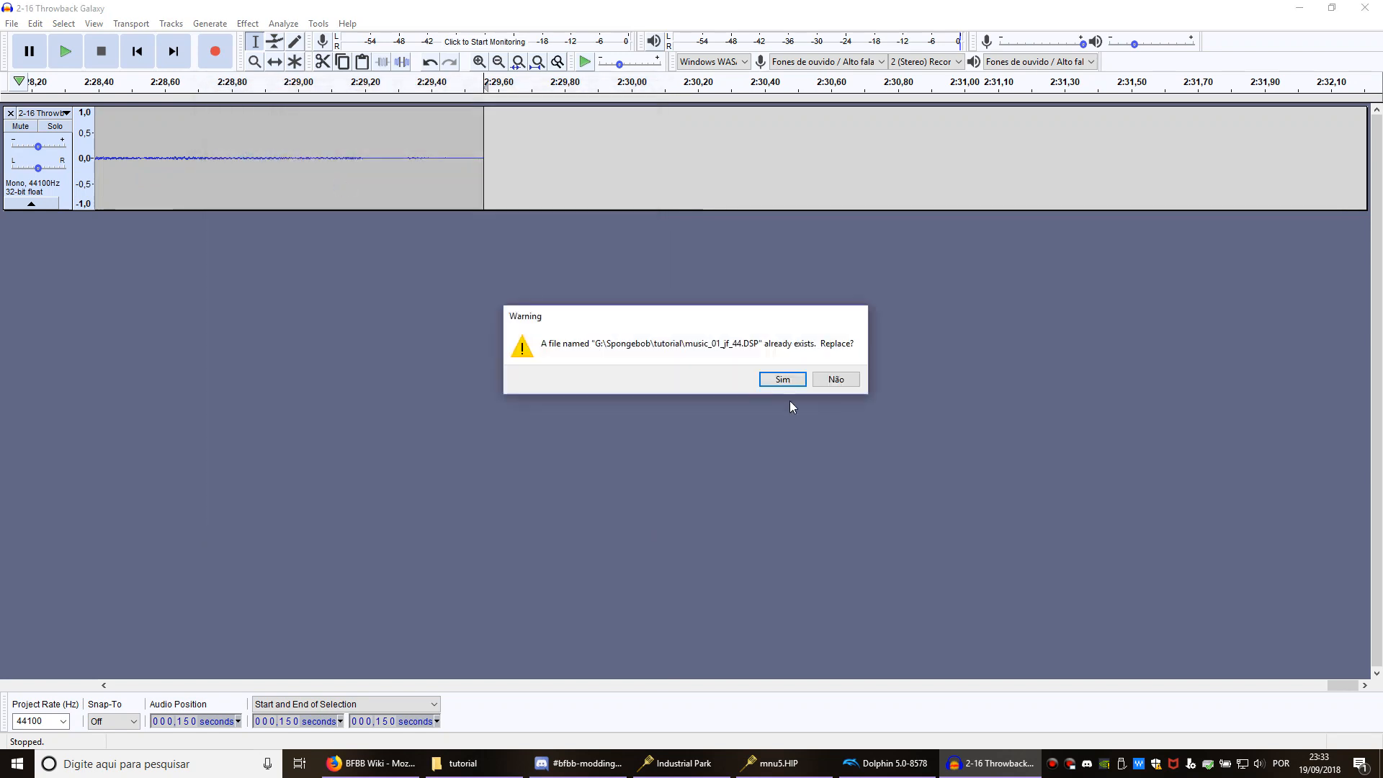
pyautogui.click(781, 379)
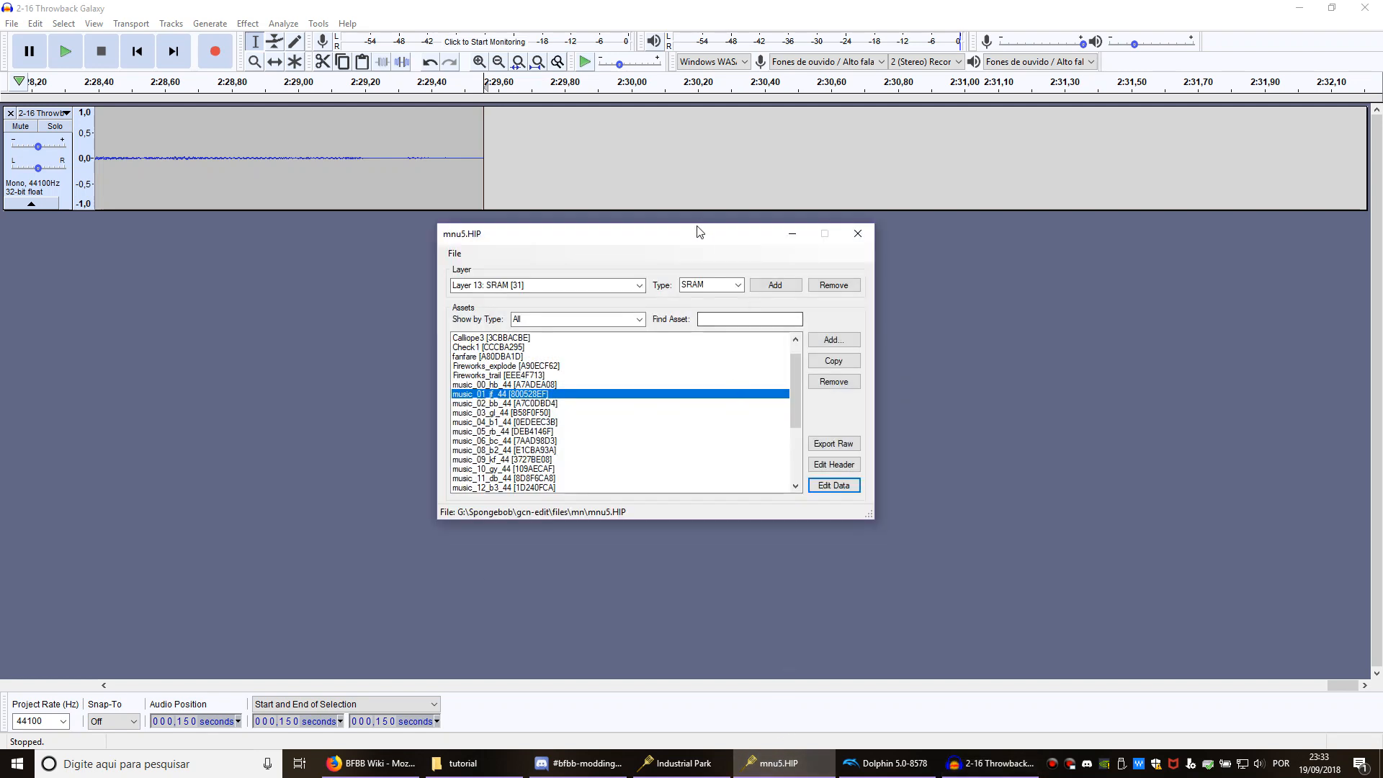
# Import the new music_01_jf_44.DSP into the asset with Trim header enabled, and close Audacity.
pyautogui.click(832, 486)
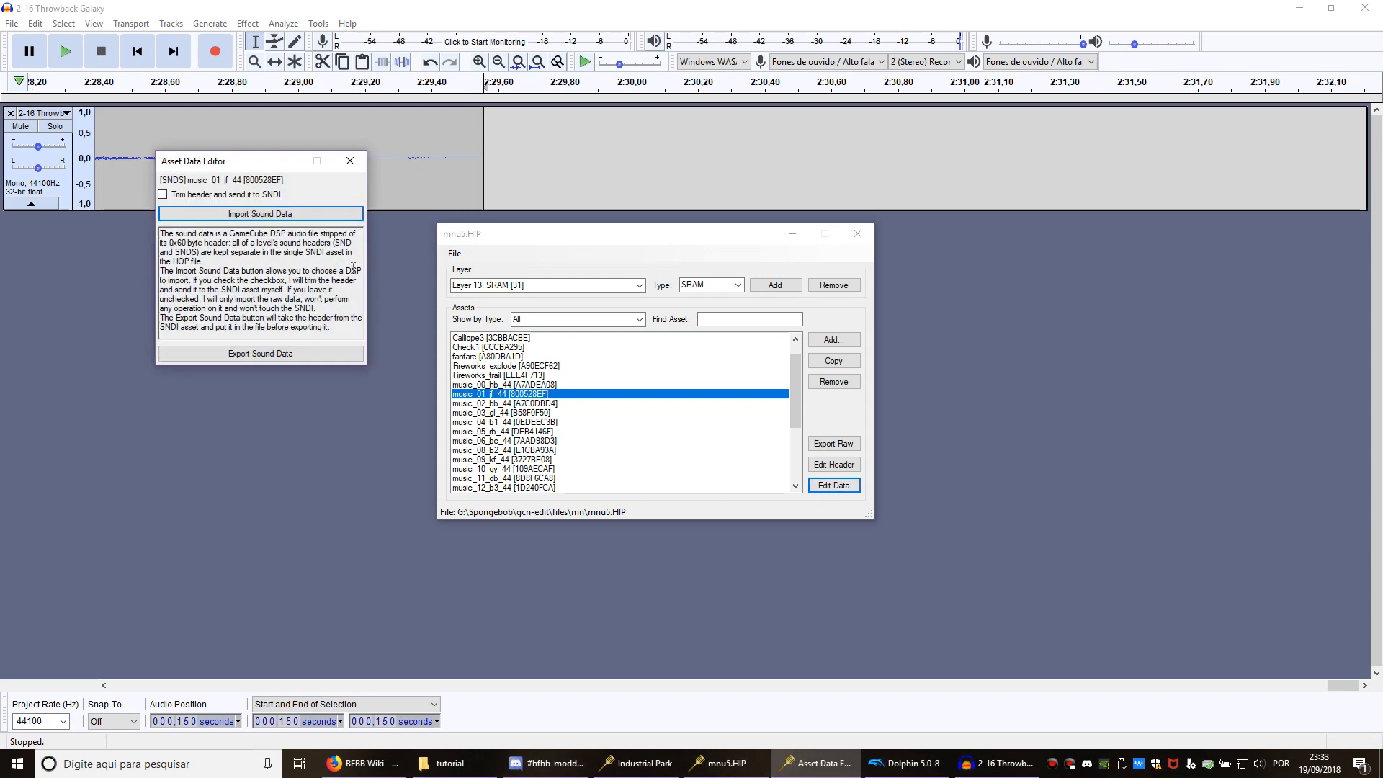
pyautogui.click(163, 194)
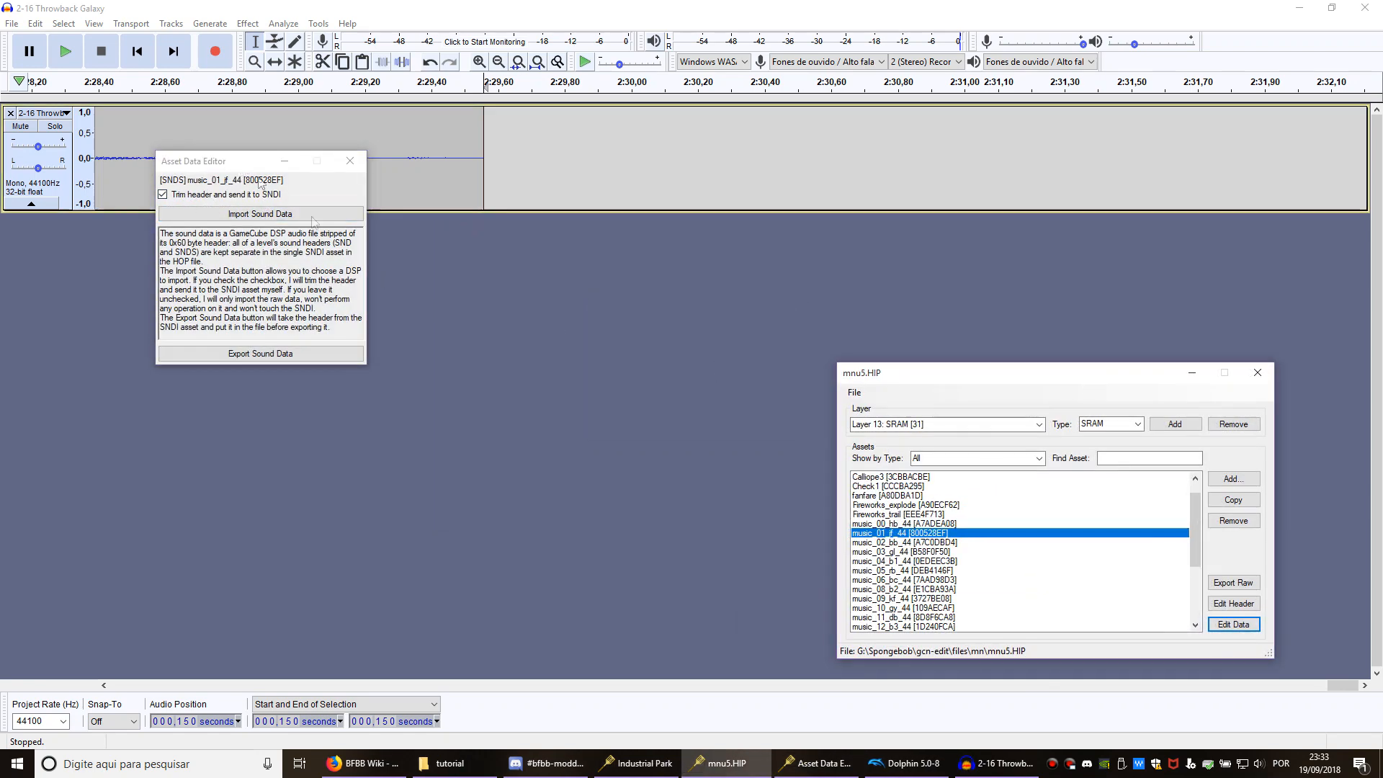
pyautogui.click(260, 214)
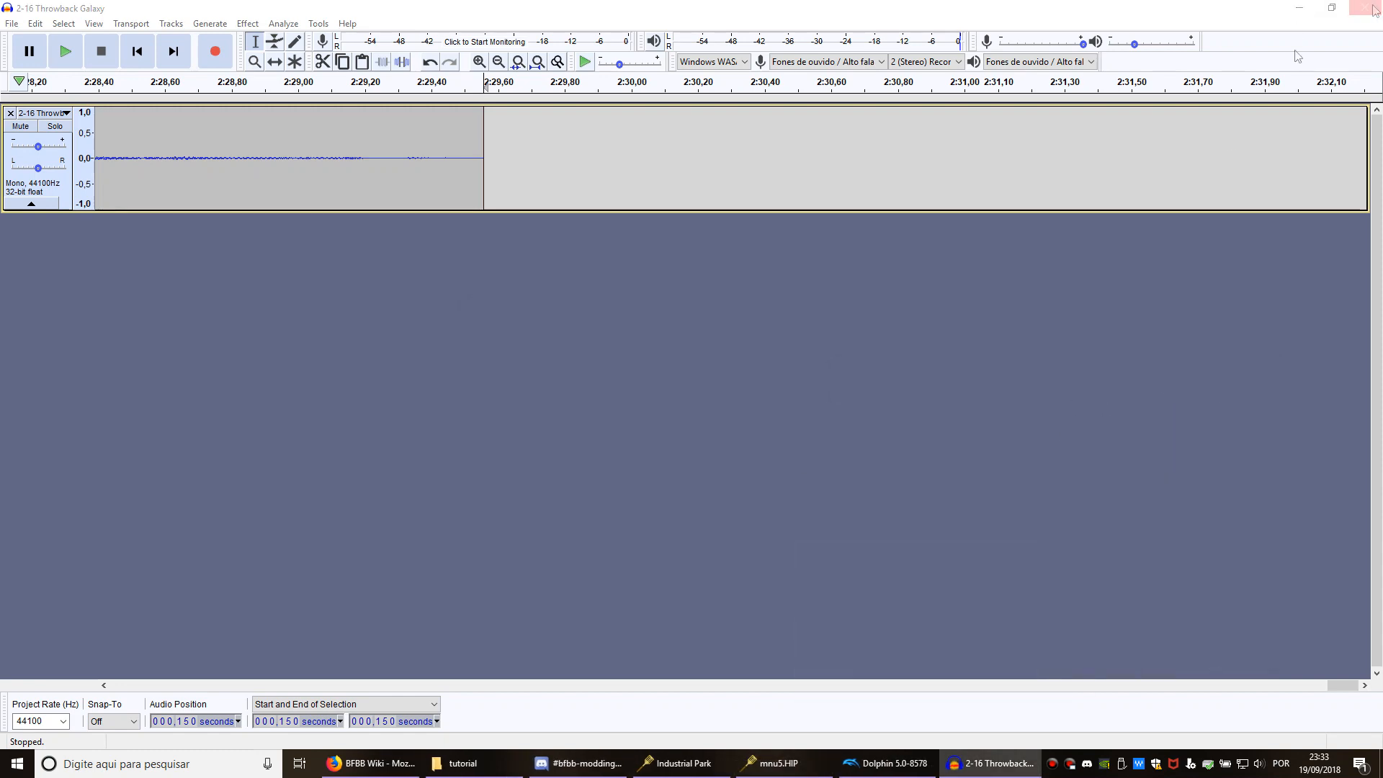
pyautogui.click(468, 763)
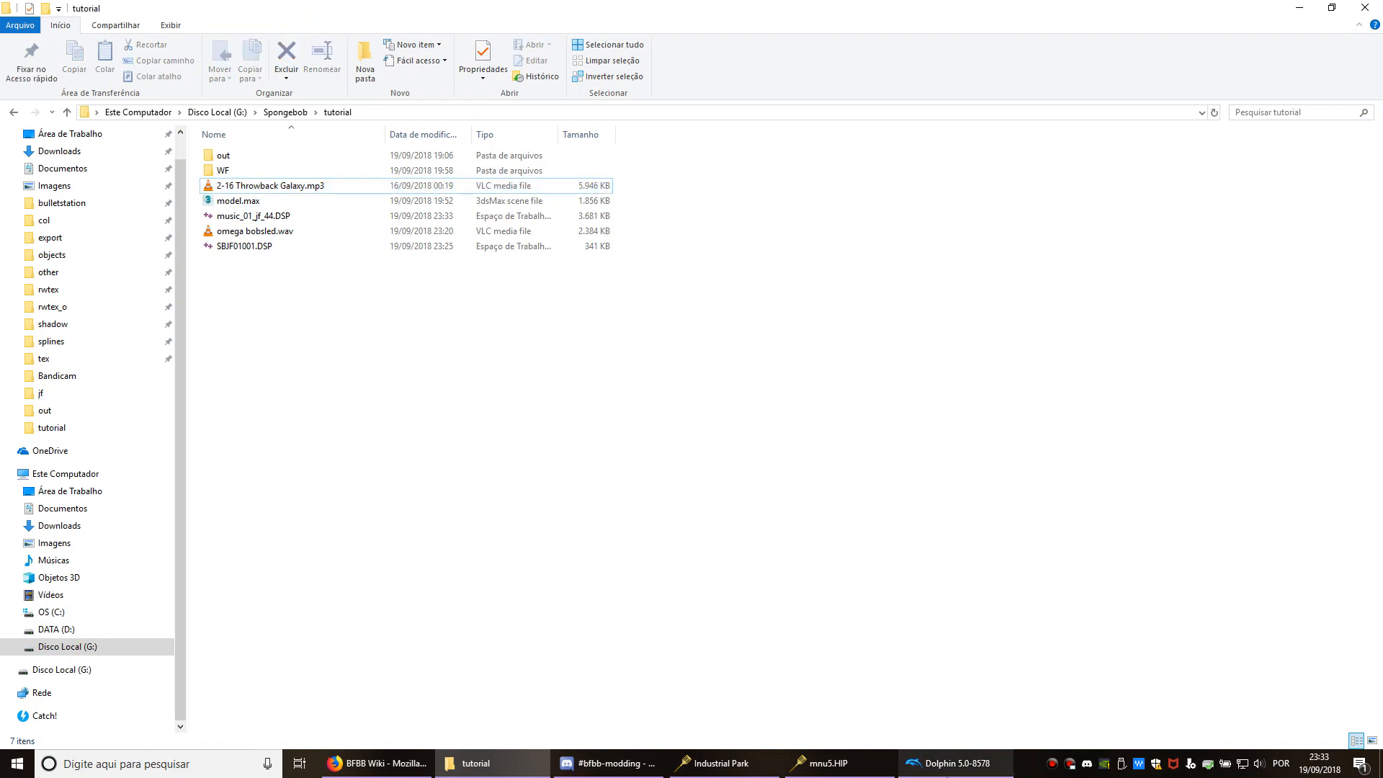